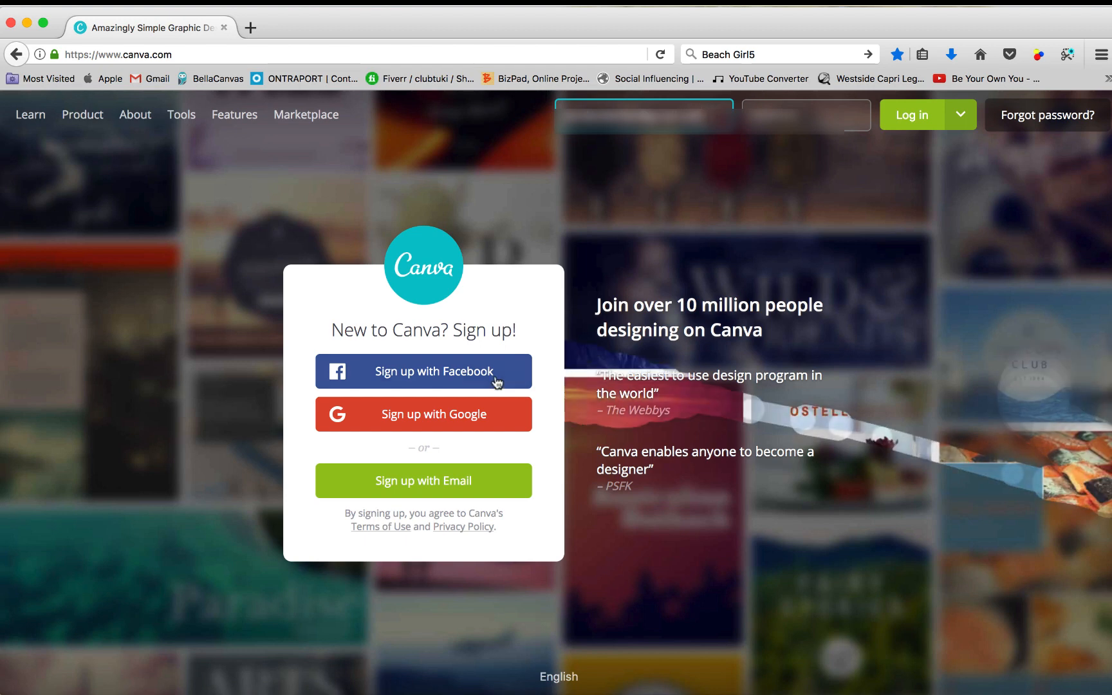
mouse_move(479, 433)
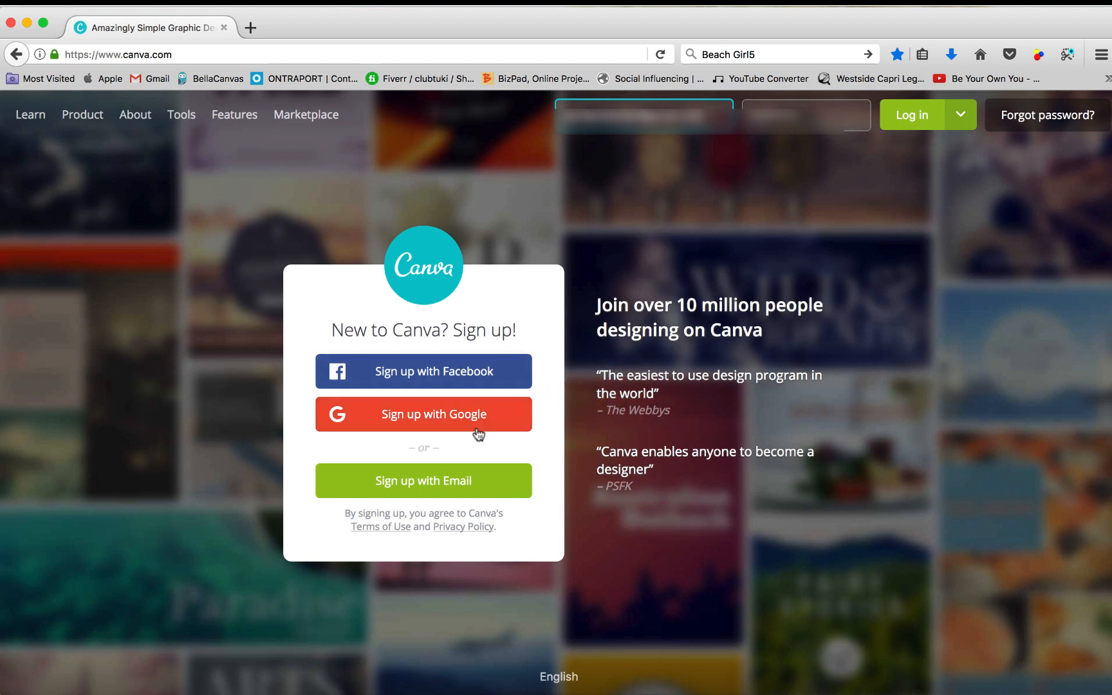
mouse_move(520, 419)
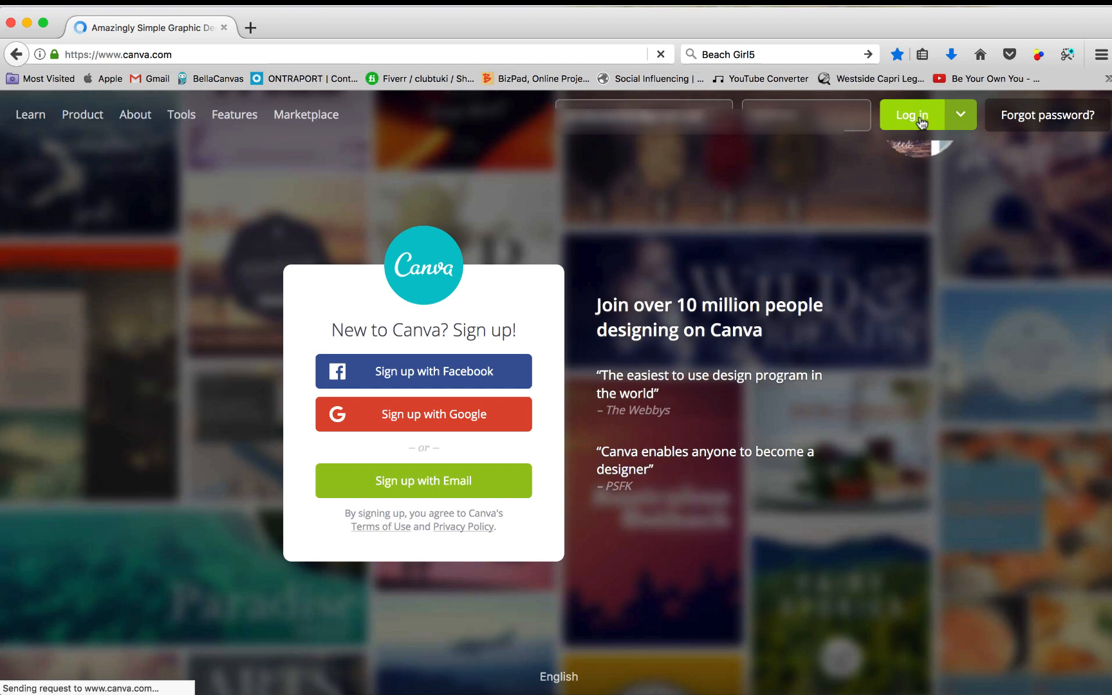
- Log in to the Canva account from the landing page
click(911, 115)
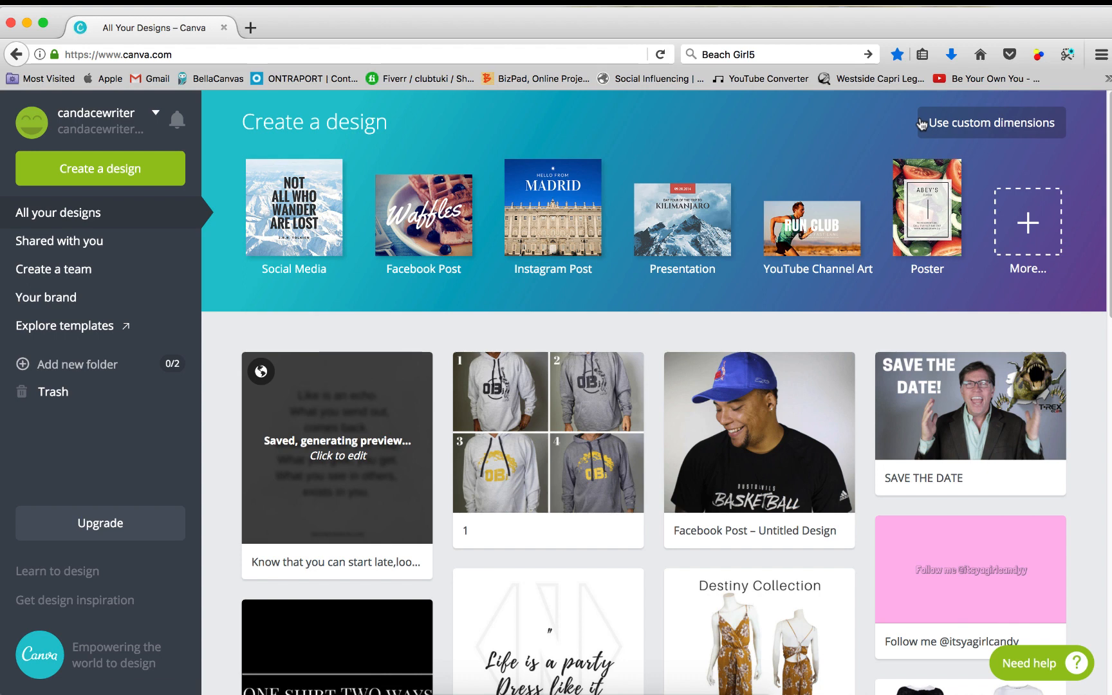
mouse_move(684, 491)
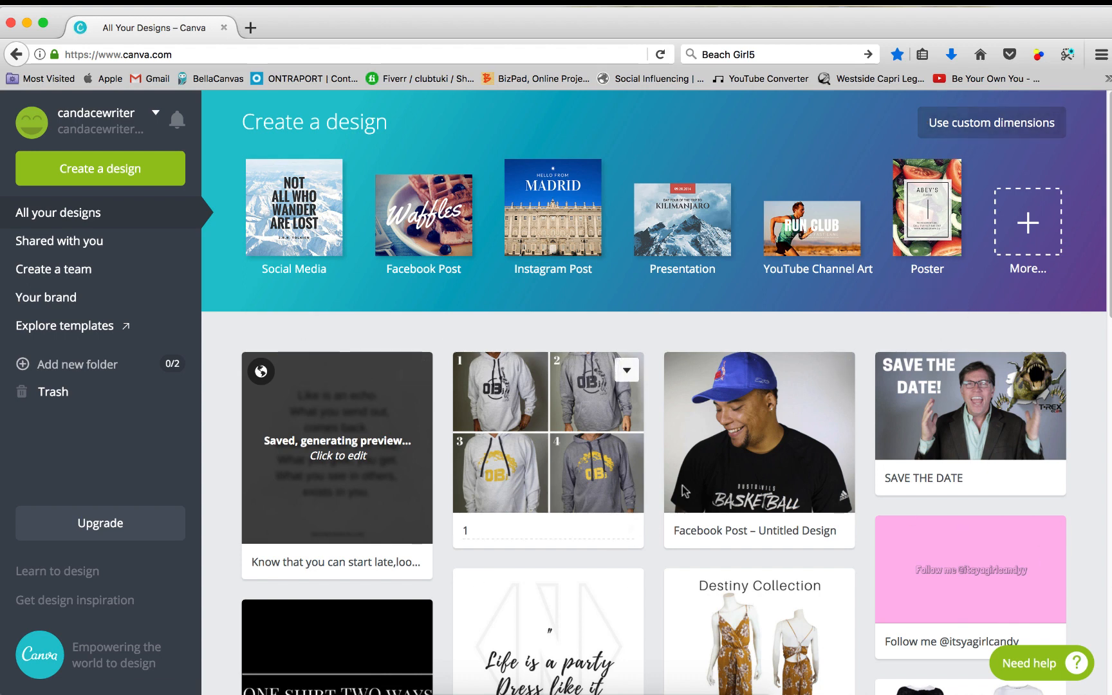
mouse_move(1083, 336)
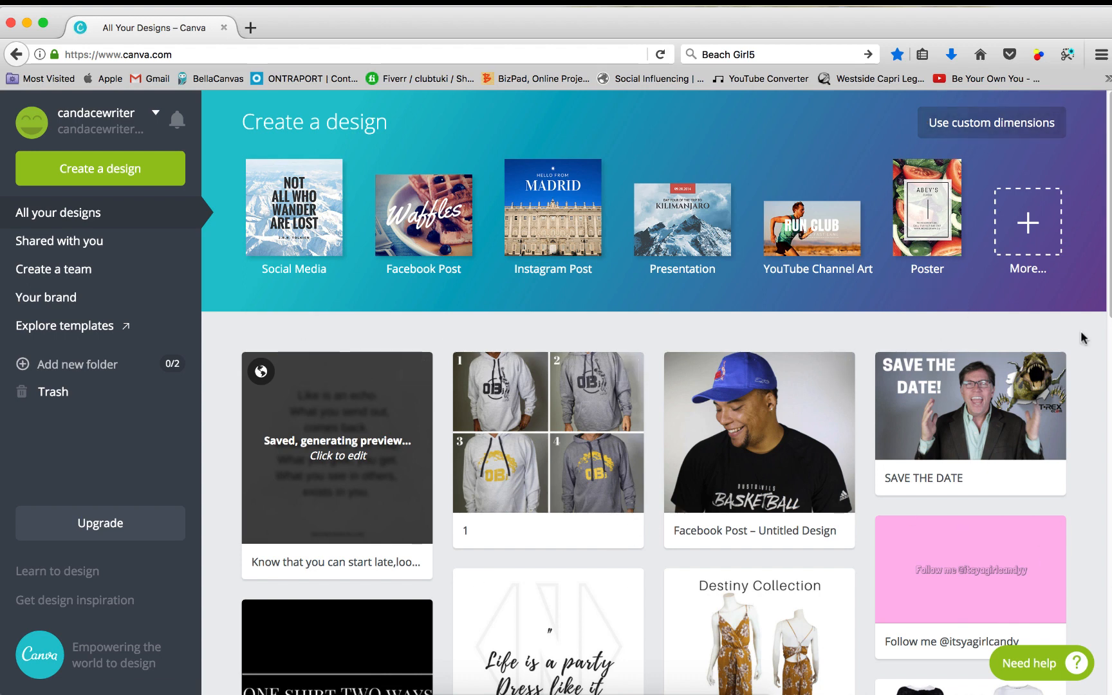
mouse_move(360, 183)
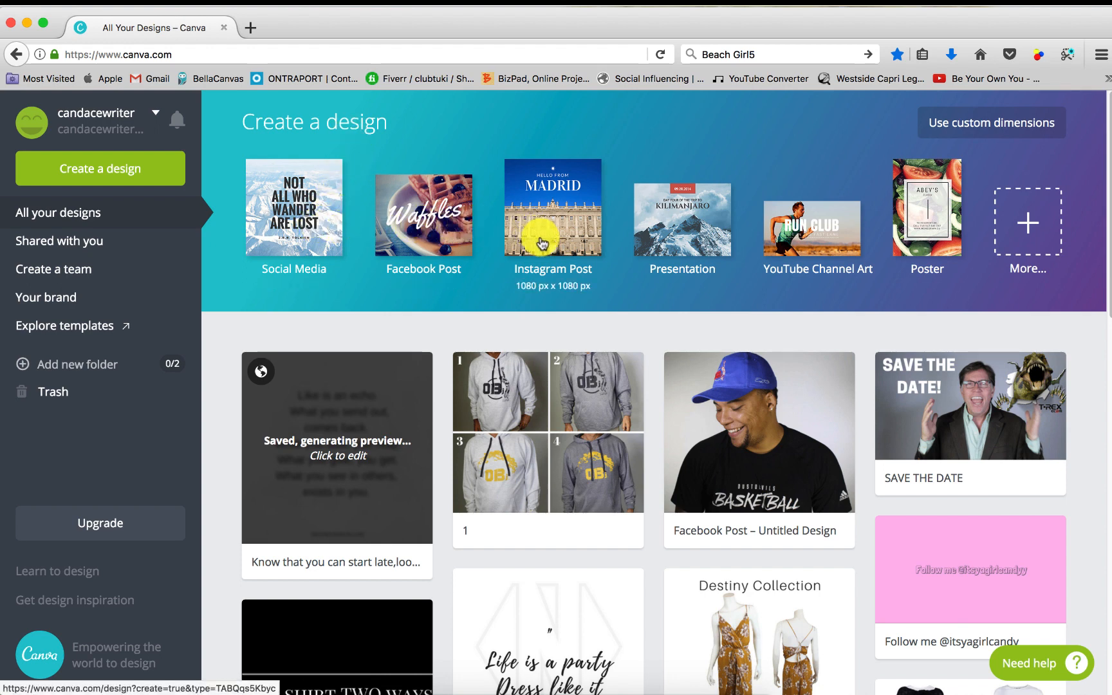
mouse_move(683, 237)
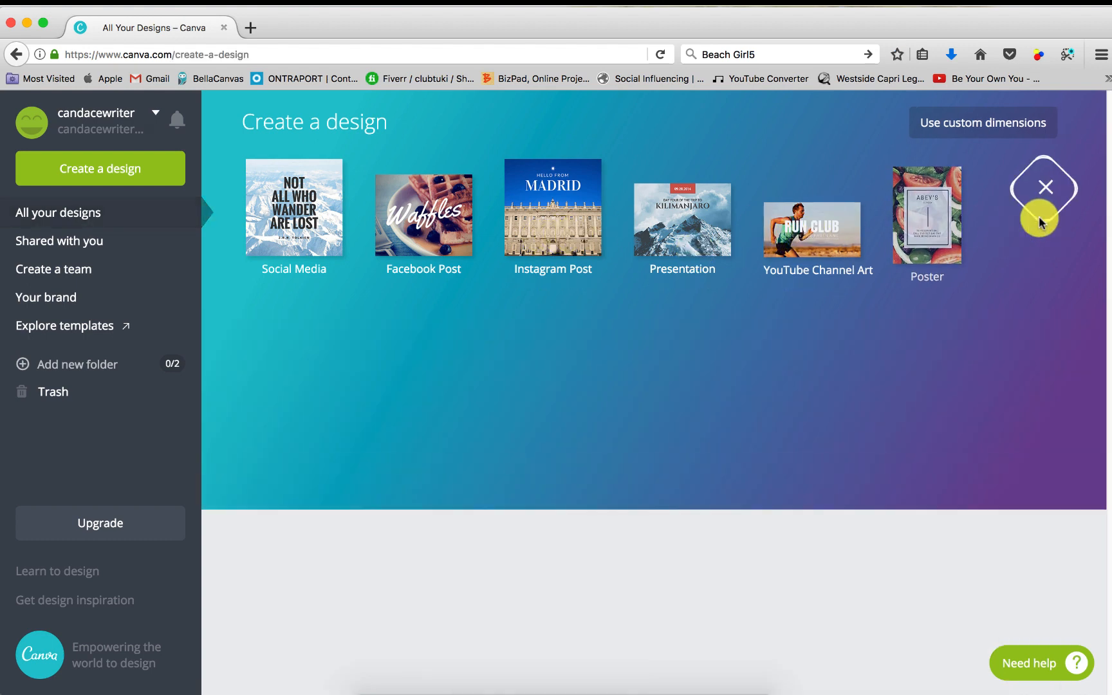
click(1042, 189)
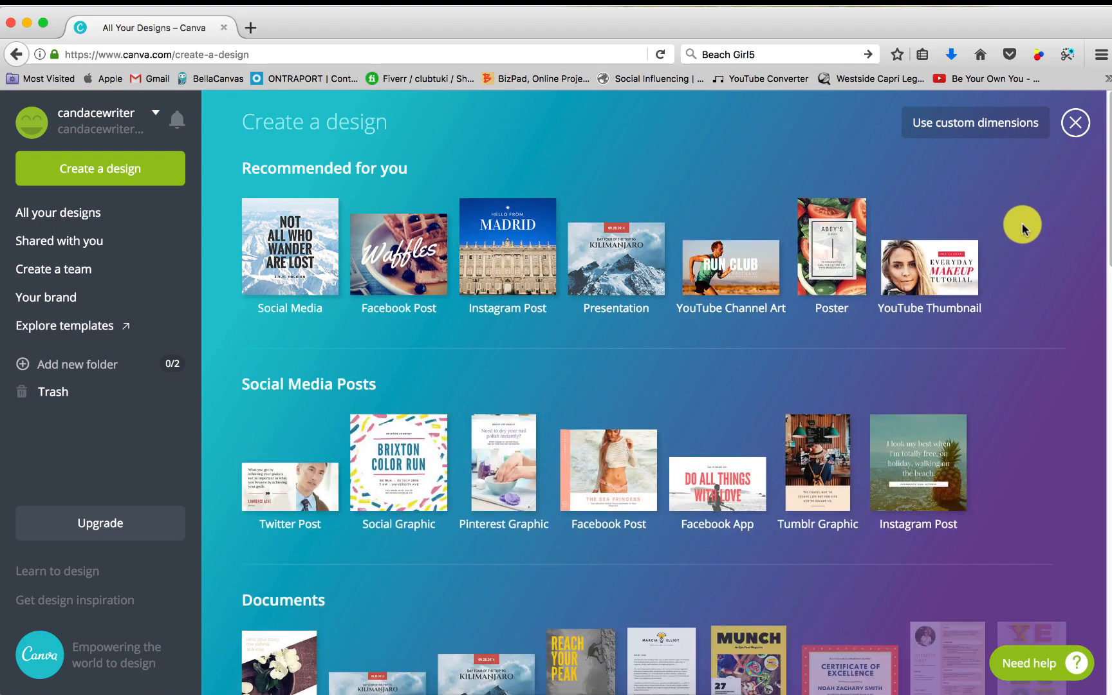
scroll(down, 3)
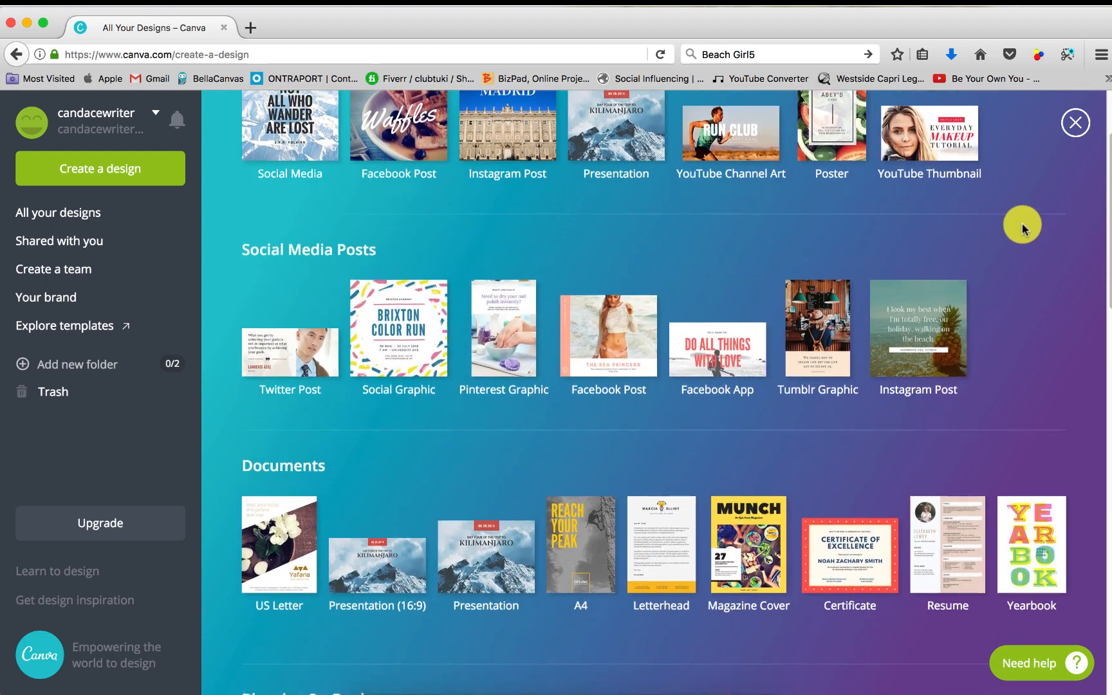
scroll(down, 3)
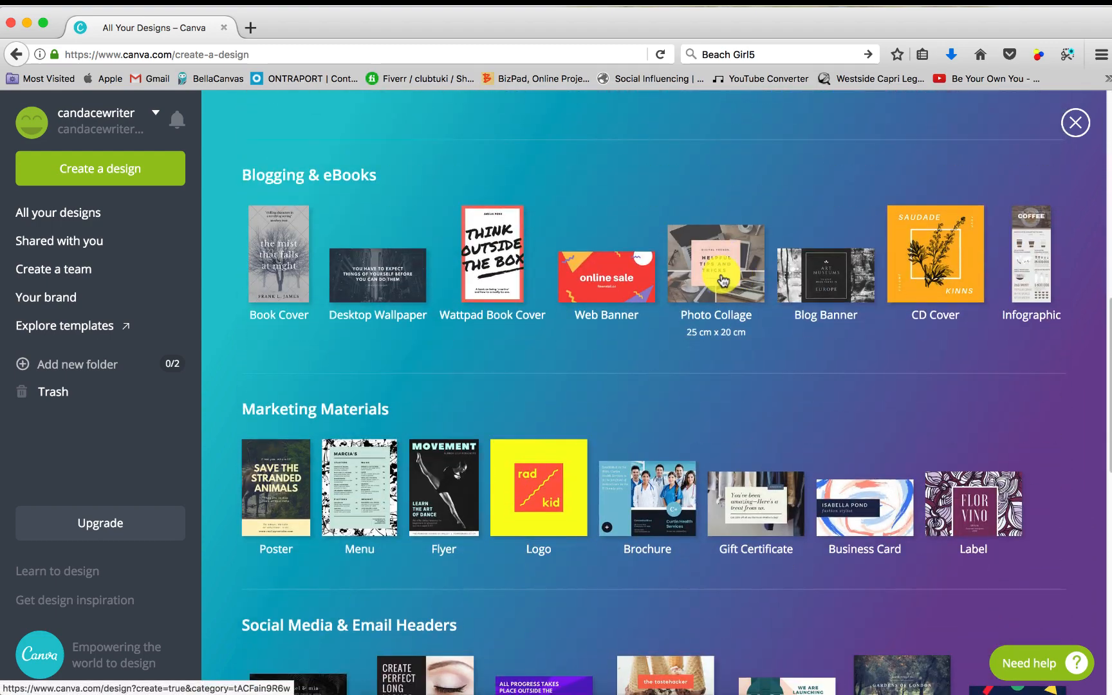
scroll(down, 3)
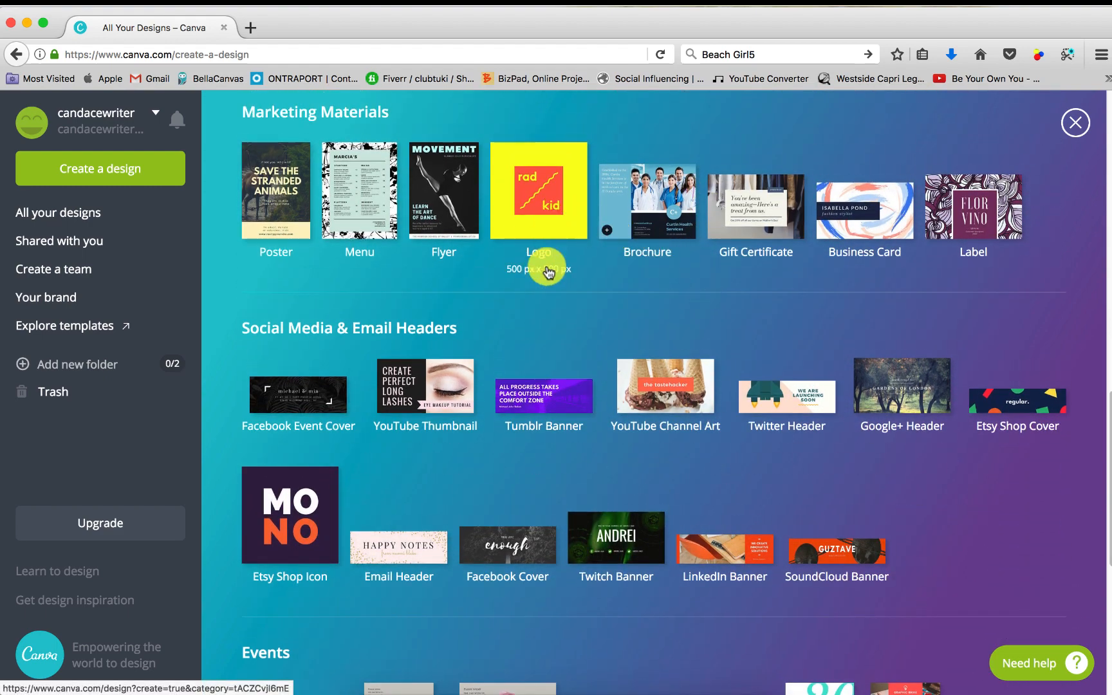
scroll(down, 3)
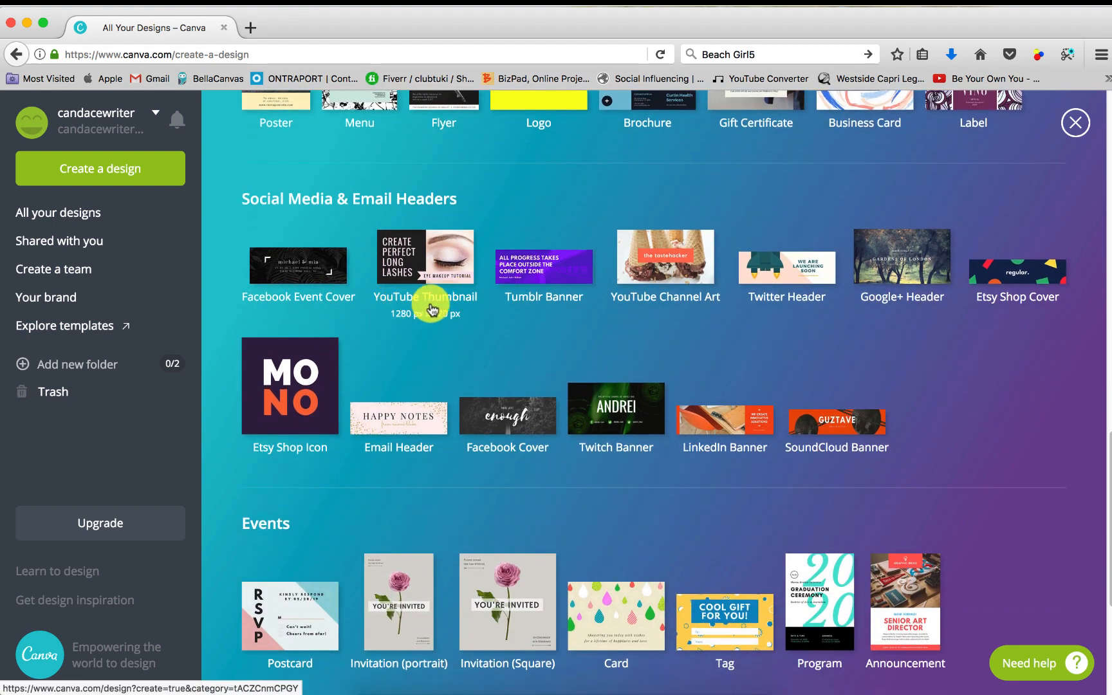
mouse_move(517, 312)
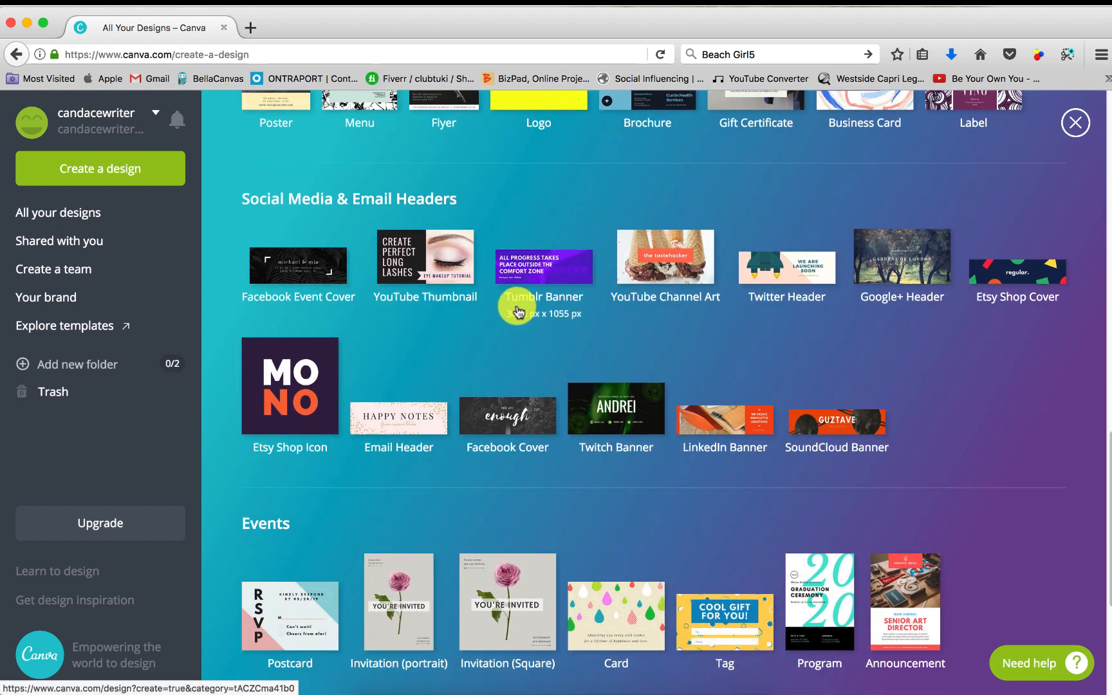
mouse_move(753, 326)
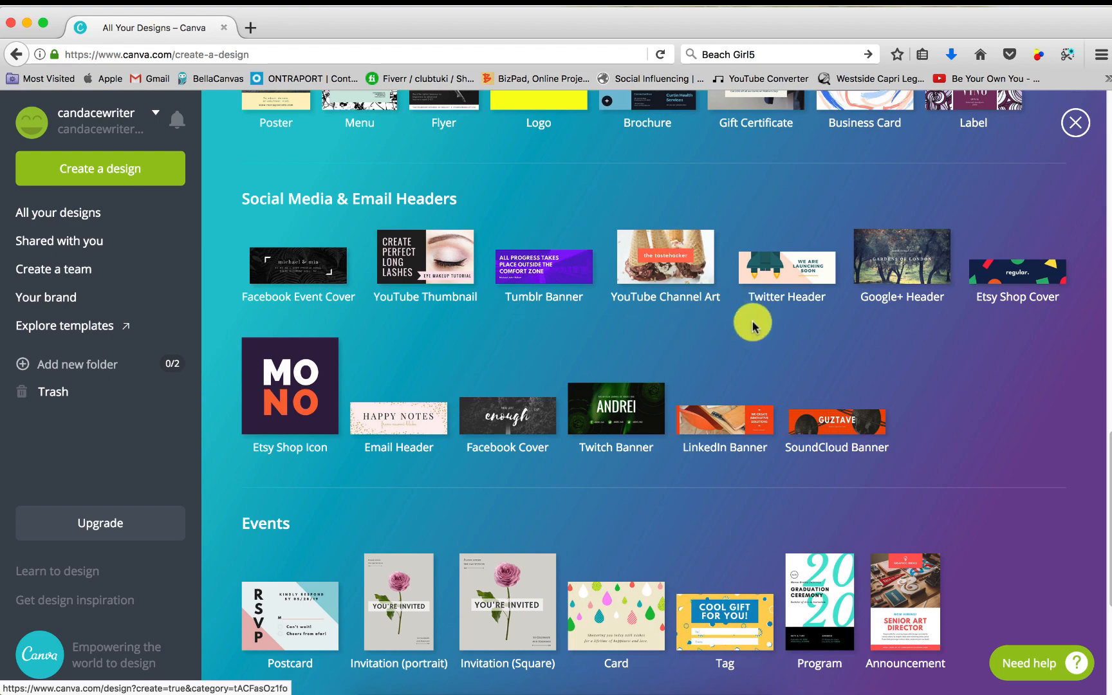
scroll(up, 3)
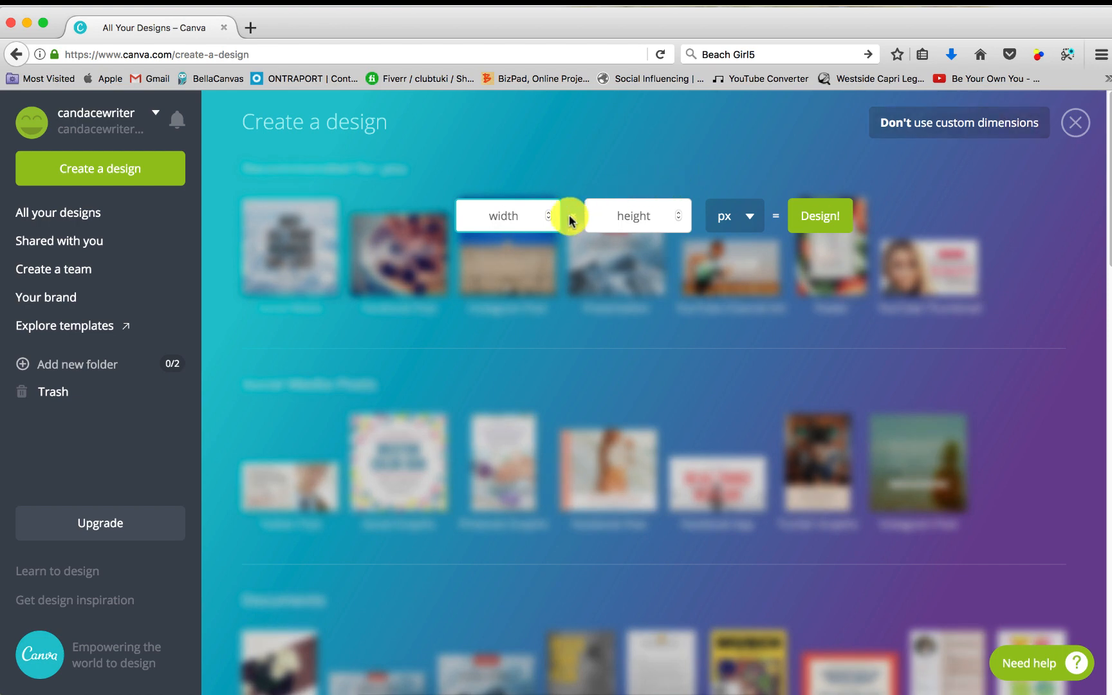
mouse_move(1084, 111)
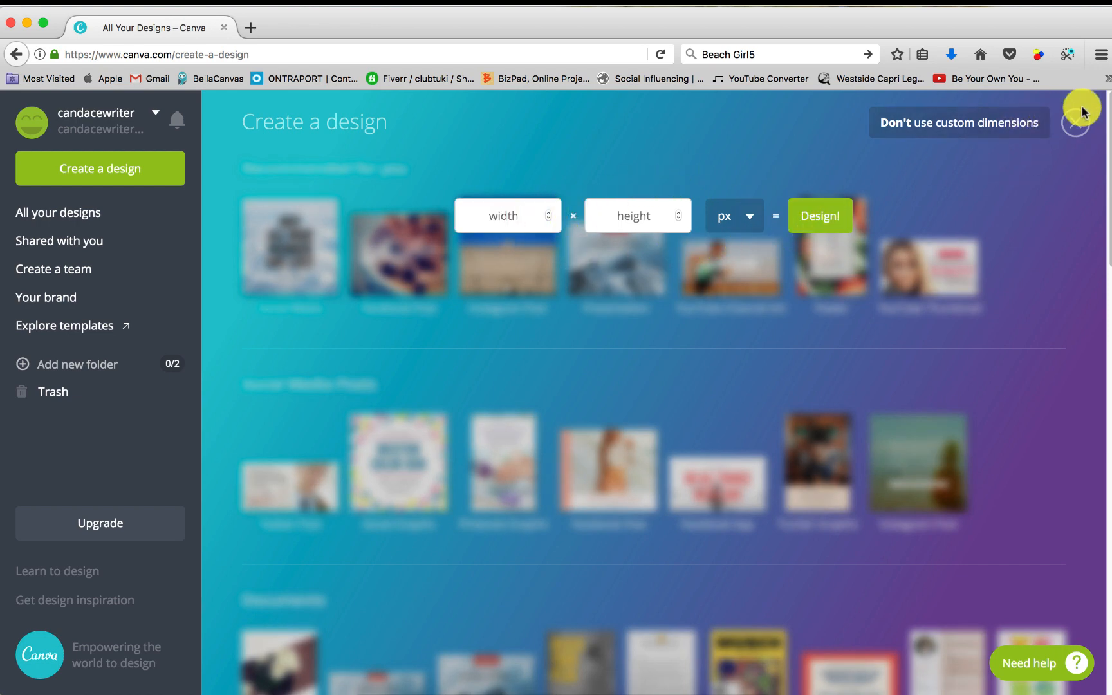
- Dismiss the custom dimensions fields and close the design-type catalogue
click(1078, 122)
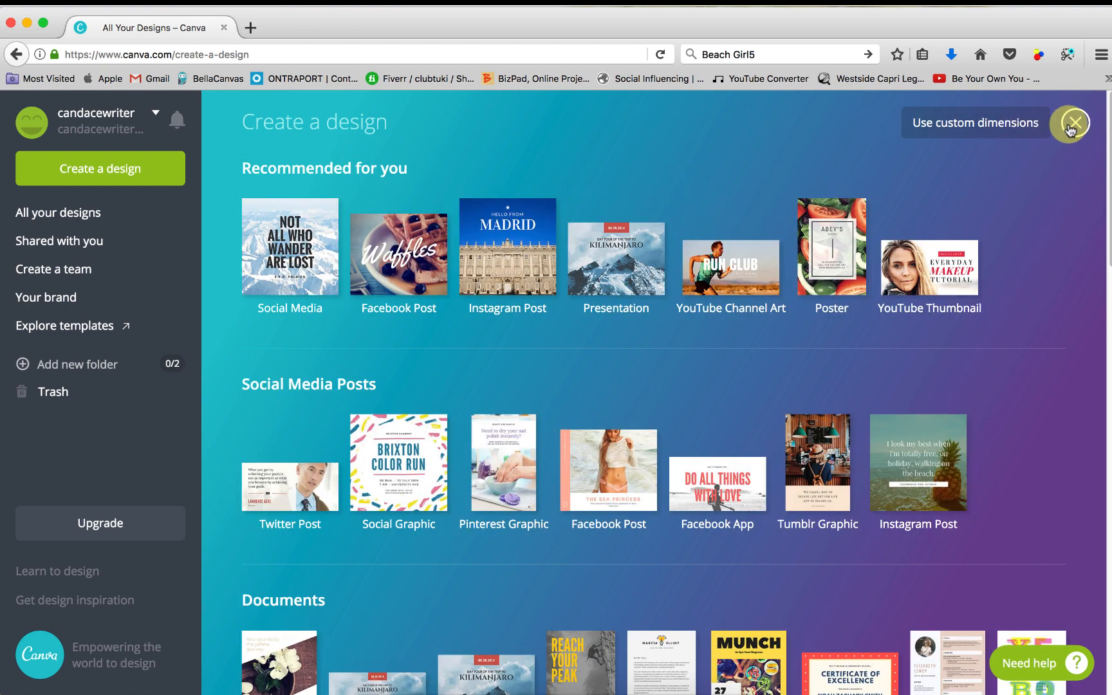
click(1075, 123)
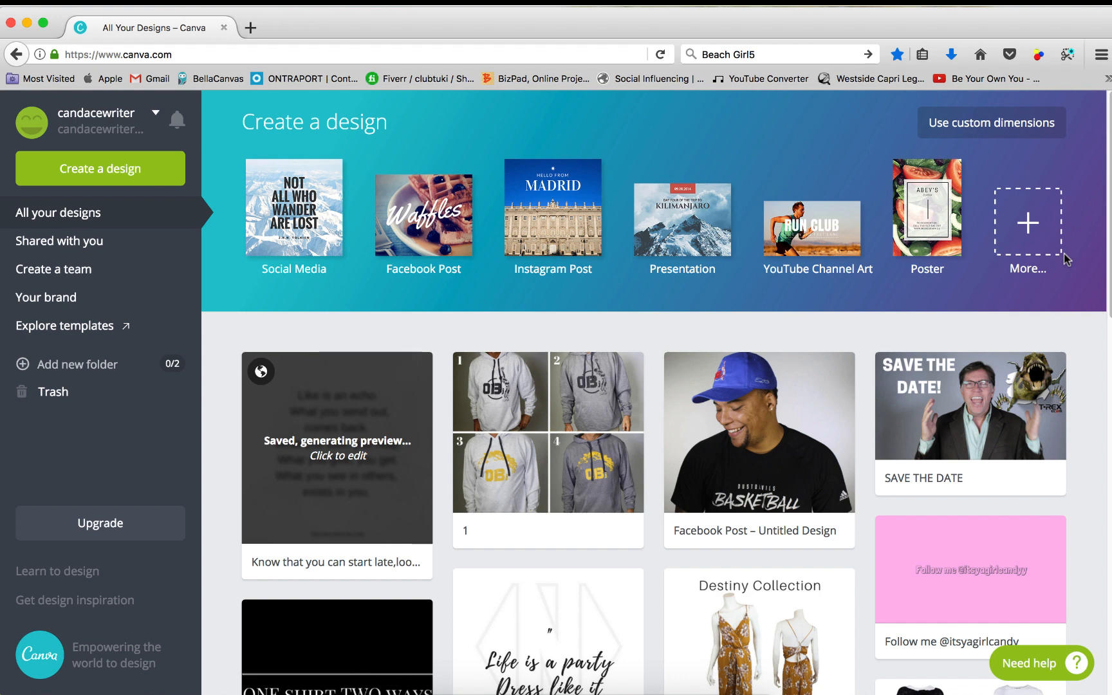
scroll(down, 3)
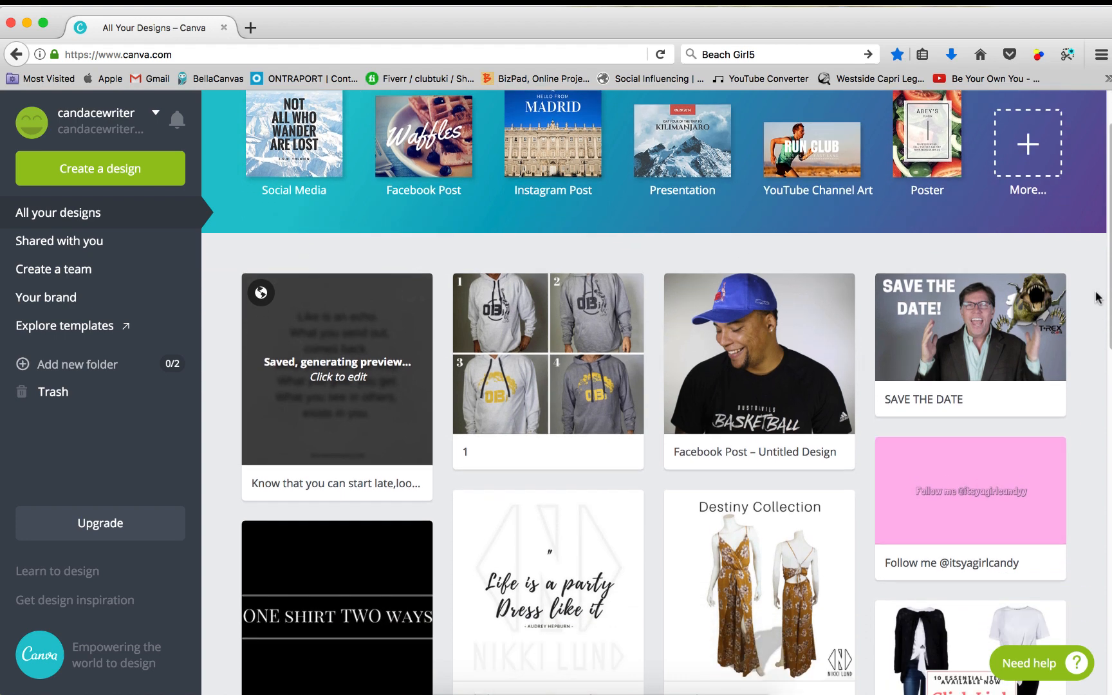
scroll(down, 3)
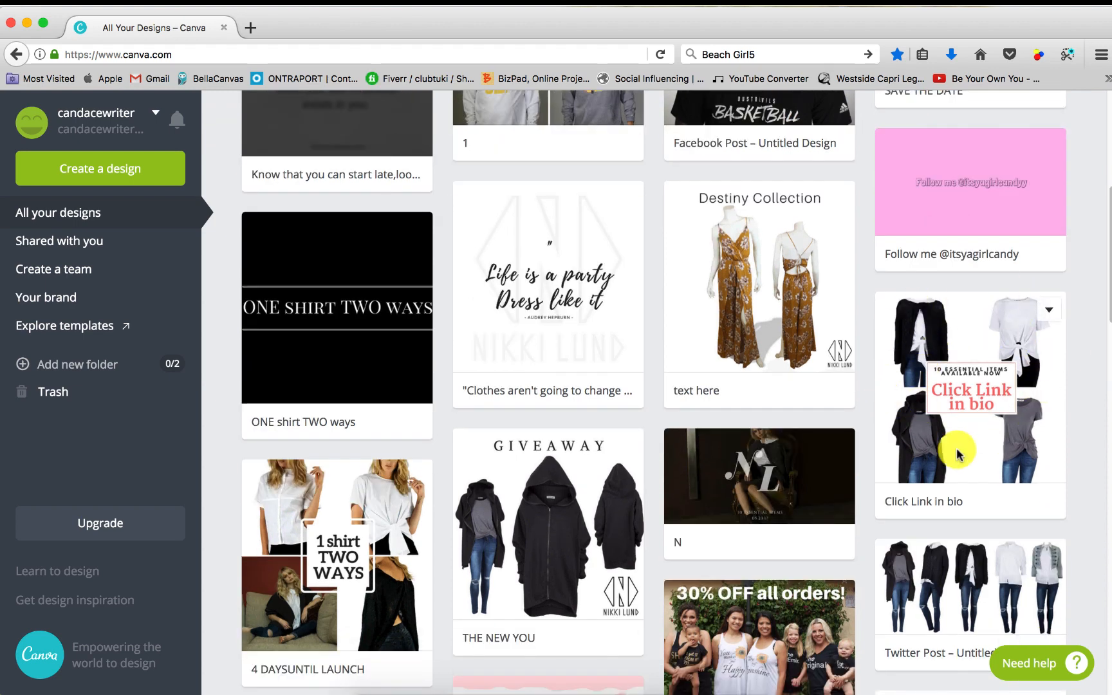
mouse_move(1082, 318)
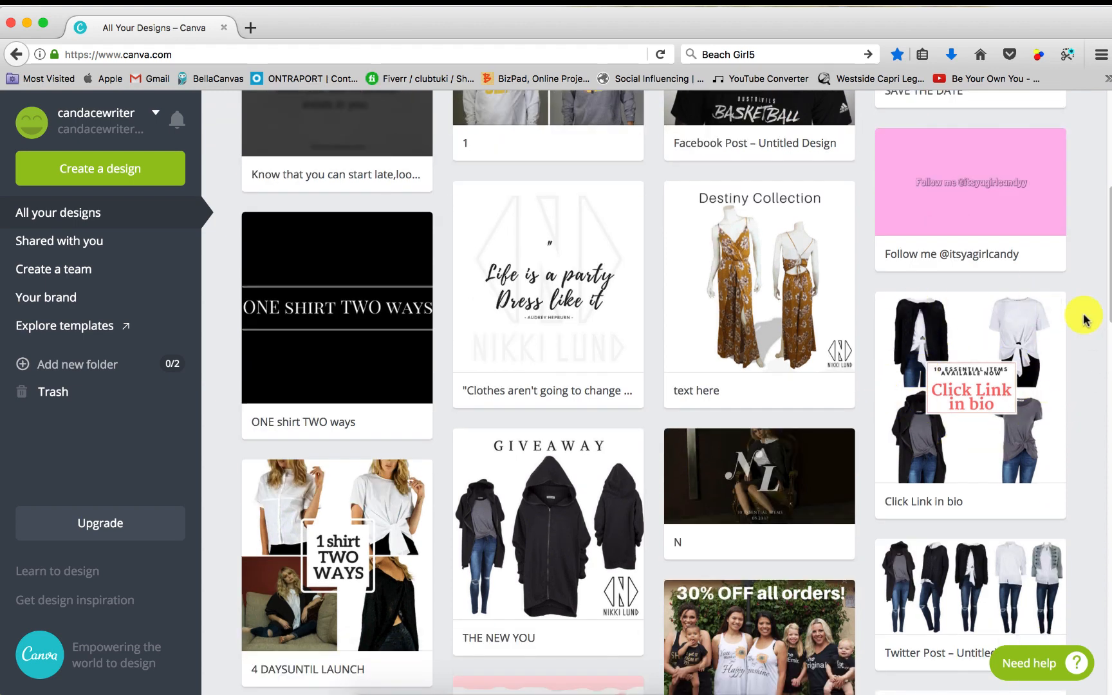
mouse_move(1078, 318)
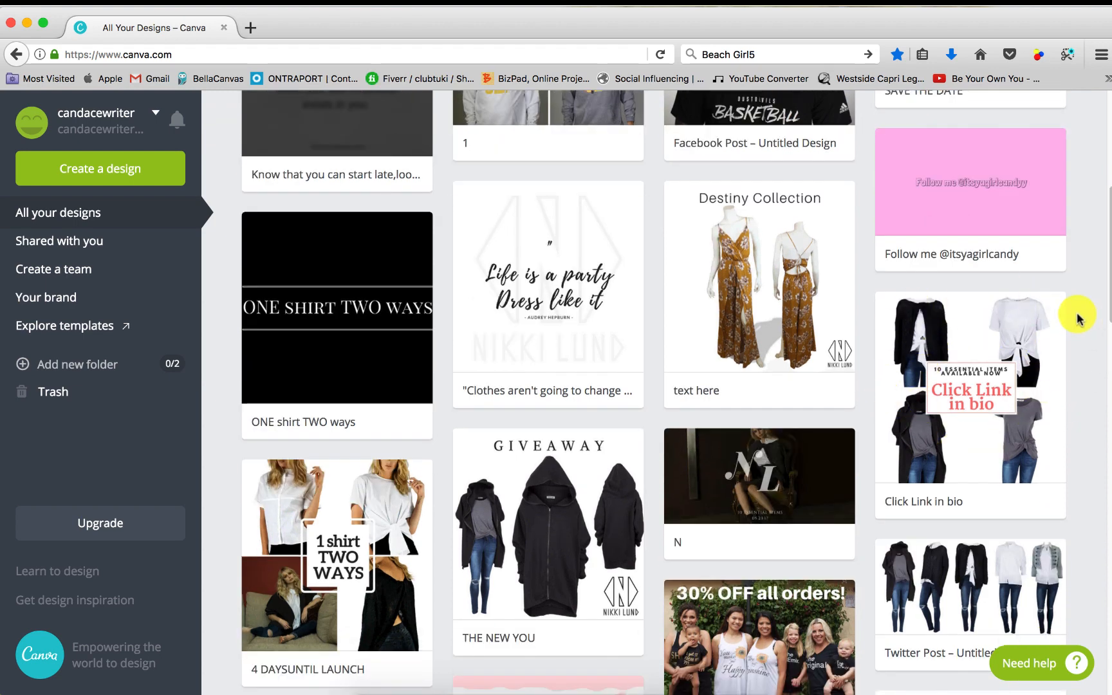
scroll(down, 3)
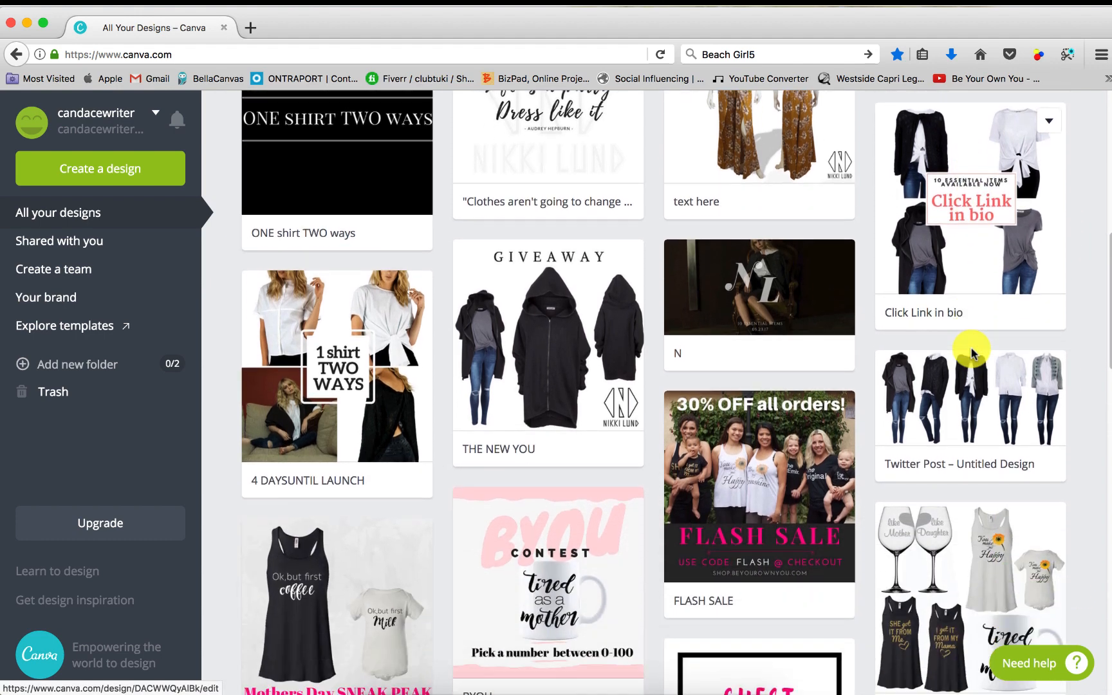
scroll(down, 3)
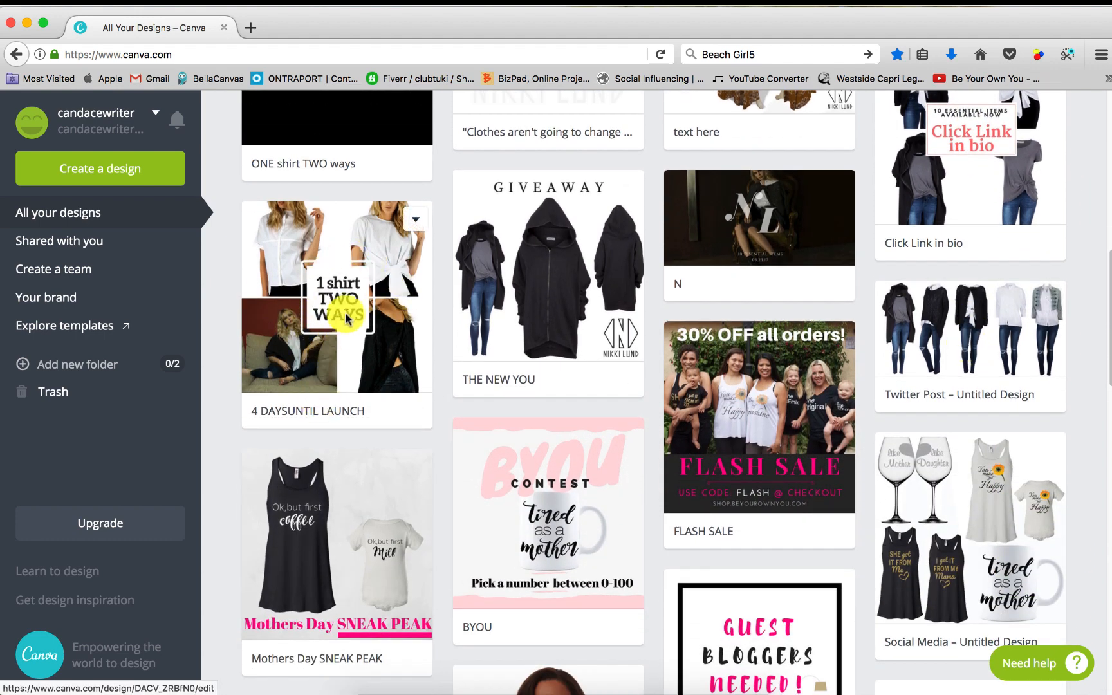
scroll(down, 3)
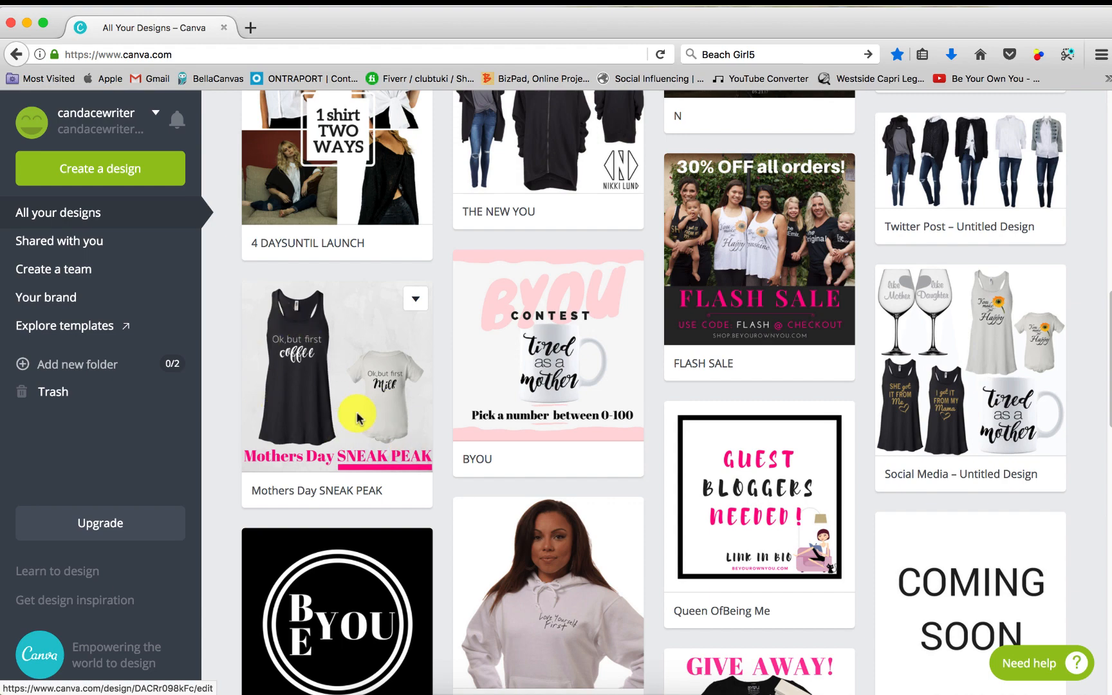
mouse_move(324, 403)
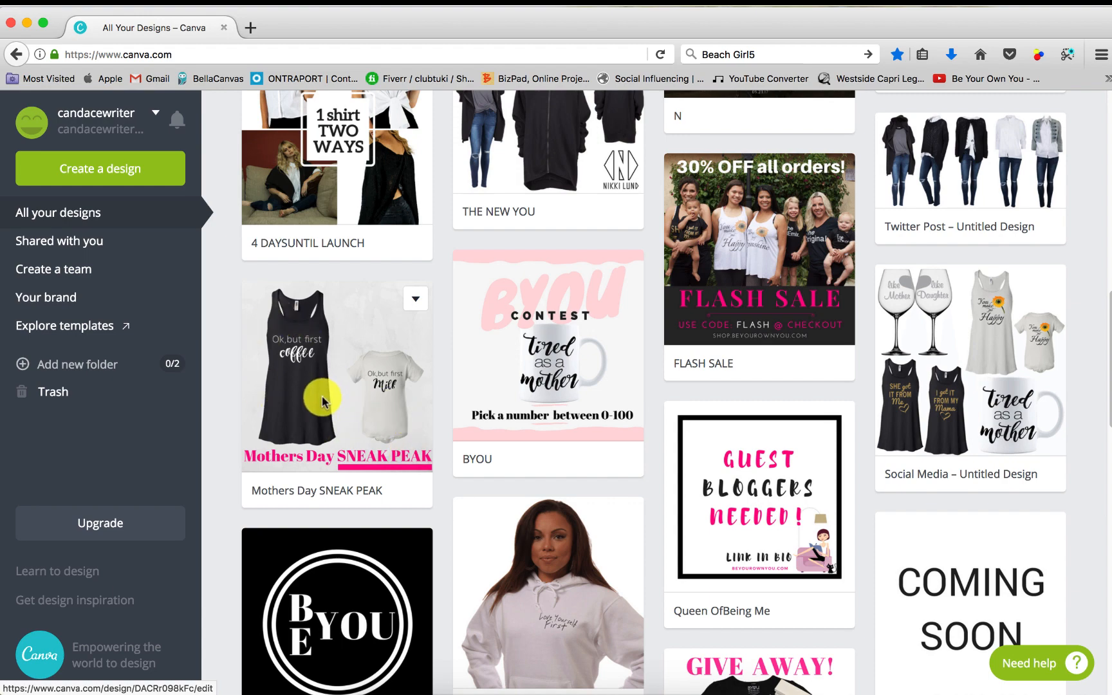
scroll(down, 3)
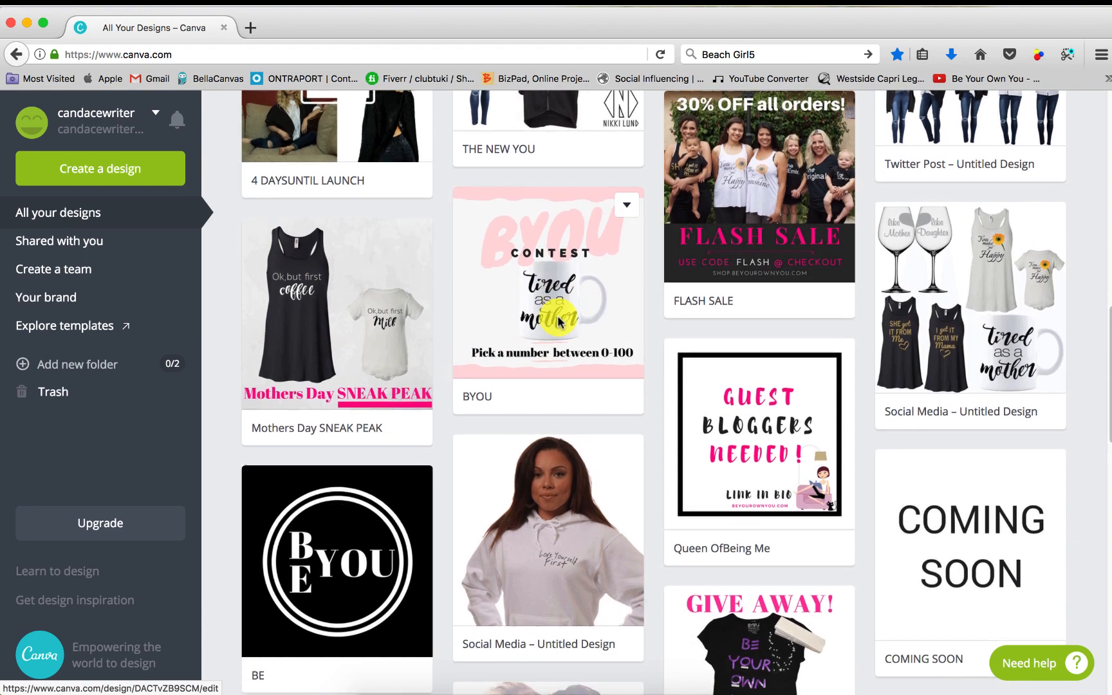
scroll(down, 3)
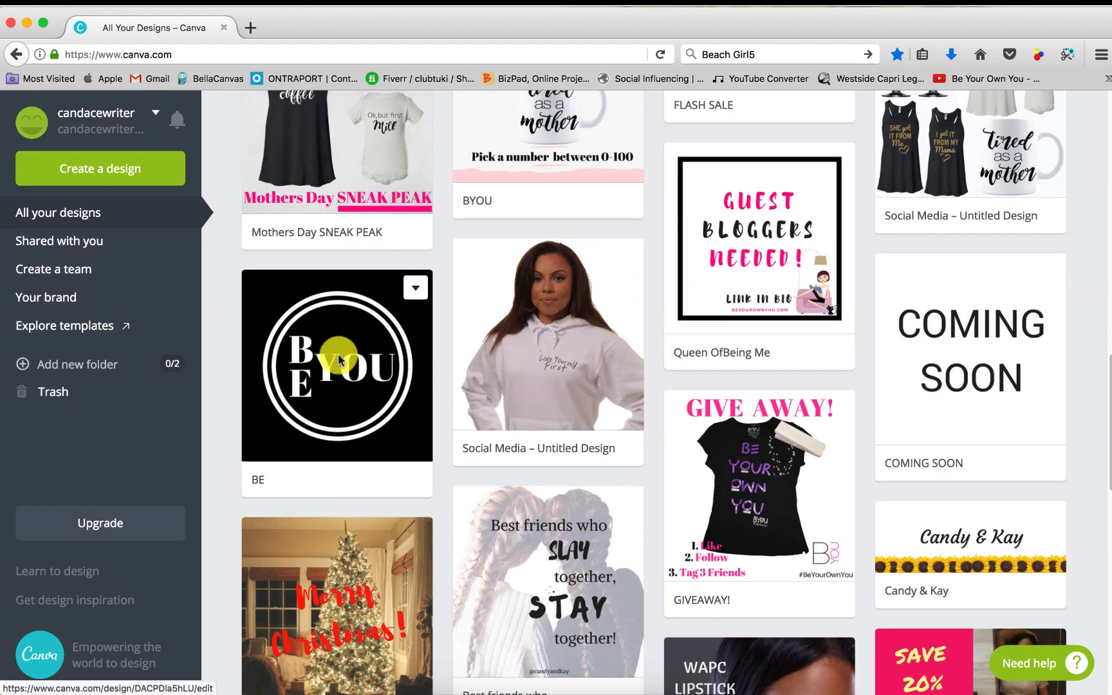
scroll(down, 3)
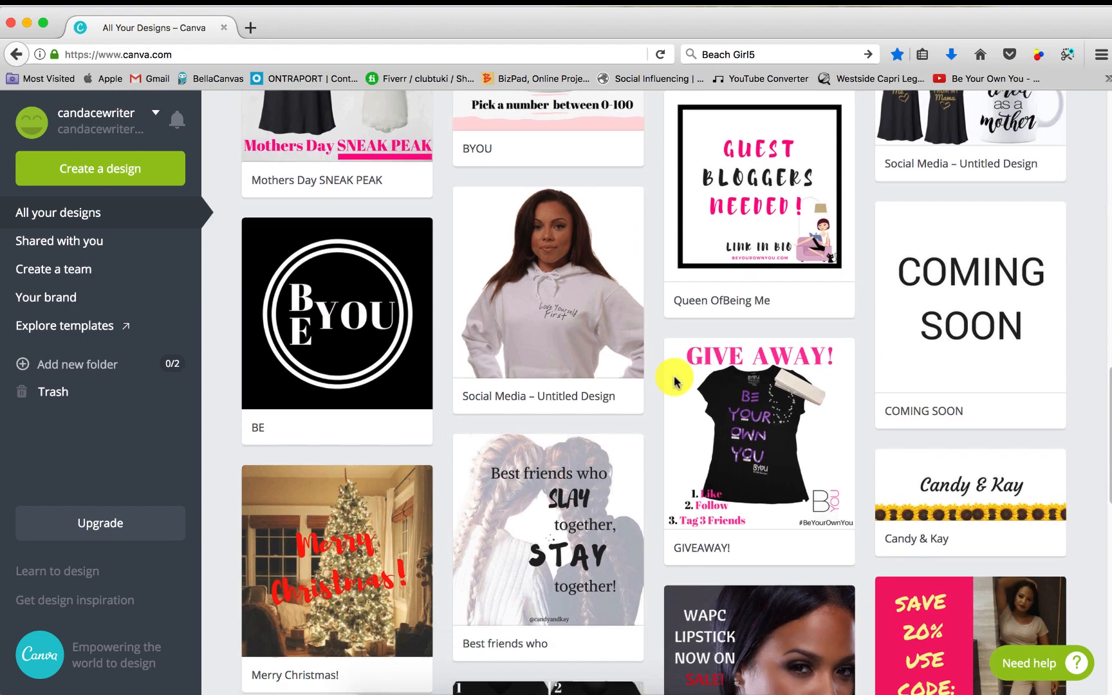
scroll(down, 3)
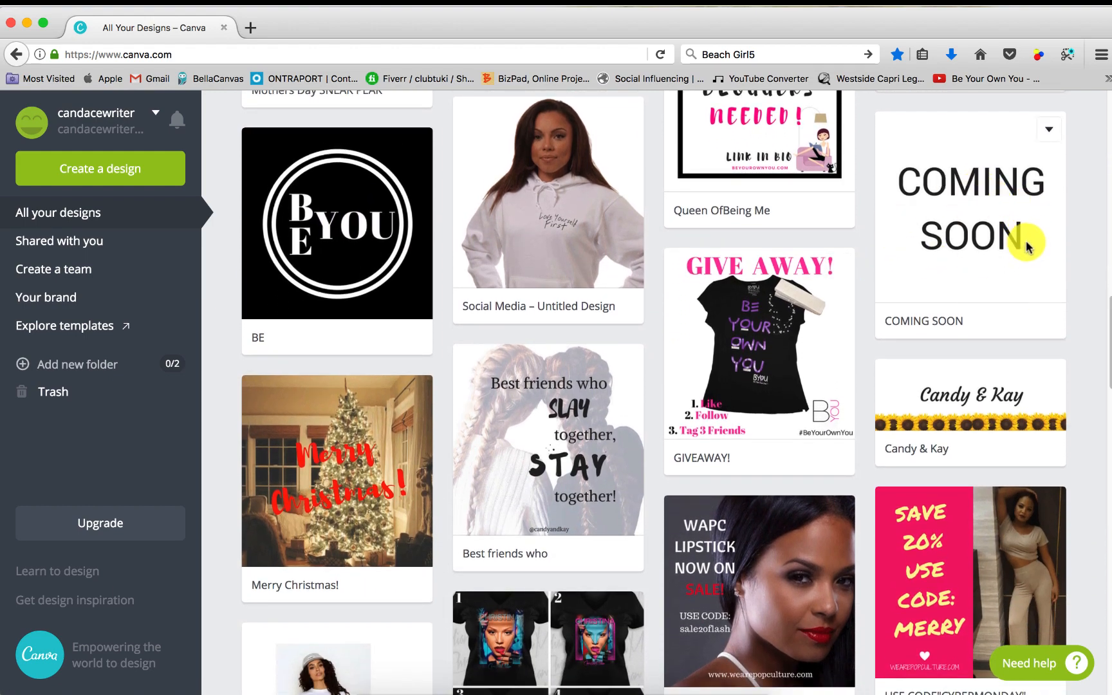
scroll(down, 3)
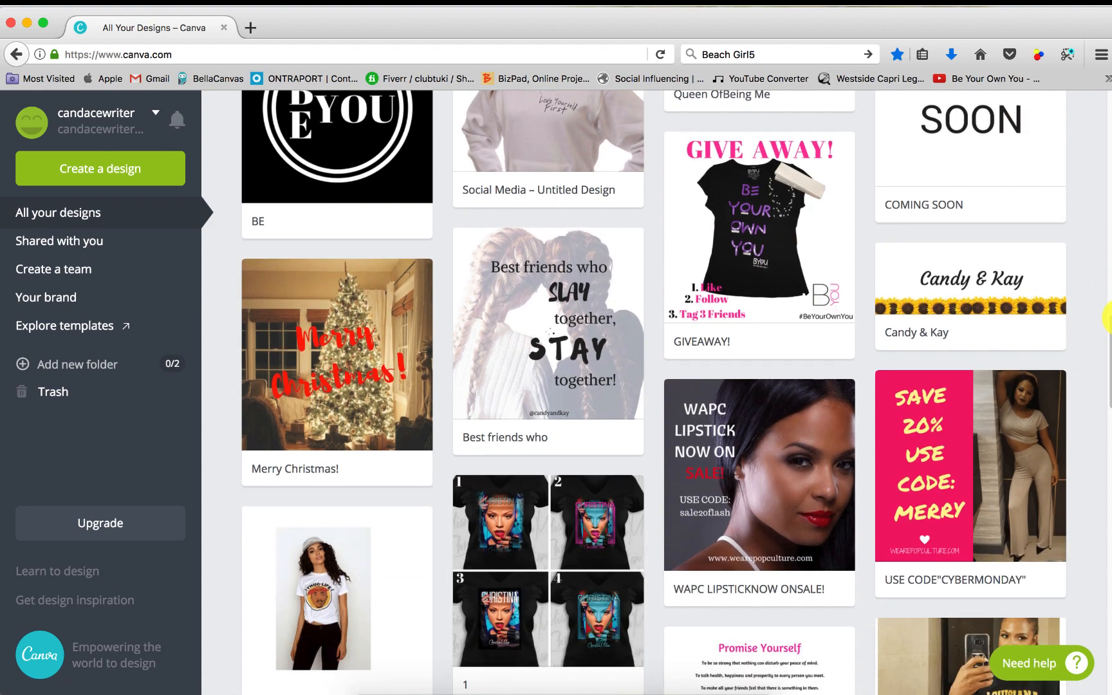
scroll(down, 3)
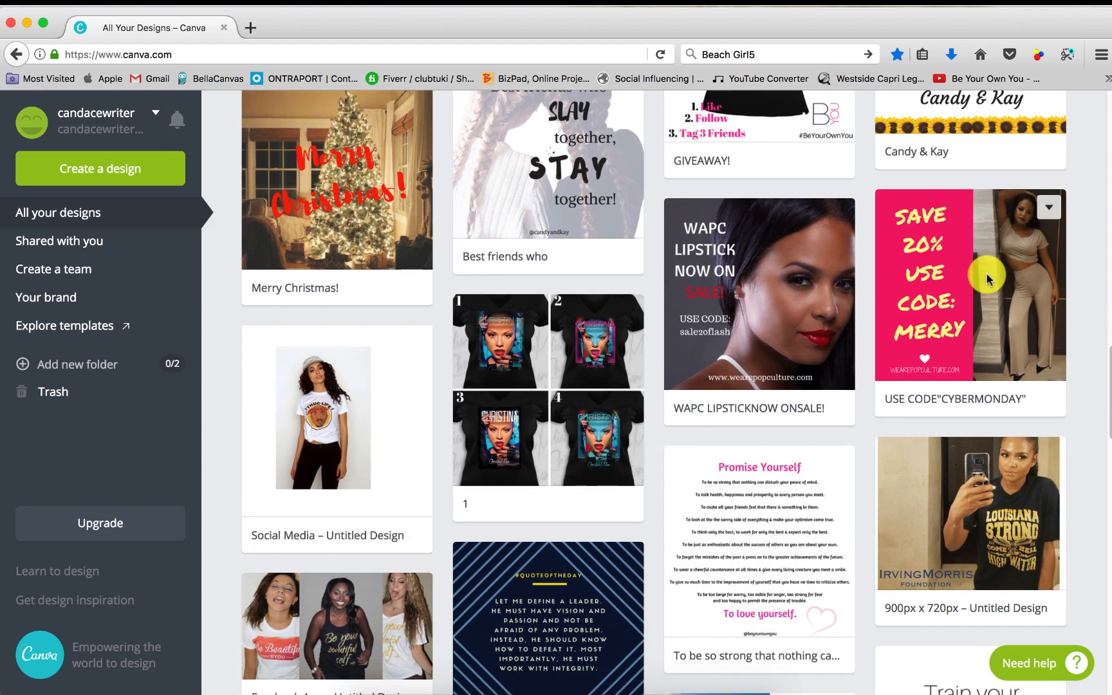
mouse_move(1095, 314)
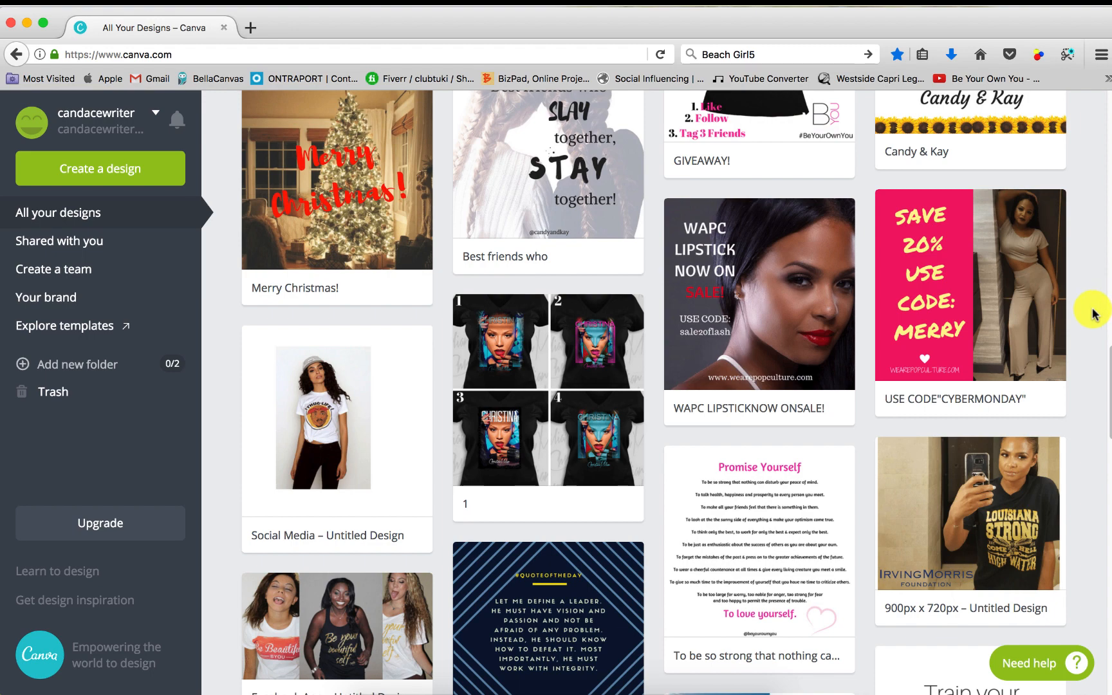
scroll(down, 3)
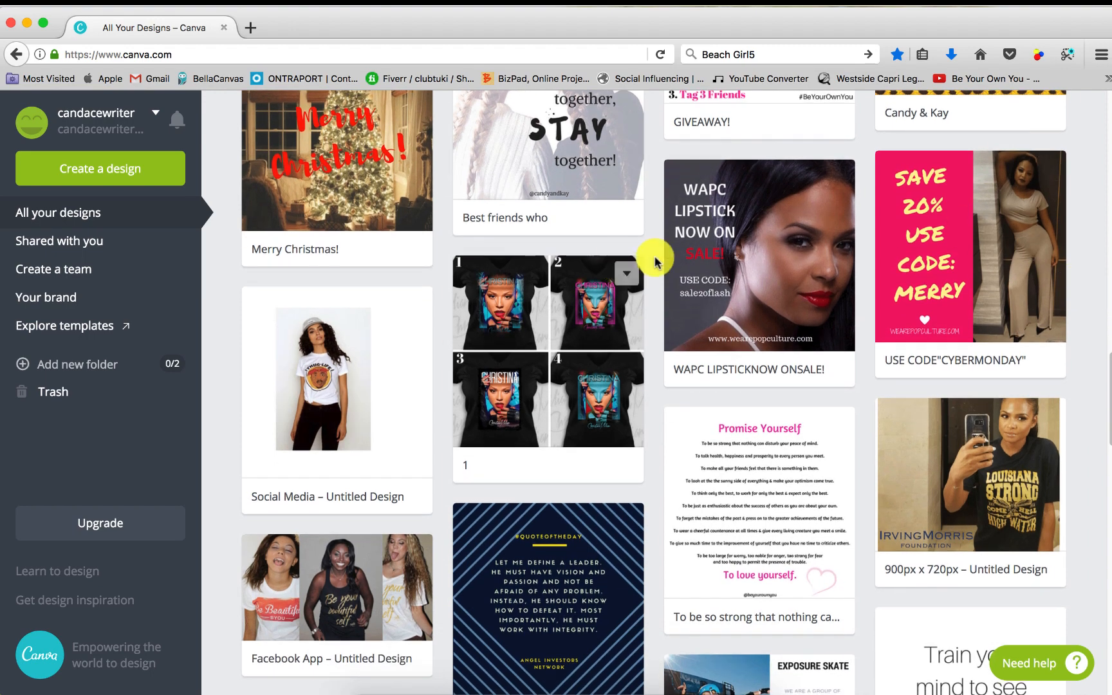
mouse_move(1064, 277)
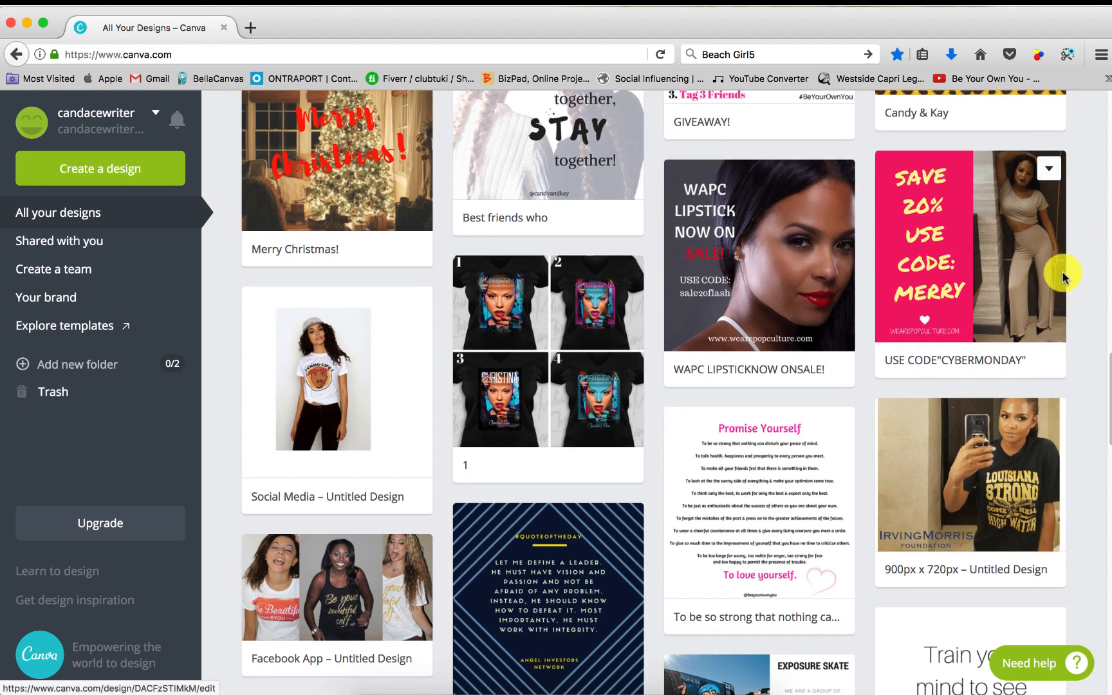
scroll(down, 3)
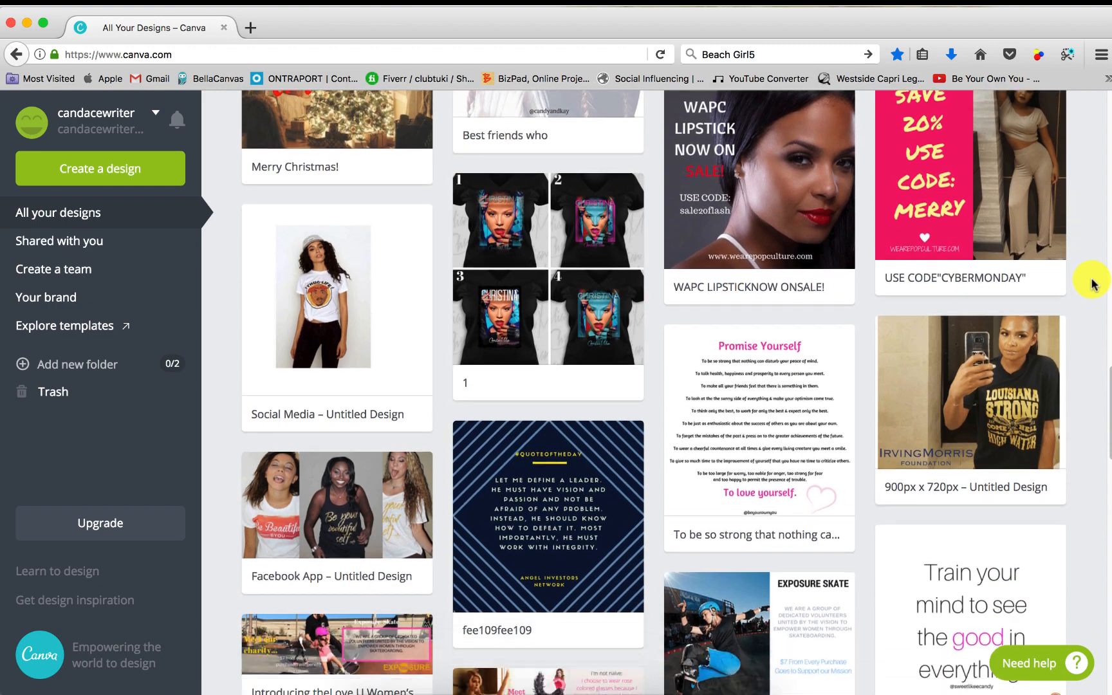
scroll(down, 3)
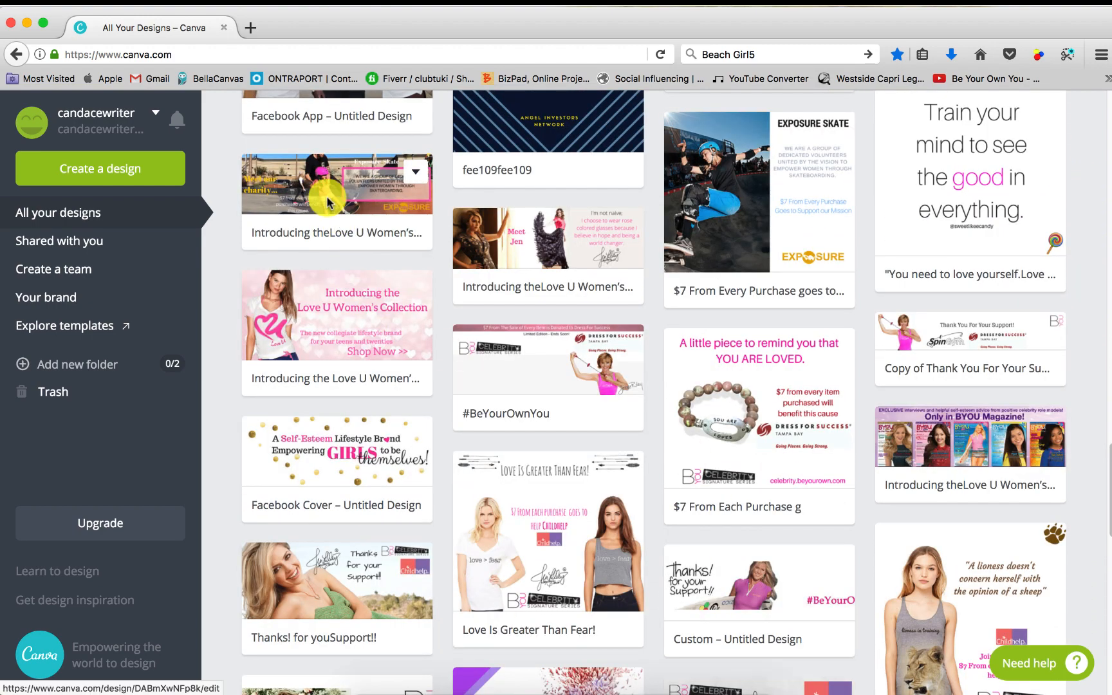
mouse_move(567, 411)
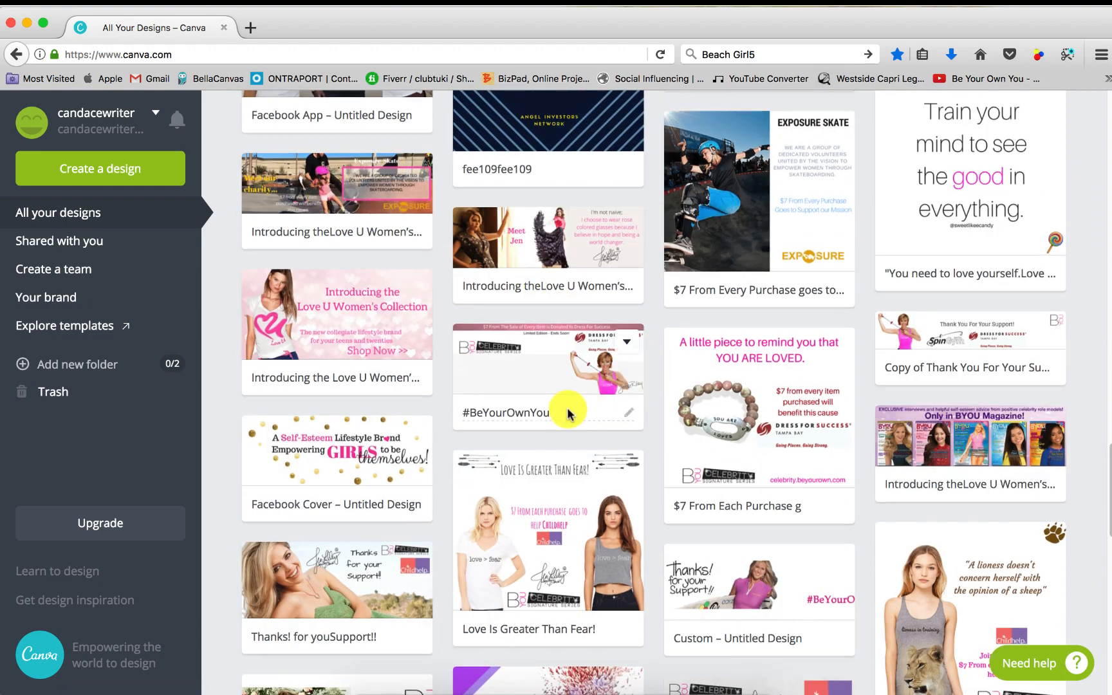
scroll(down, 3)
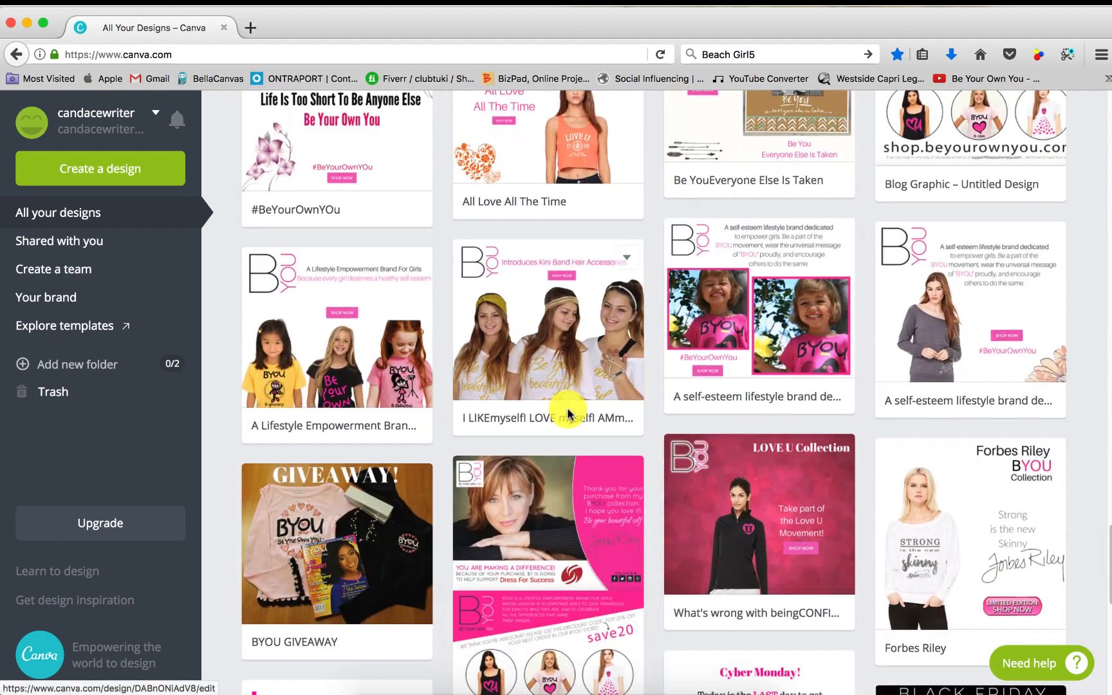
scroll(down, 3)
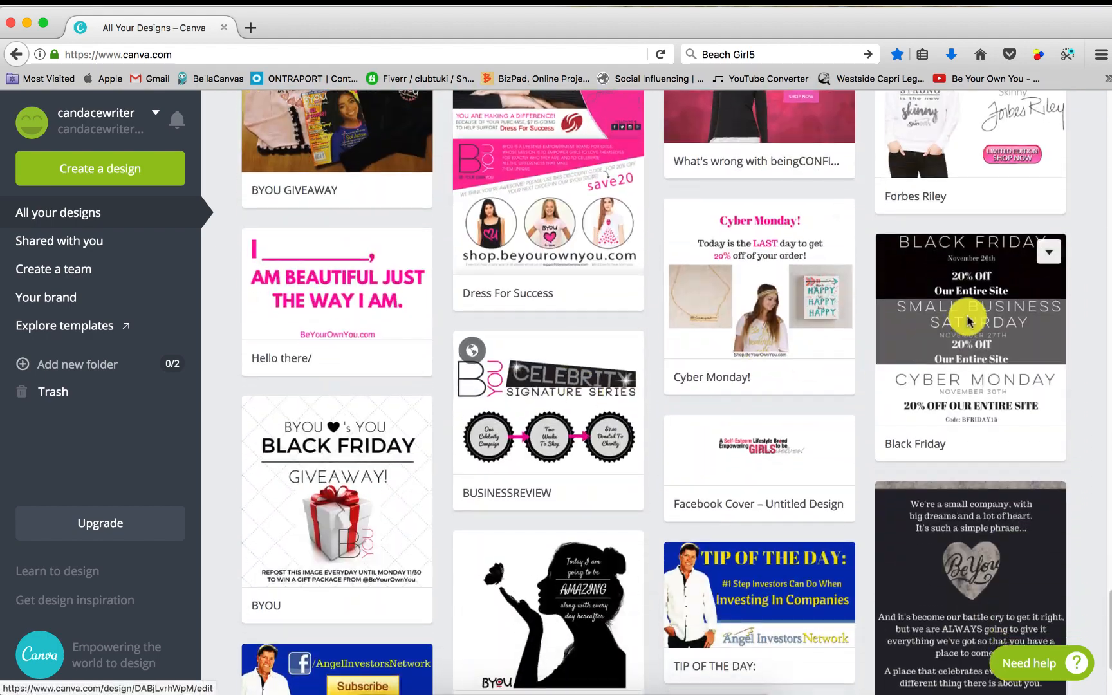
mouse_move(1084, 233)
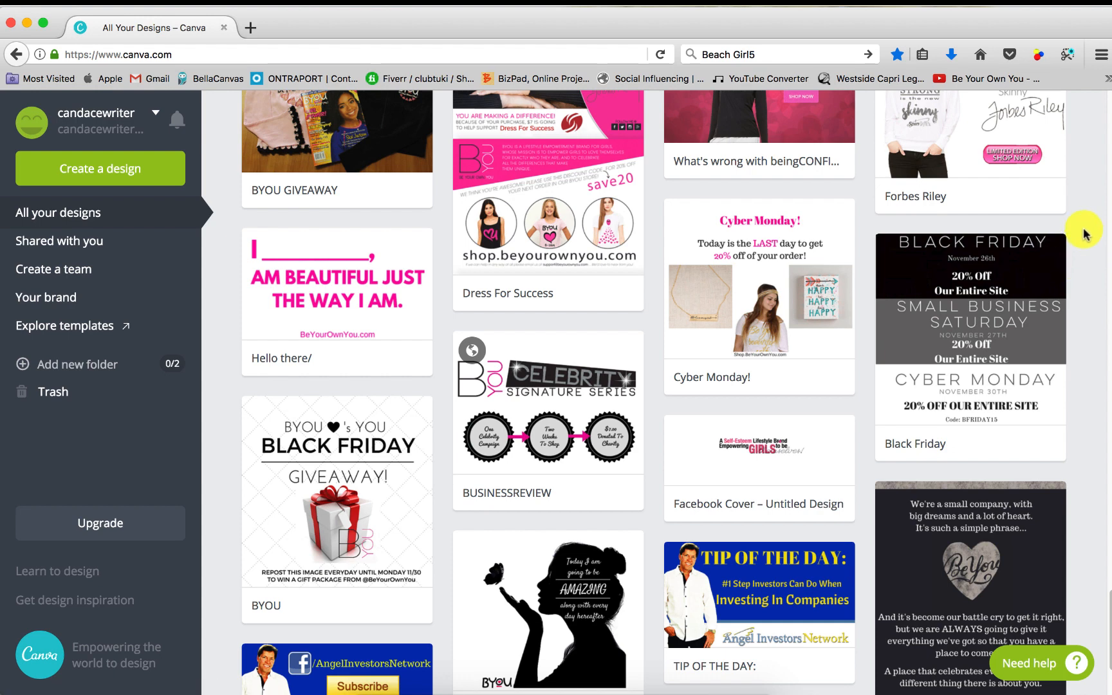
mouse_move(975, 244)
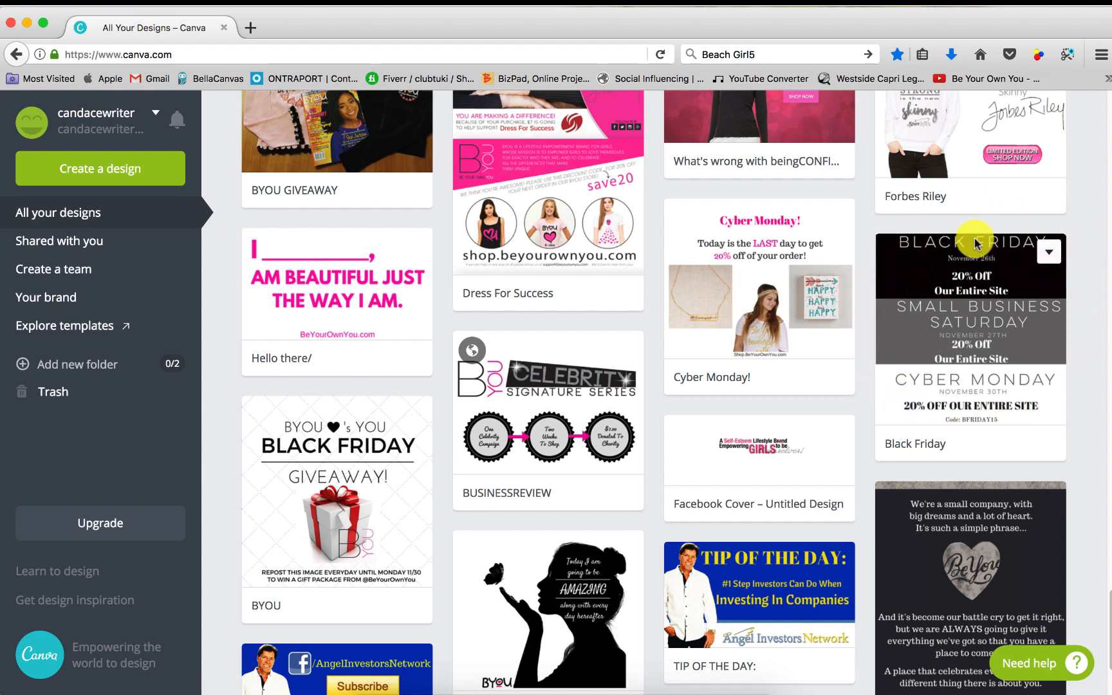
mouse_move(1055, 318)
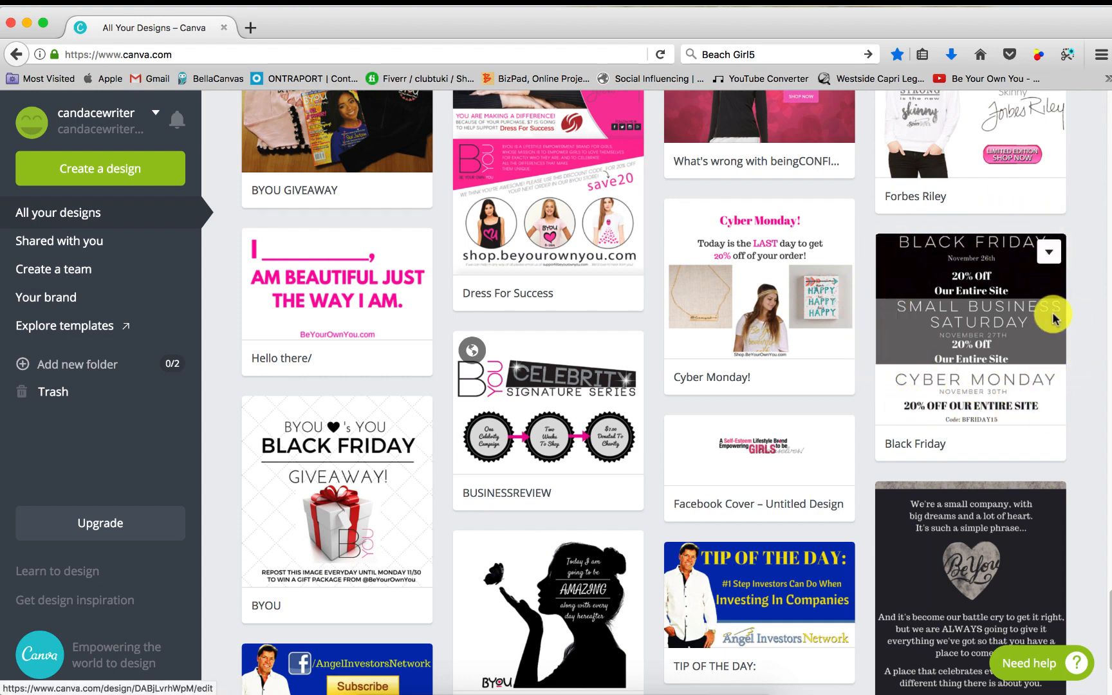
mouse_move(1099, 312)
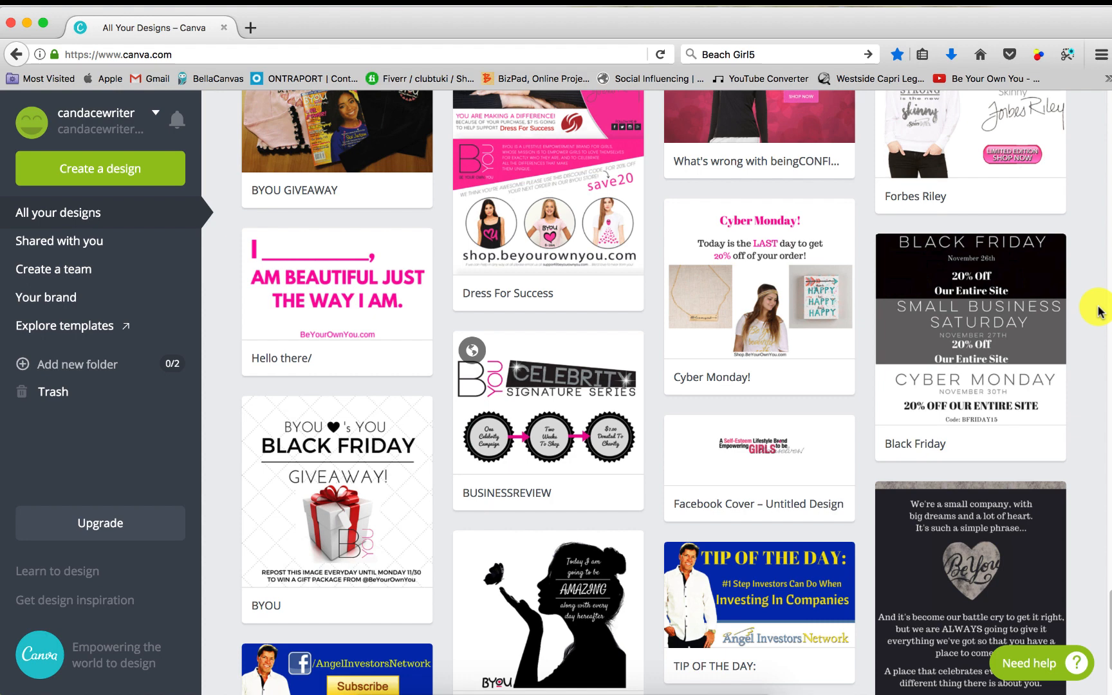
mouse_move(1077, 311)
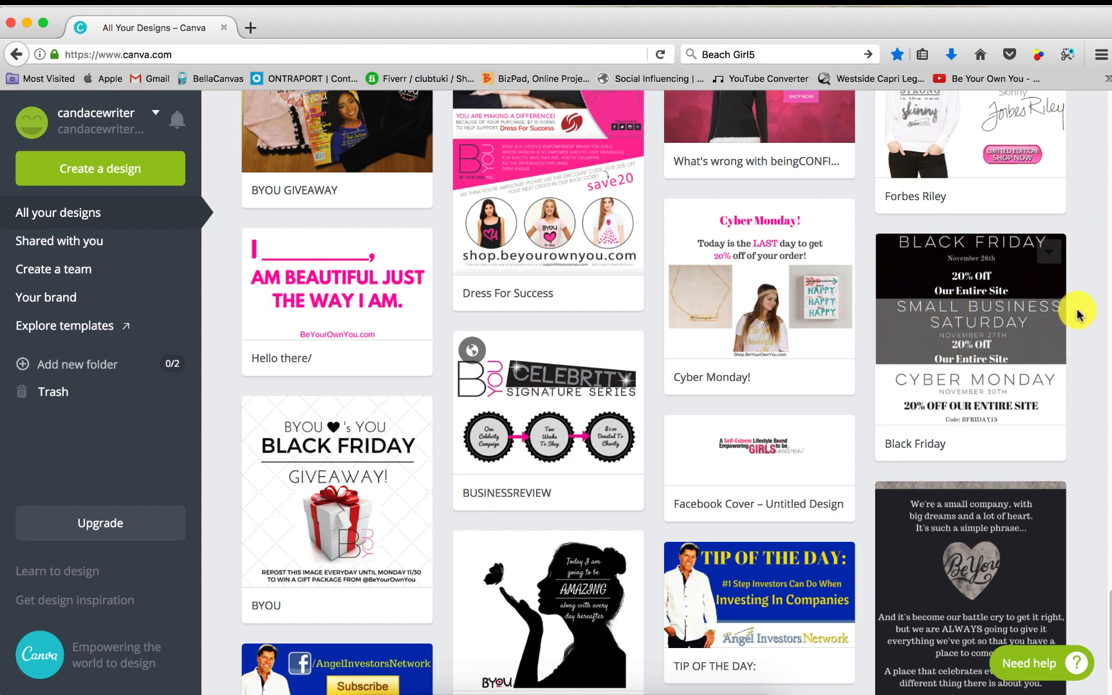
mouse_move(922, 233)
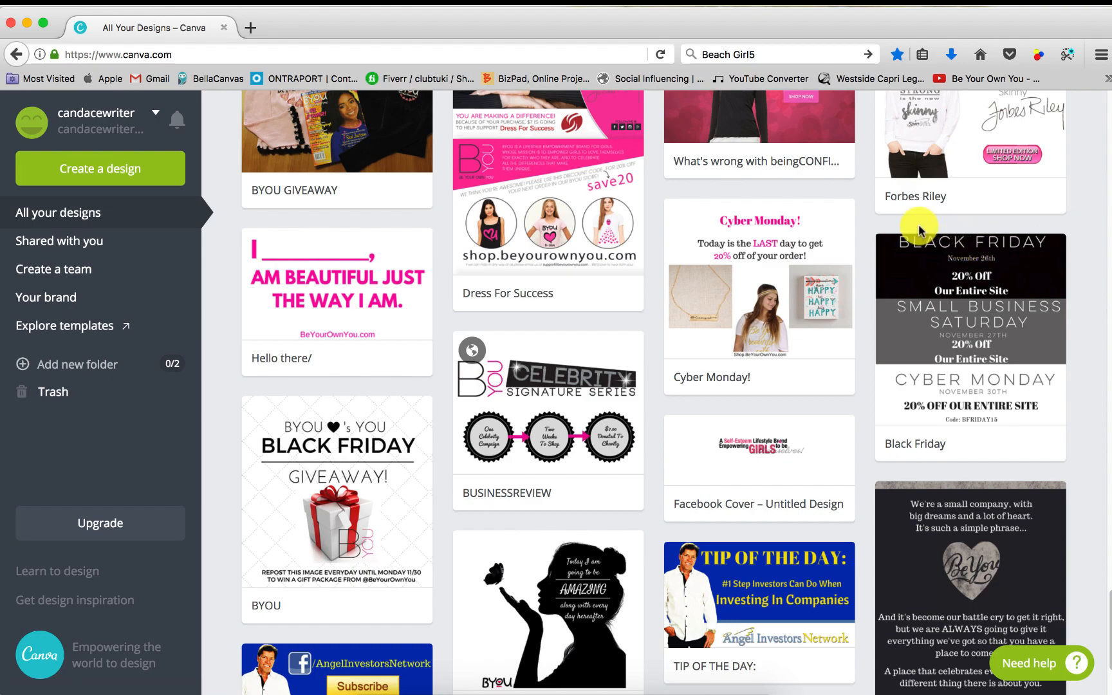
scroll(up, 3)
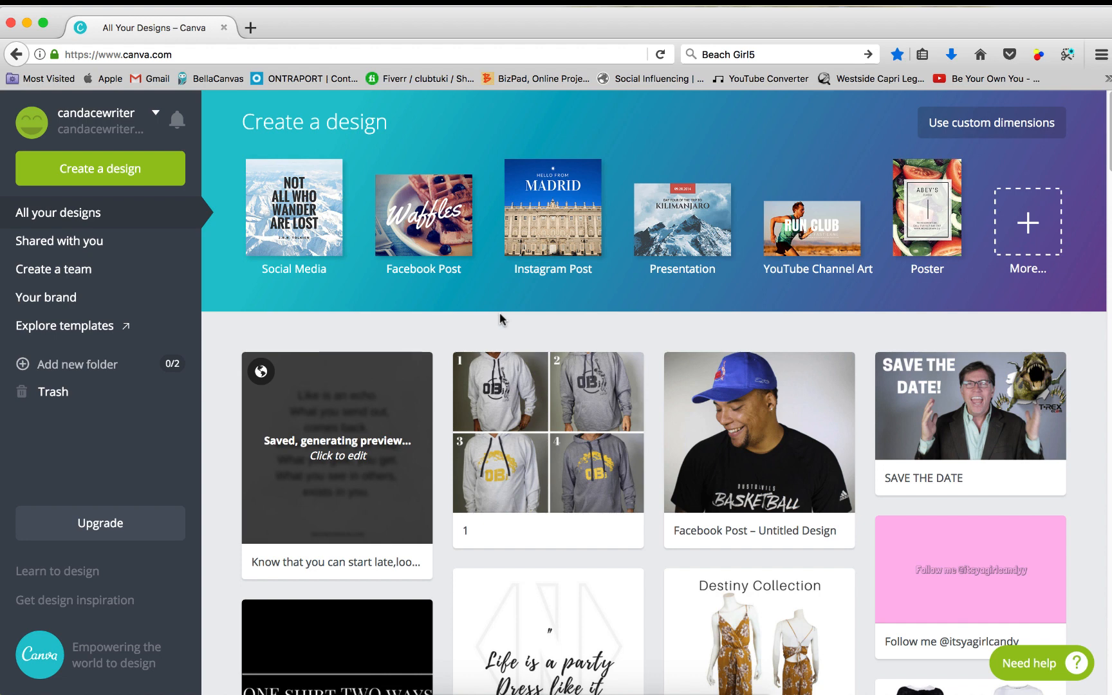
mouse_move(496, 320)
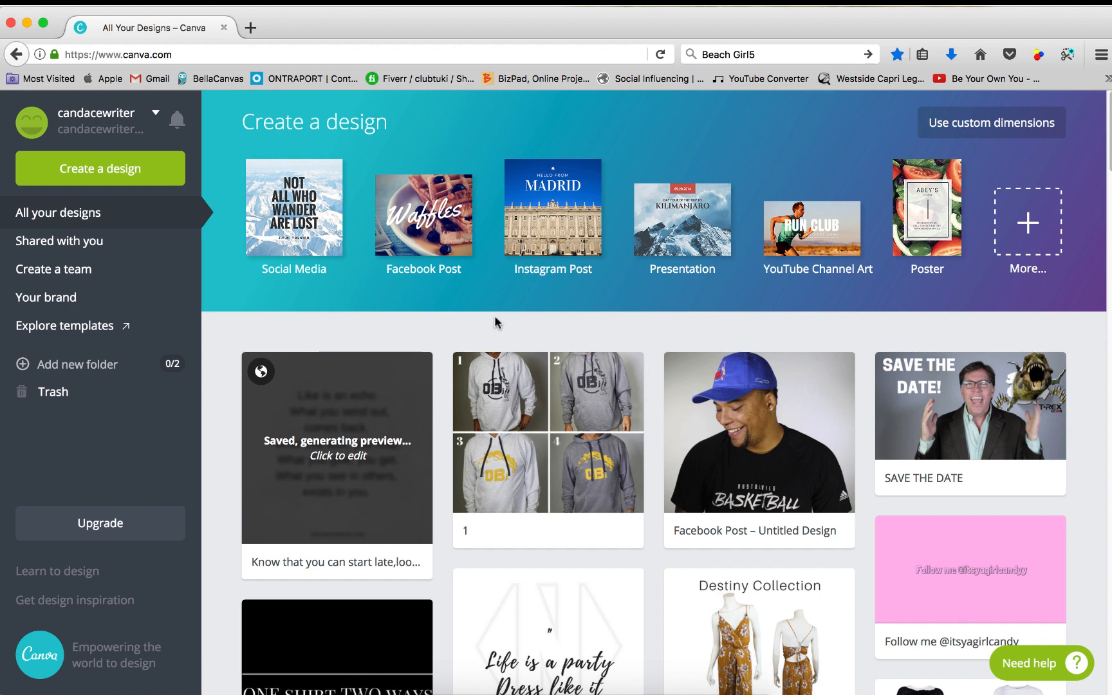
- Open the saved 'She was herself' quote design in the editor
click(336, 446)
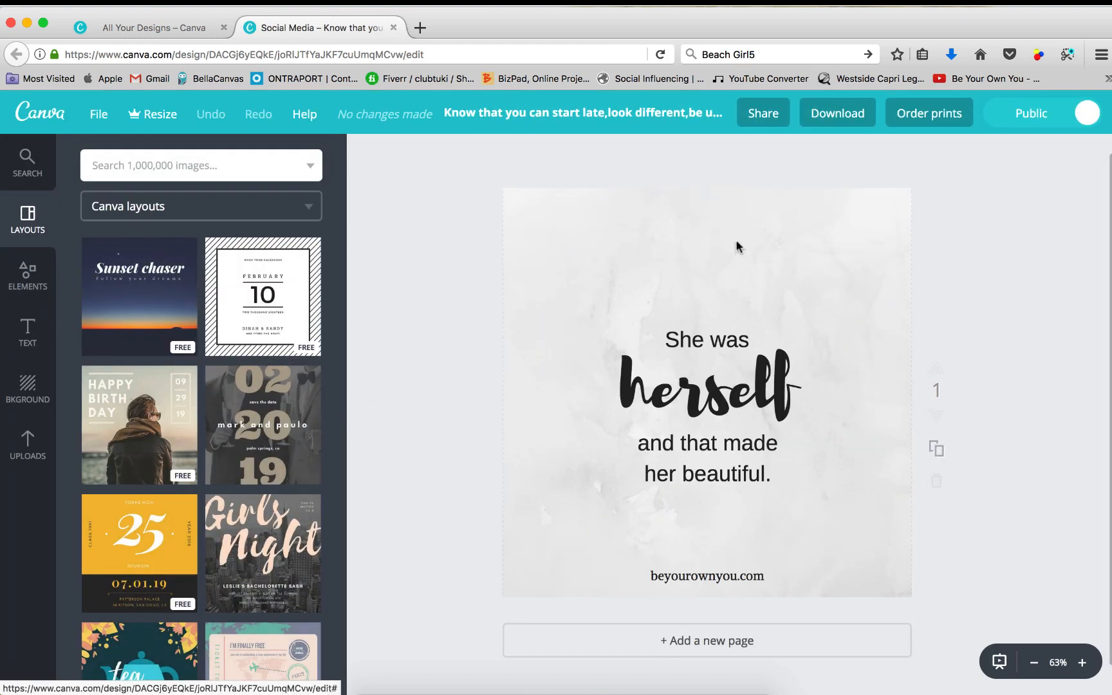
mouse_move(780, 615)
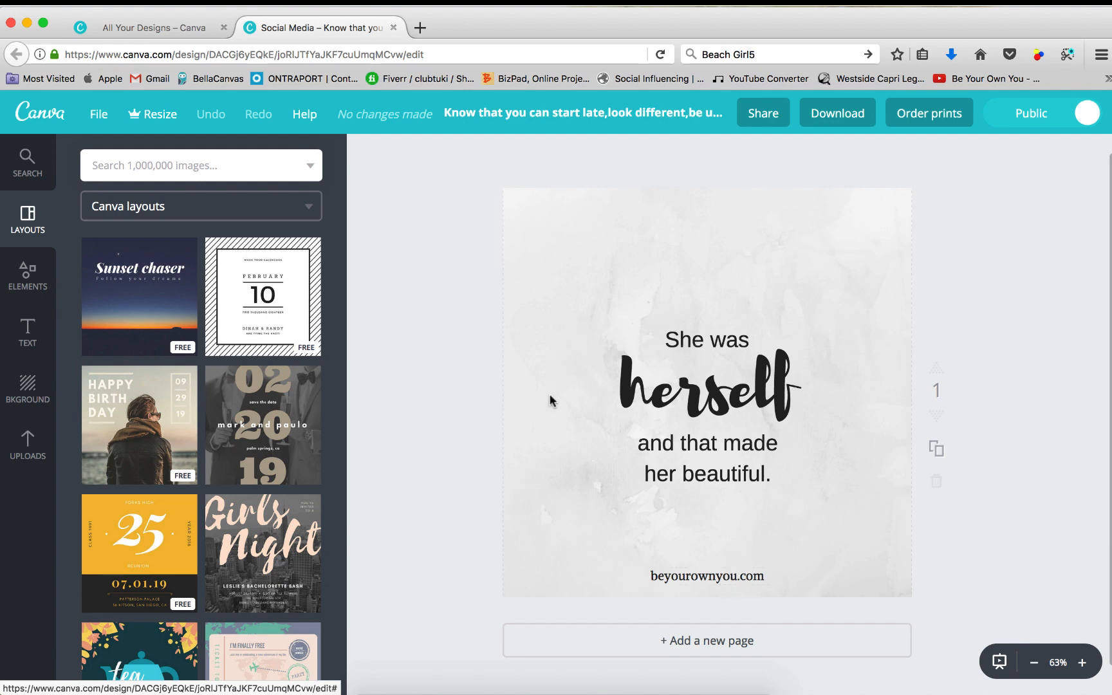
mouse_move(807, 406)
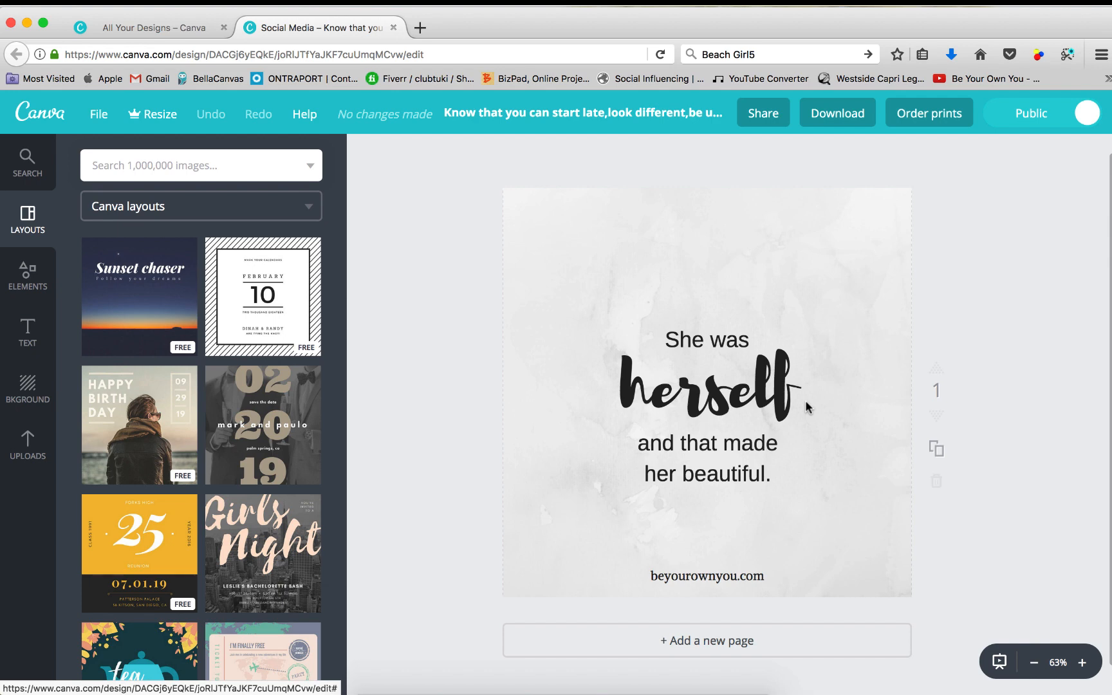
mouse_move(700, 482)
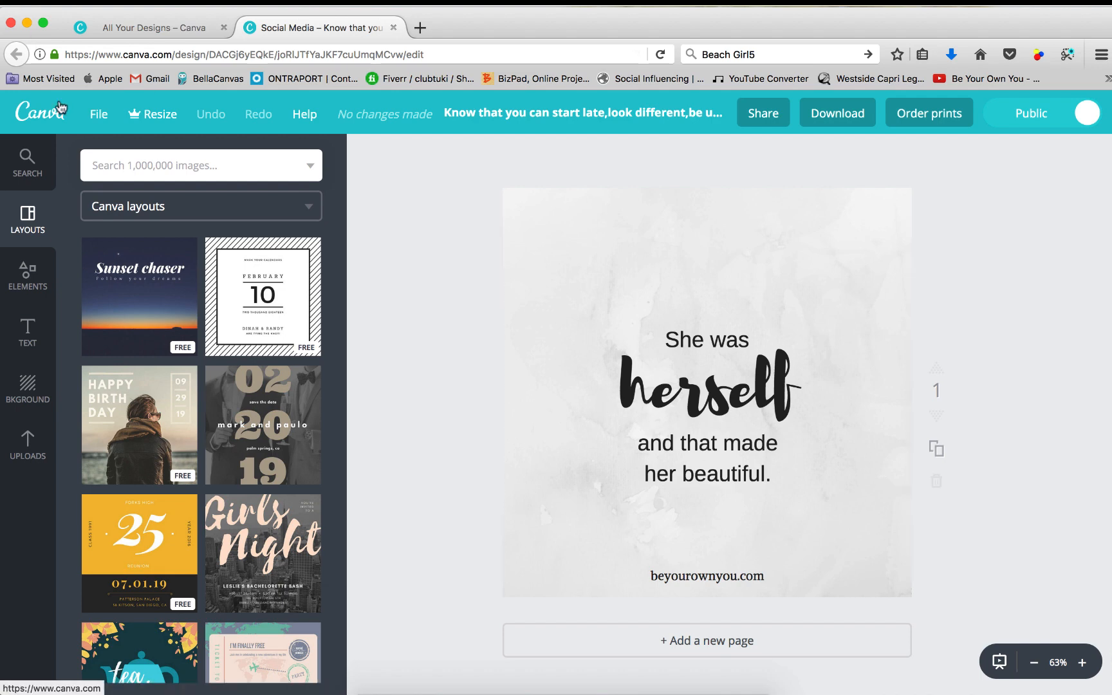
mouse_move(32, 120)
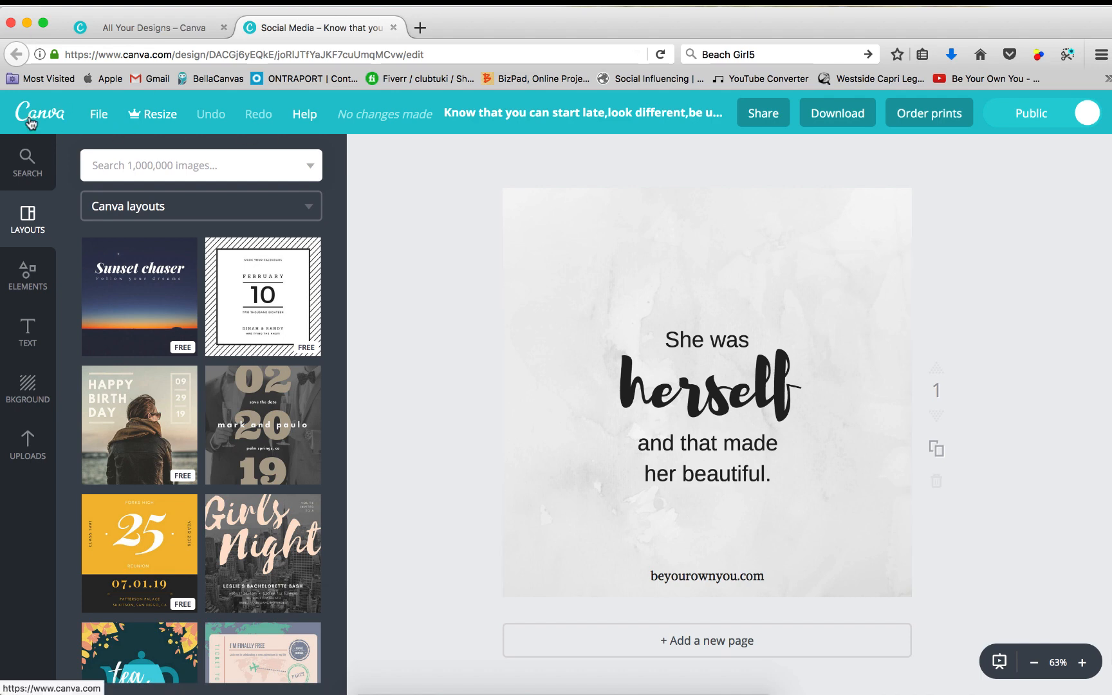
- Start a new blank Facebook Post and browse the Elements and Text panels
click(40, 113)
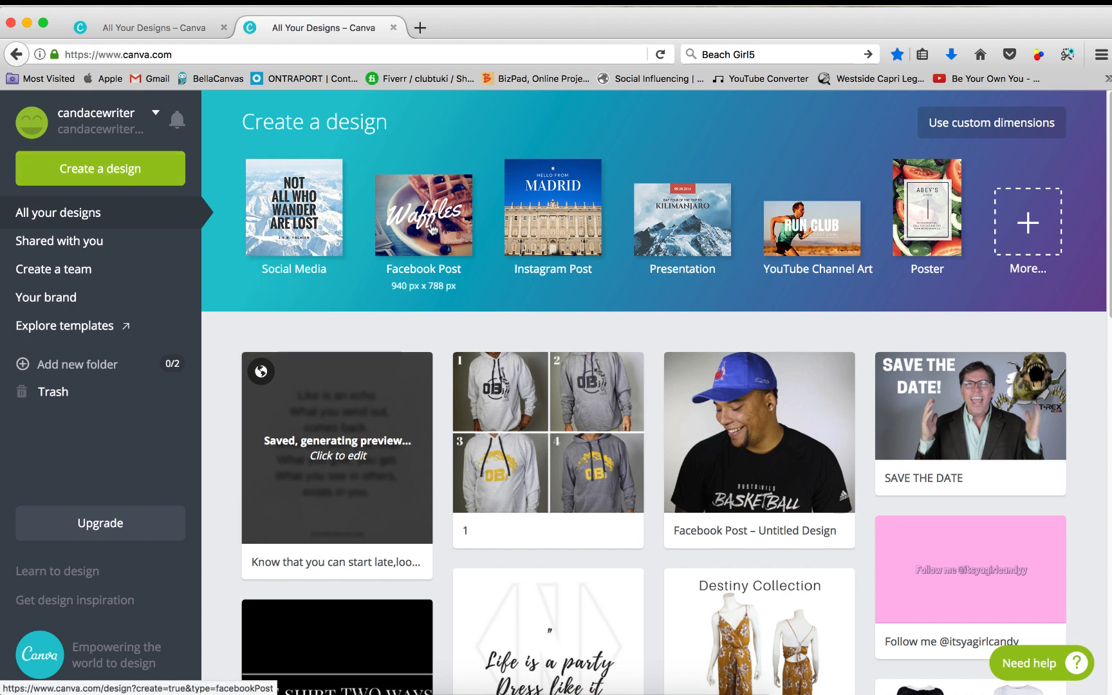
click(419, 28)
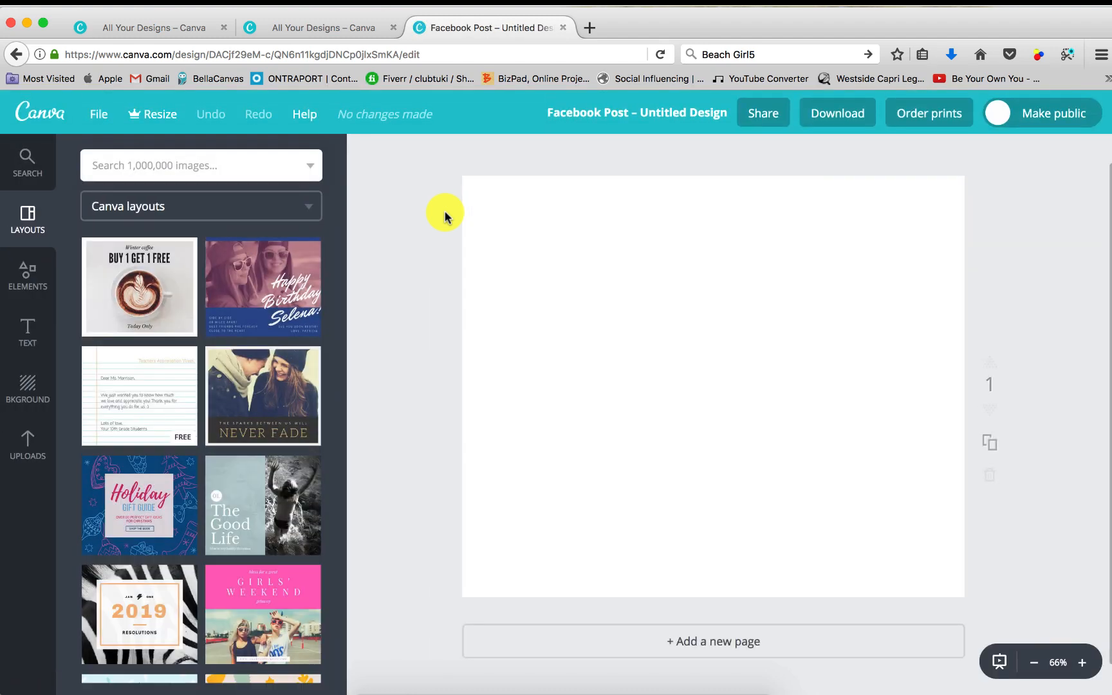
mouse_move(304, 235)
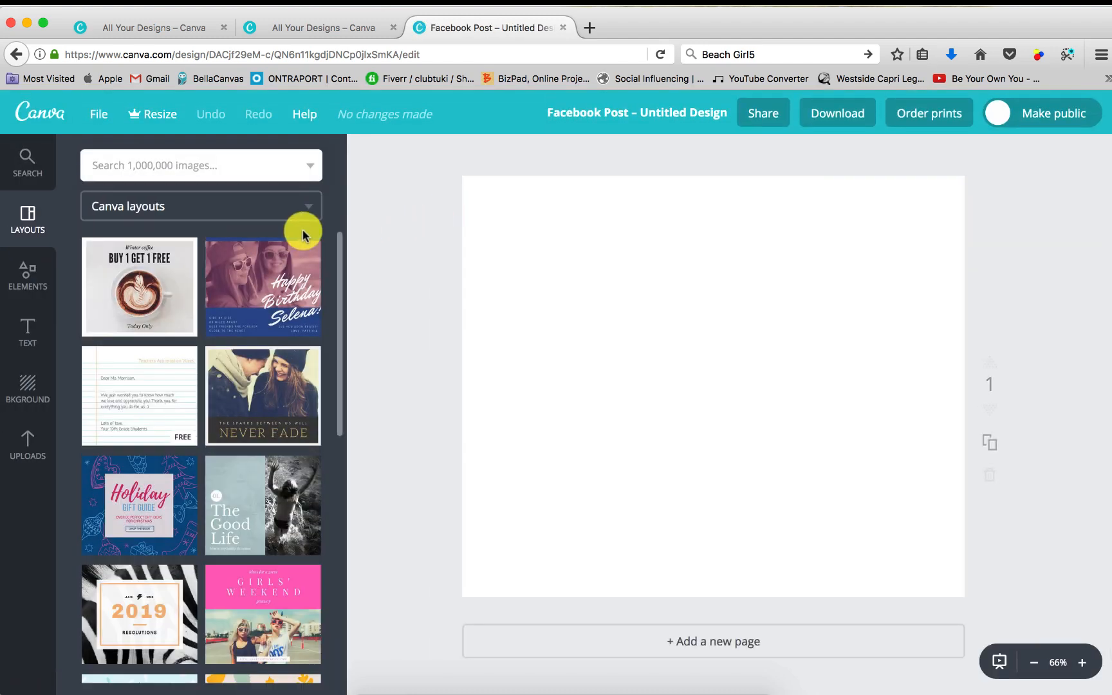
mouse_move(60, 301)
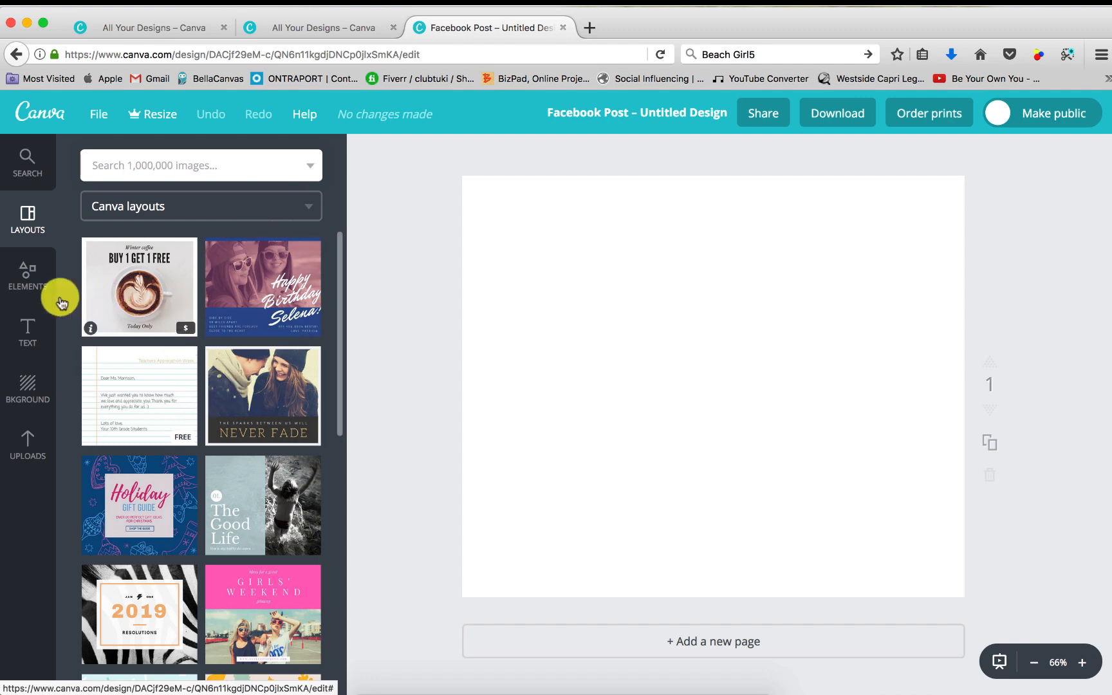
click(27, 277)
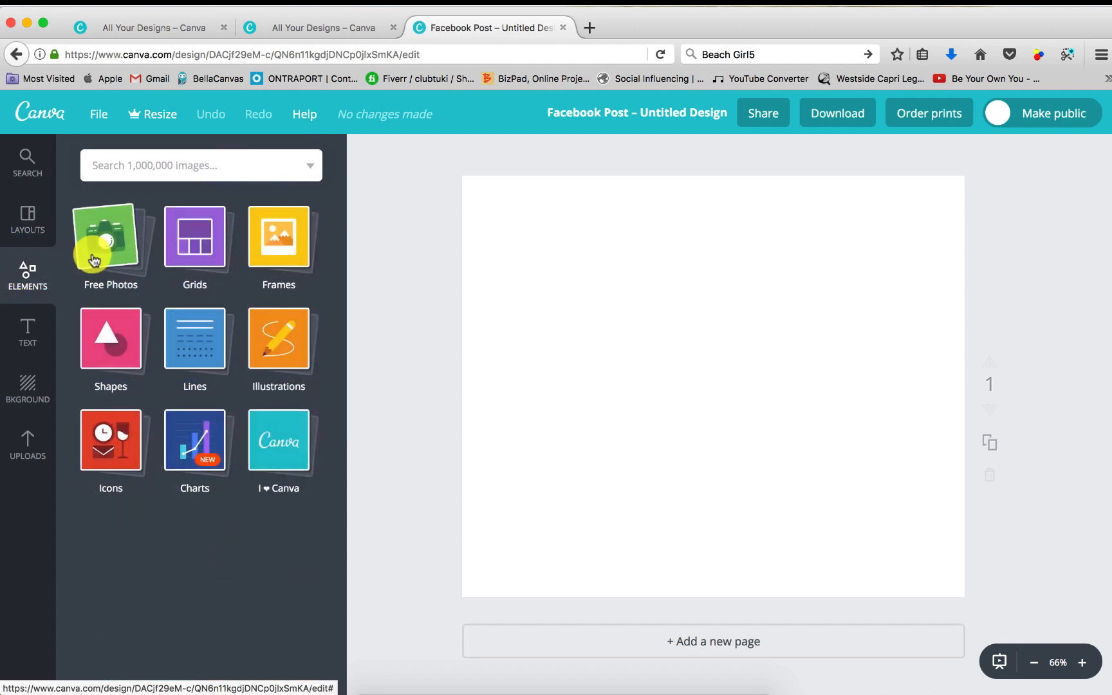
mouse_move(278, 242)
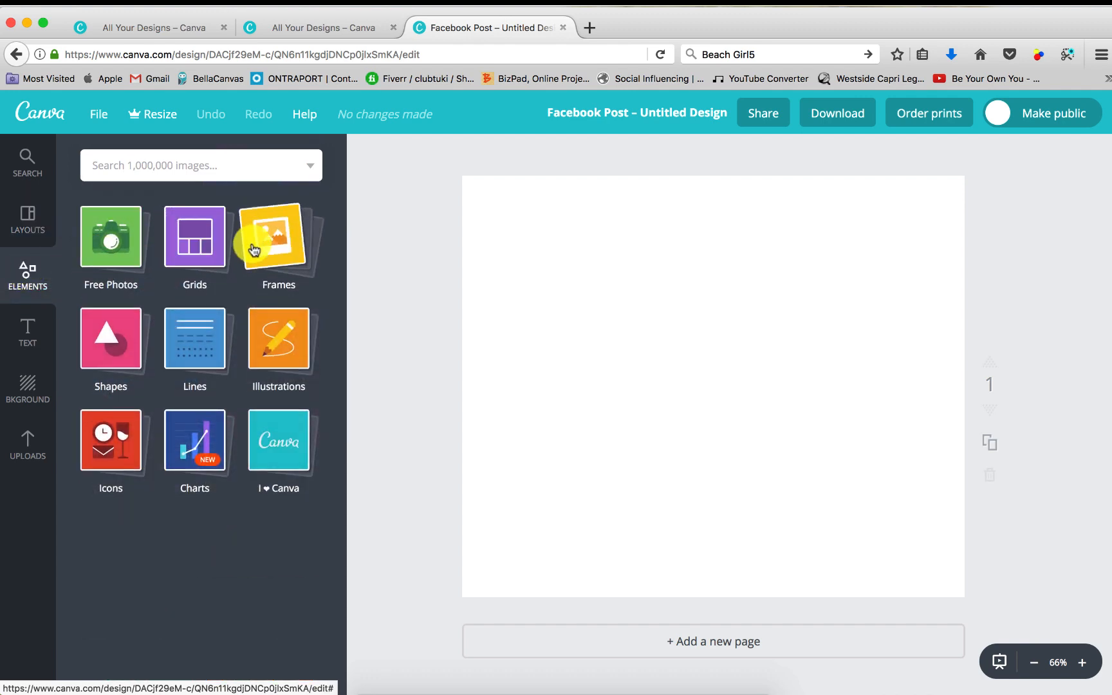
mouse_move(278, 348)
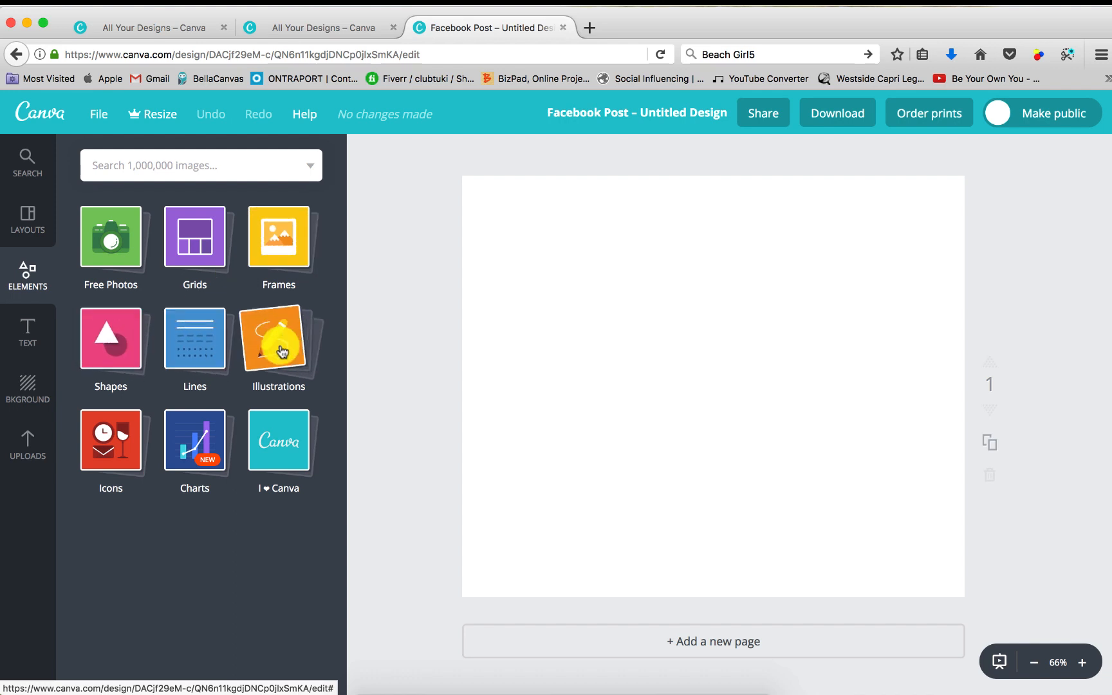
click(27, 331)
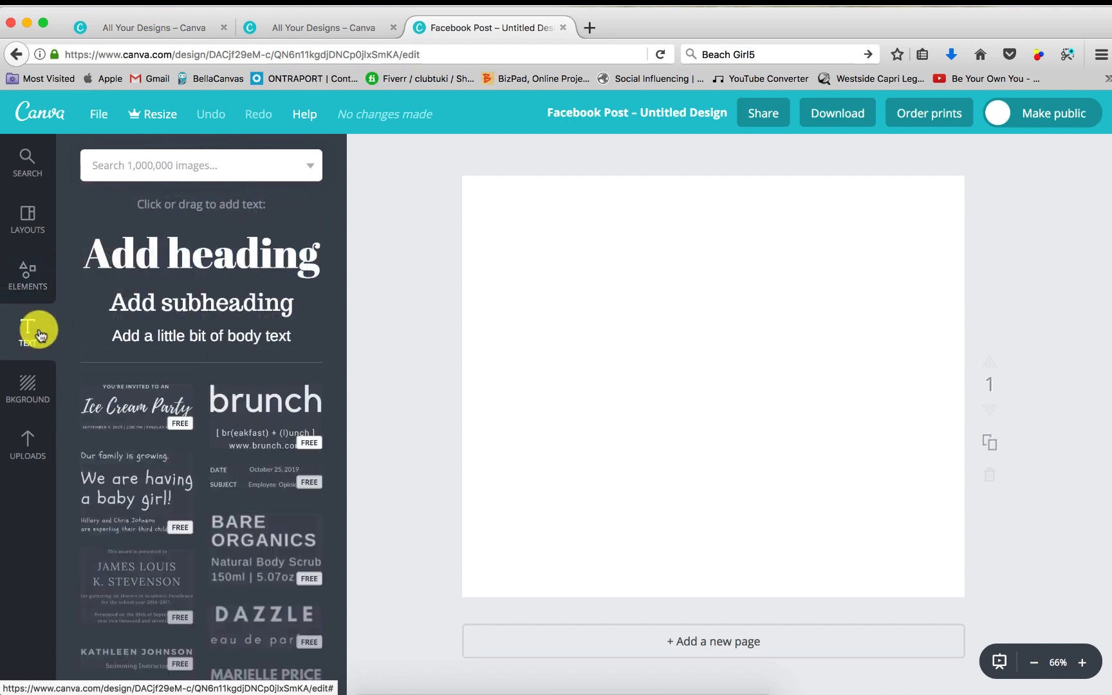
scroll(down, 3)
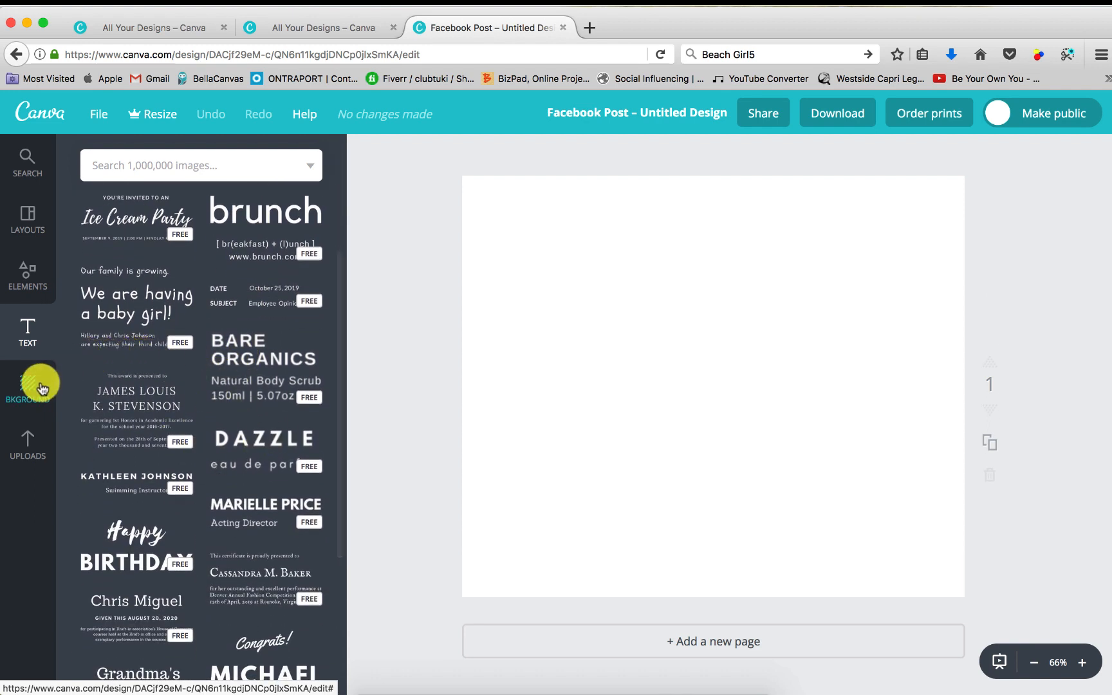
- Try a marbled page background texture, then show the uploaded T-shirt photos
click(27, 387)
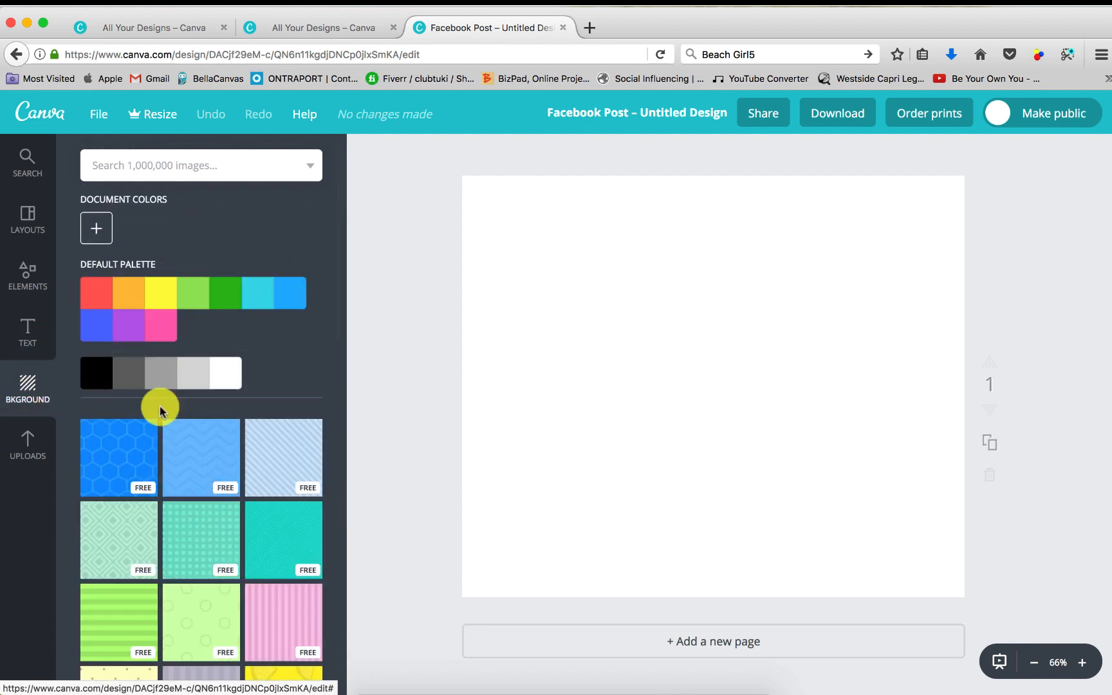
scroll(down, 3)
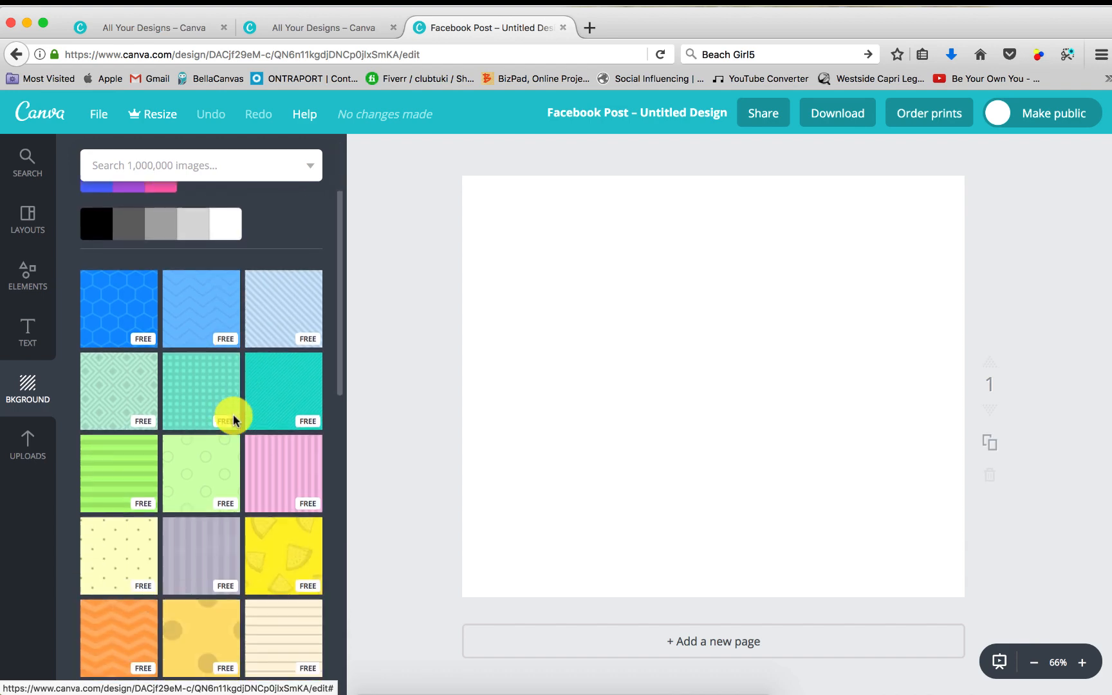
scroll(down, 3)
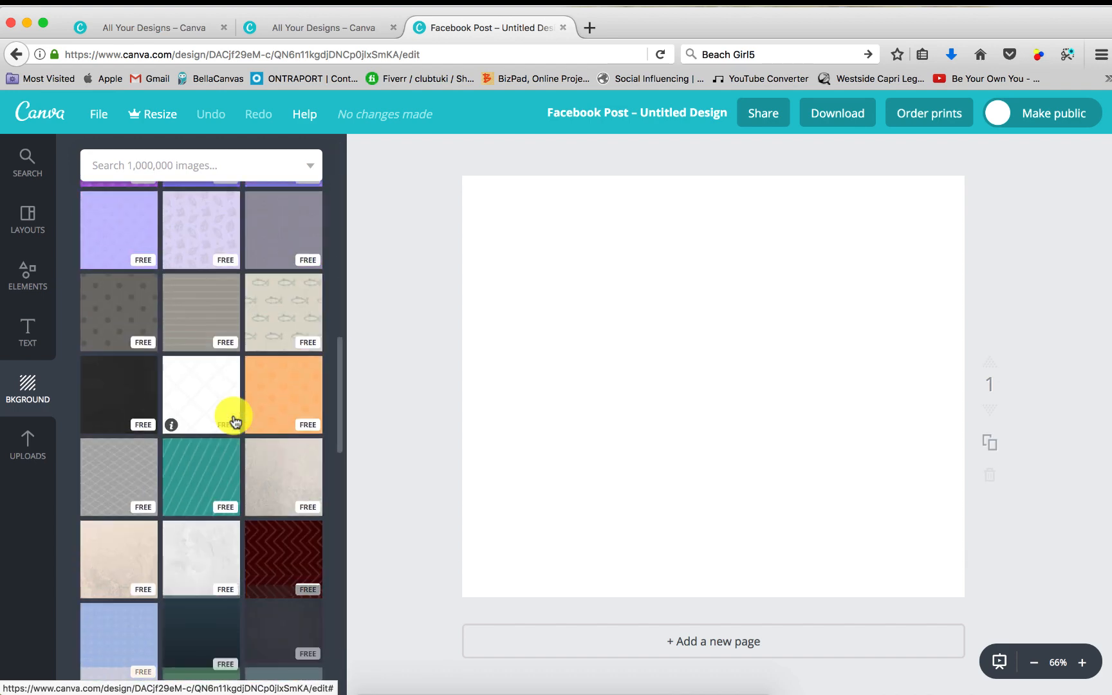
click(201, 493)
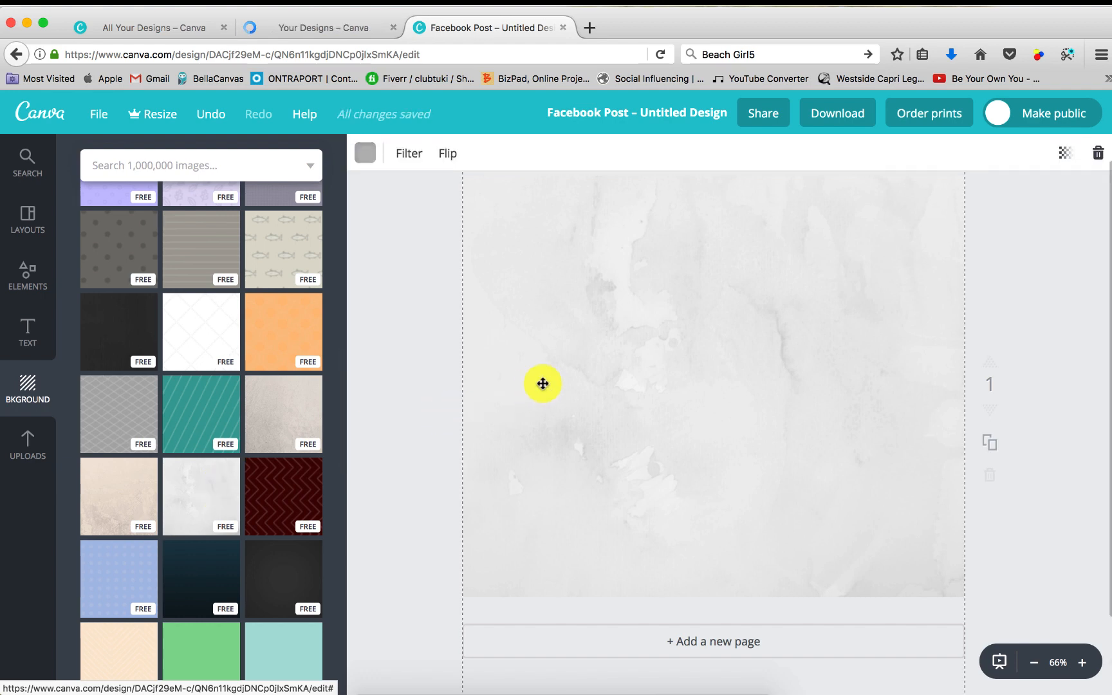
click(27, 440)
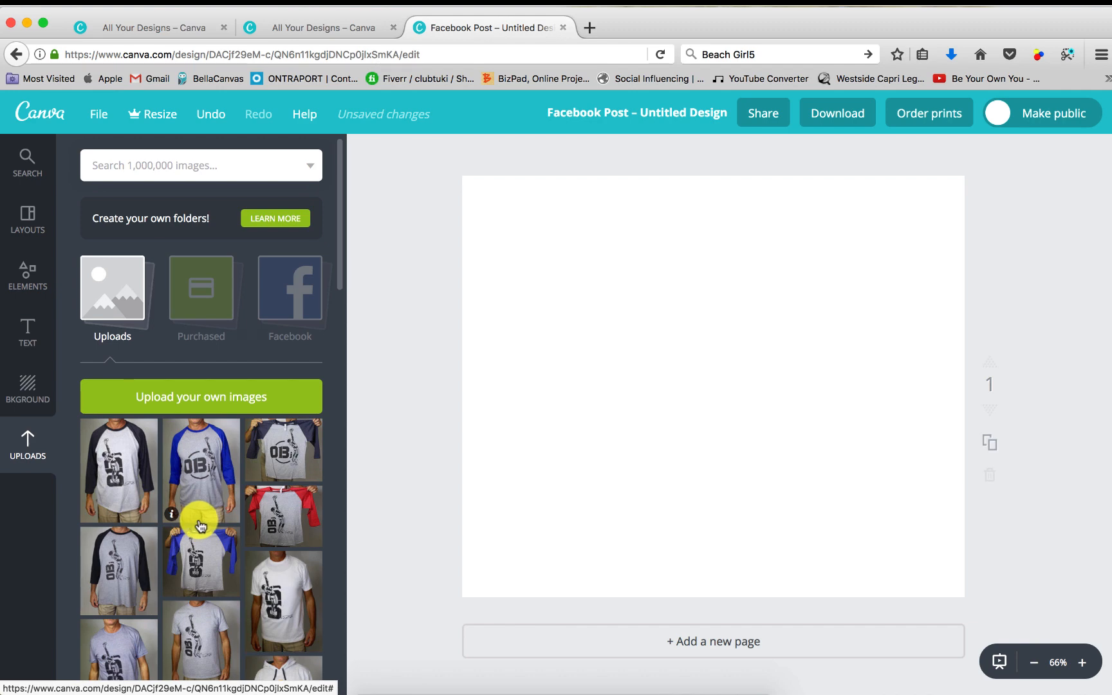
mouse_move(110, 396)
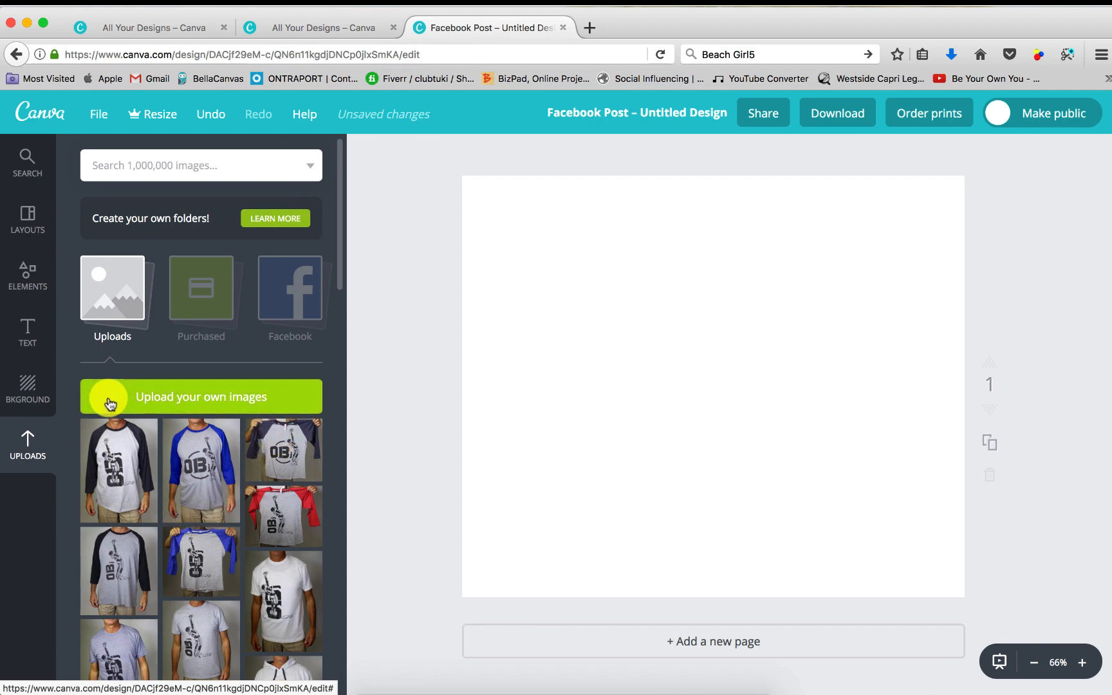
mouse_move(49, 310)
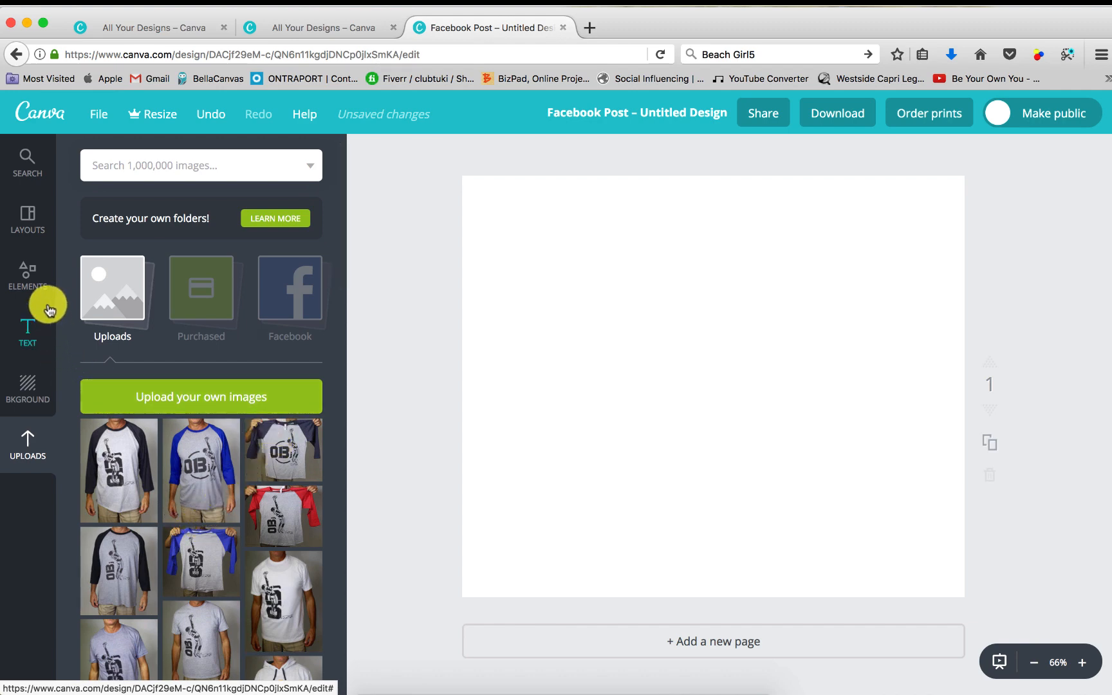
- Apply the light blue 'Join Us / Subscribe 20% OFF' layout to the page
click(27, 220)
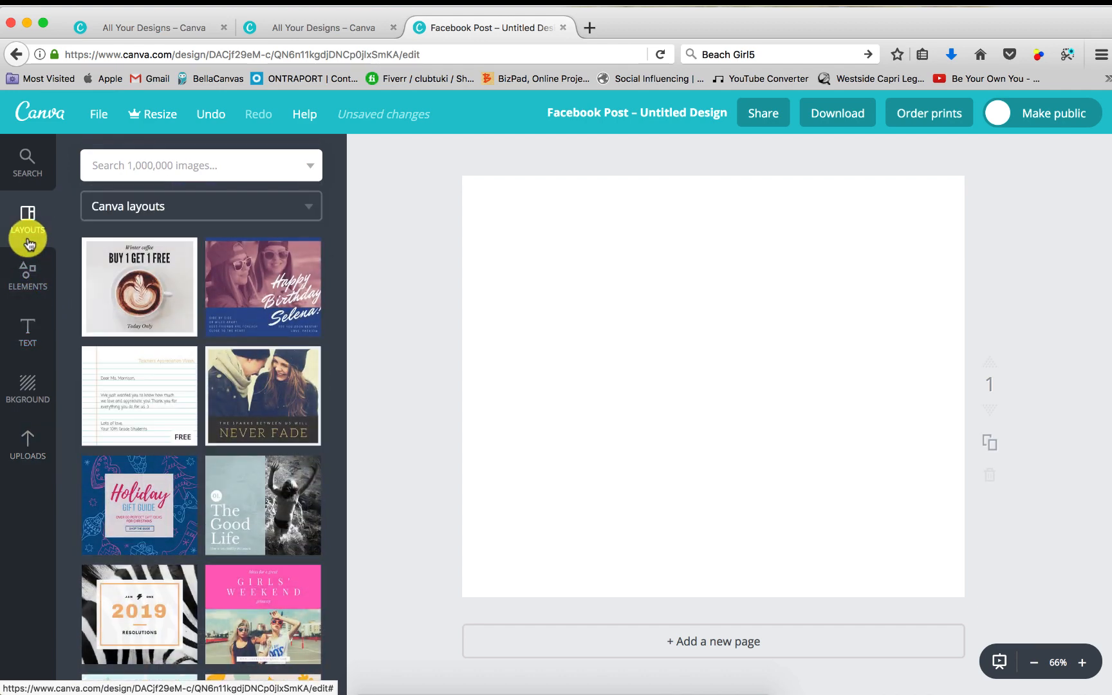
mouse_move(235, 362)
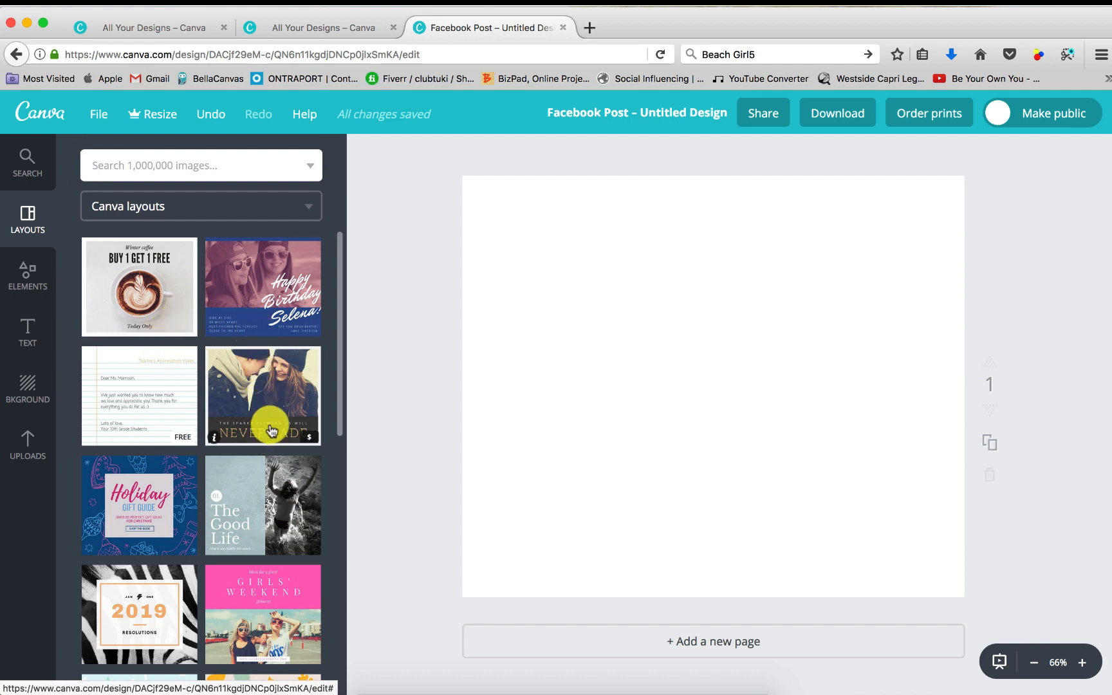
scroll(down, 3)
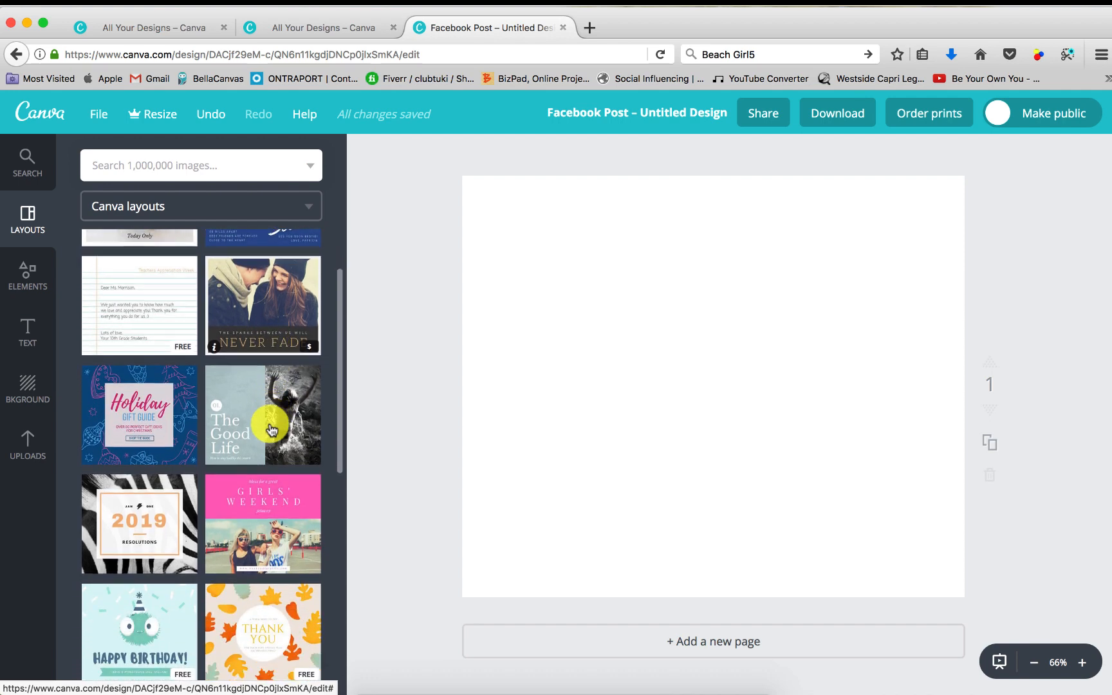
scroll(down, 3)
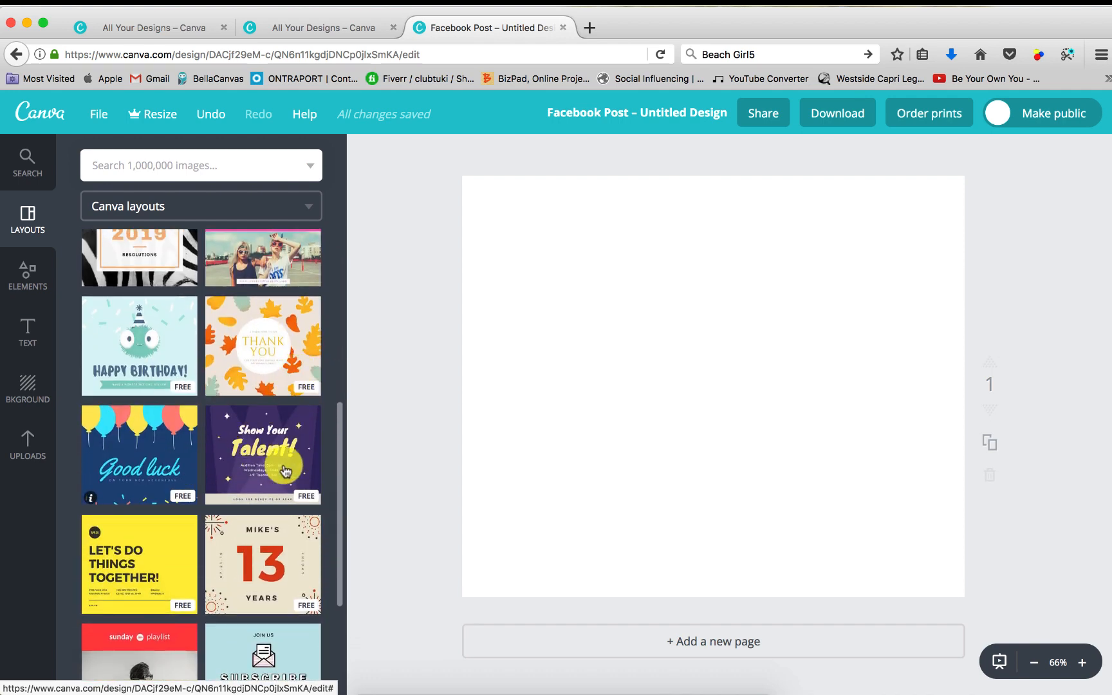
scroll(down, 3)
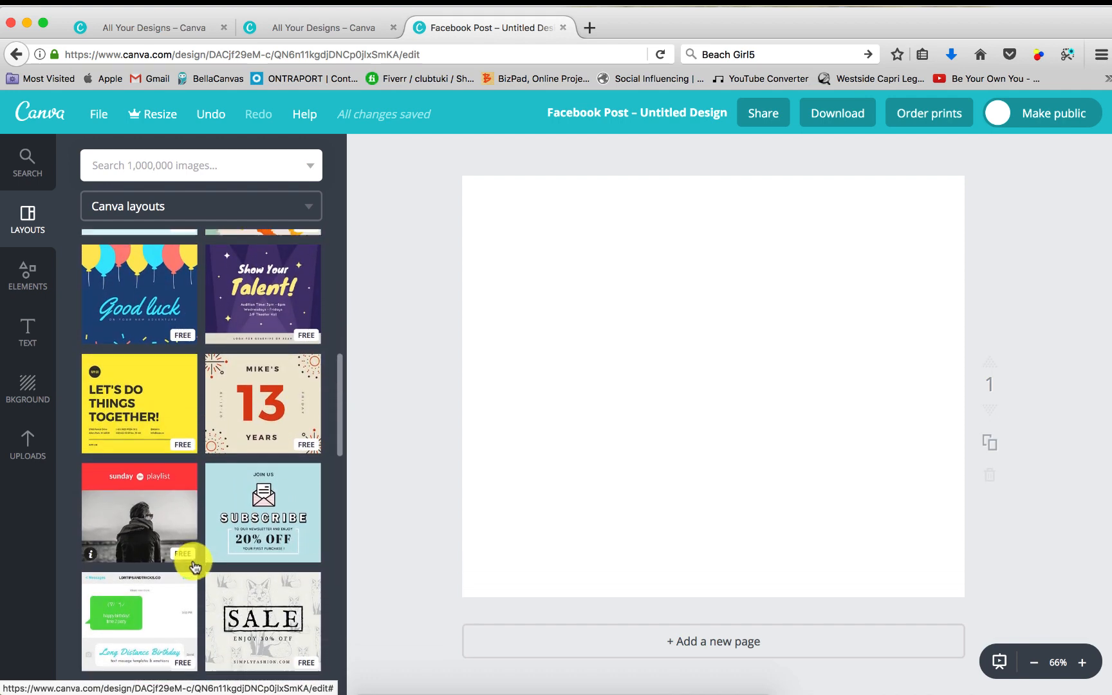
scroll(down, 3)
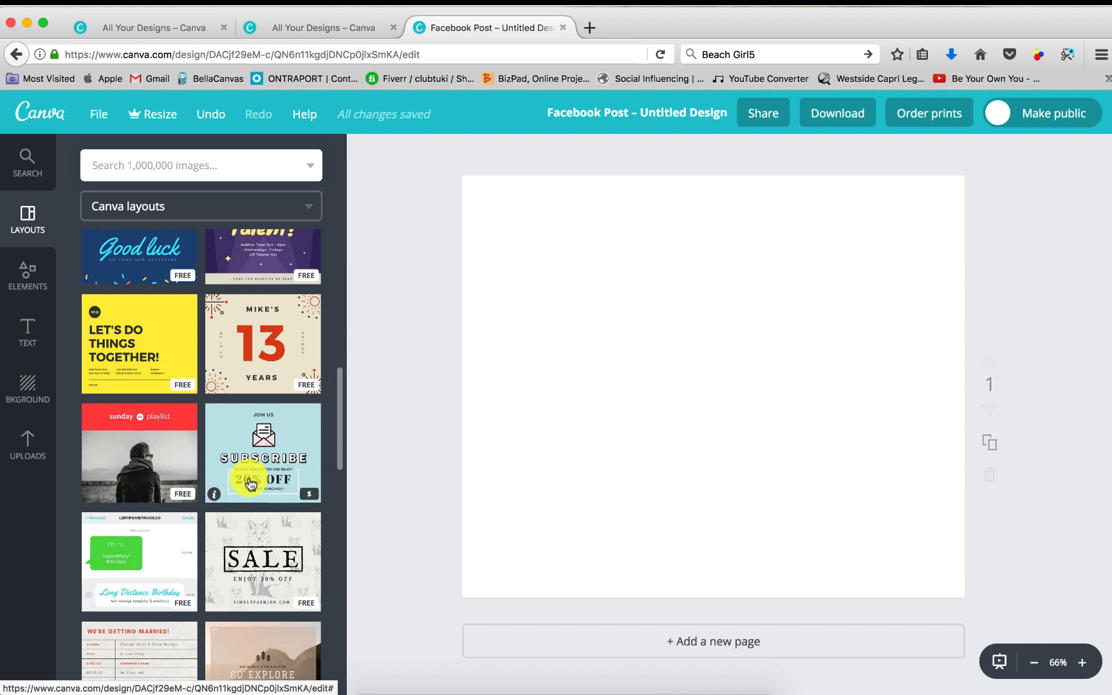
click(263, 452)
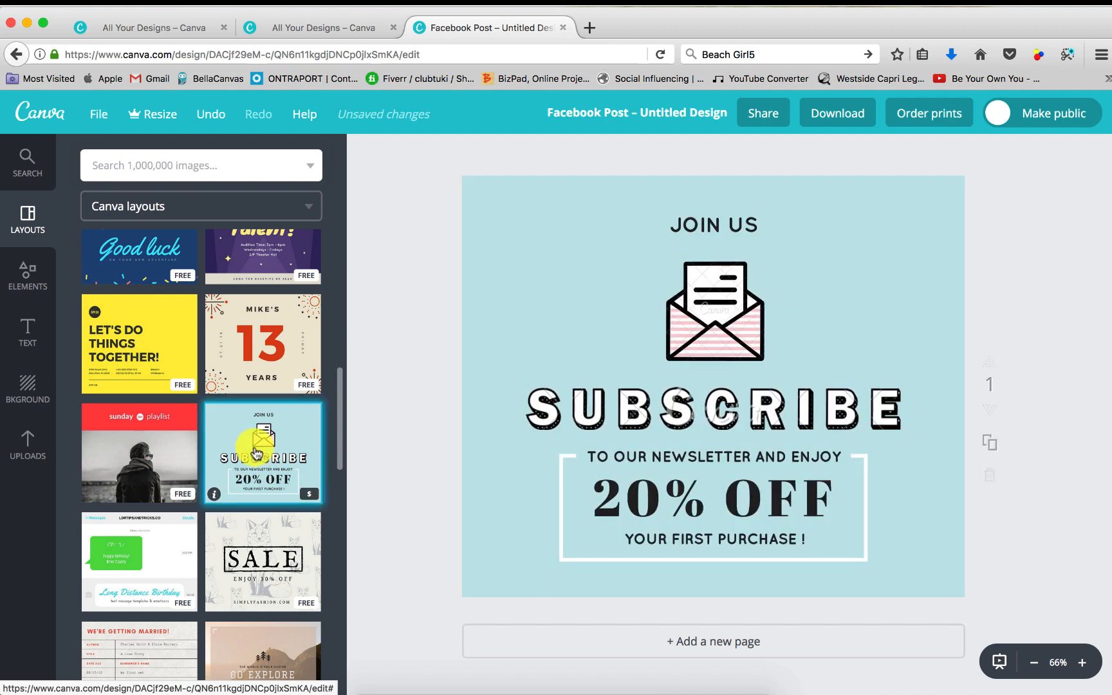
mouse_move(376, 468)
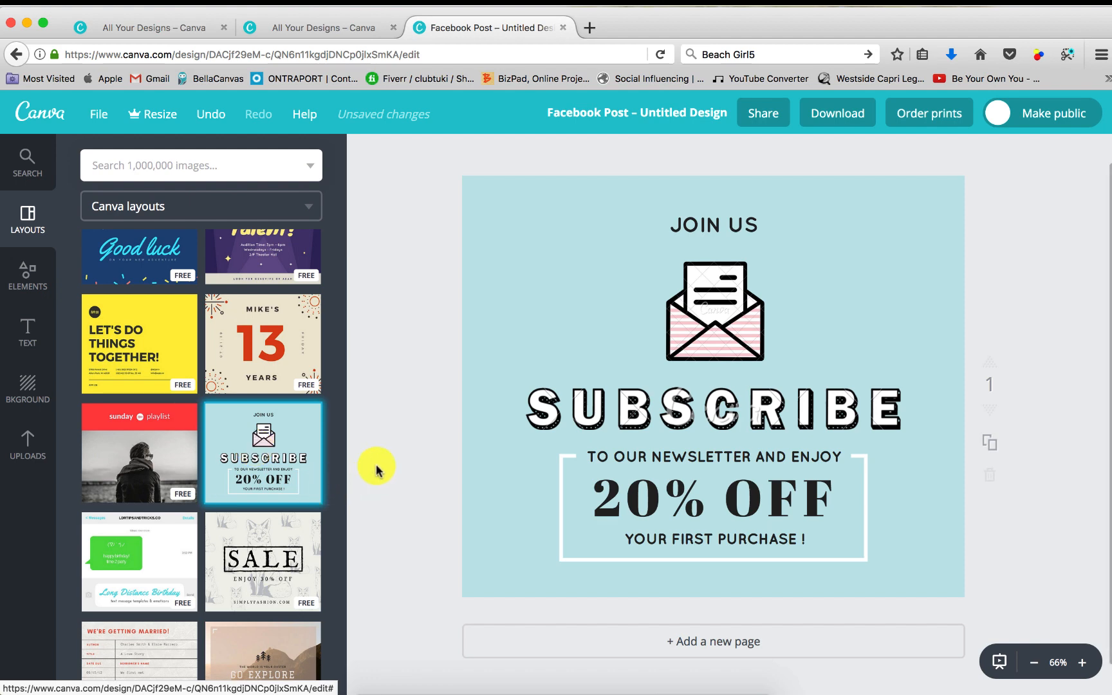
mouse_move(68, 363)
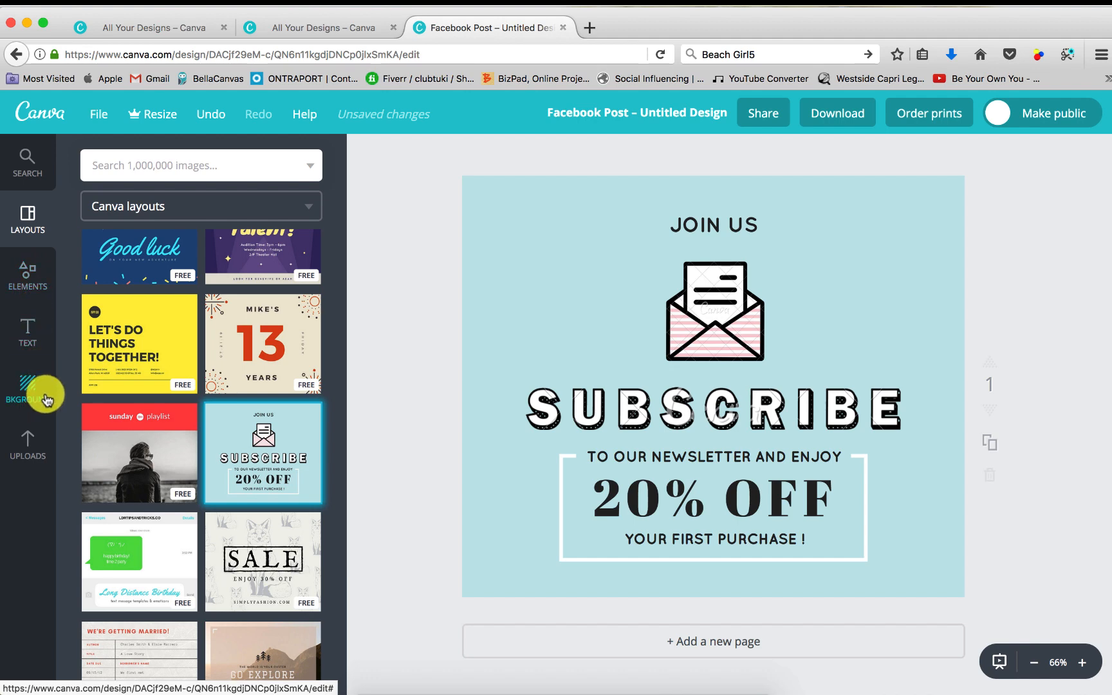
mouse_move(58, 436)
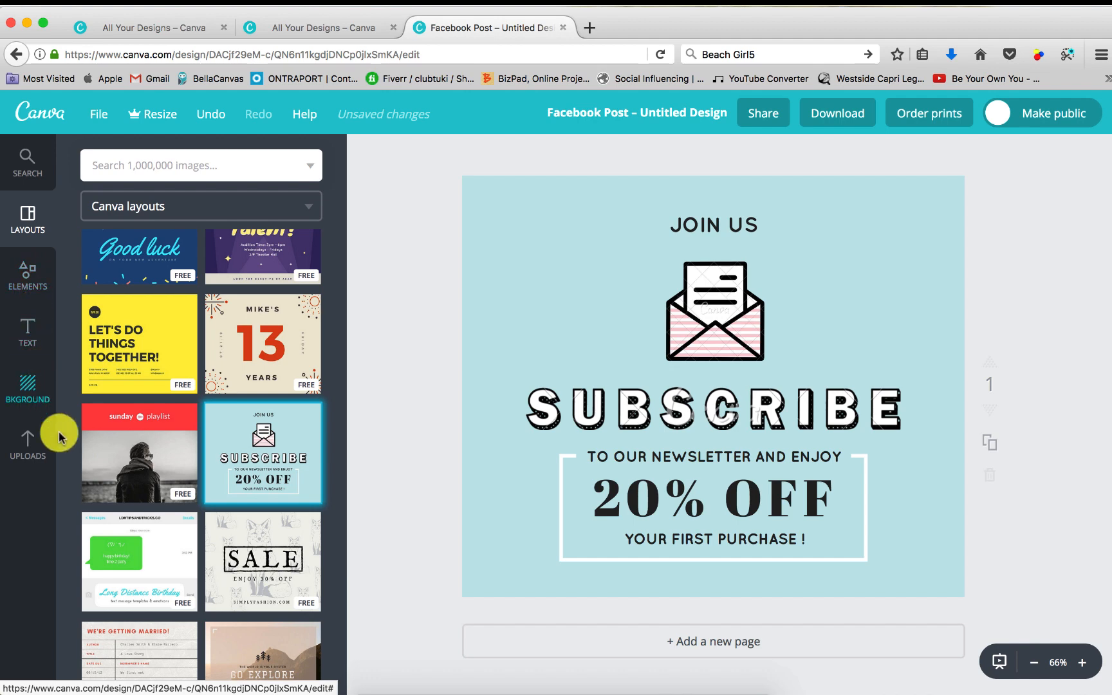
scroll(down, 3)
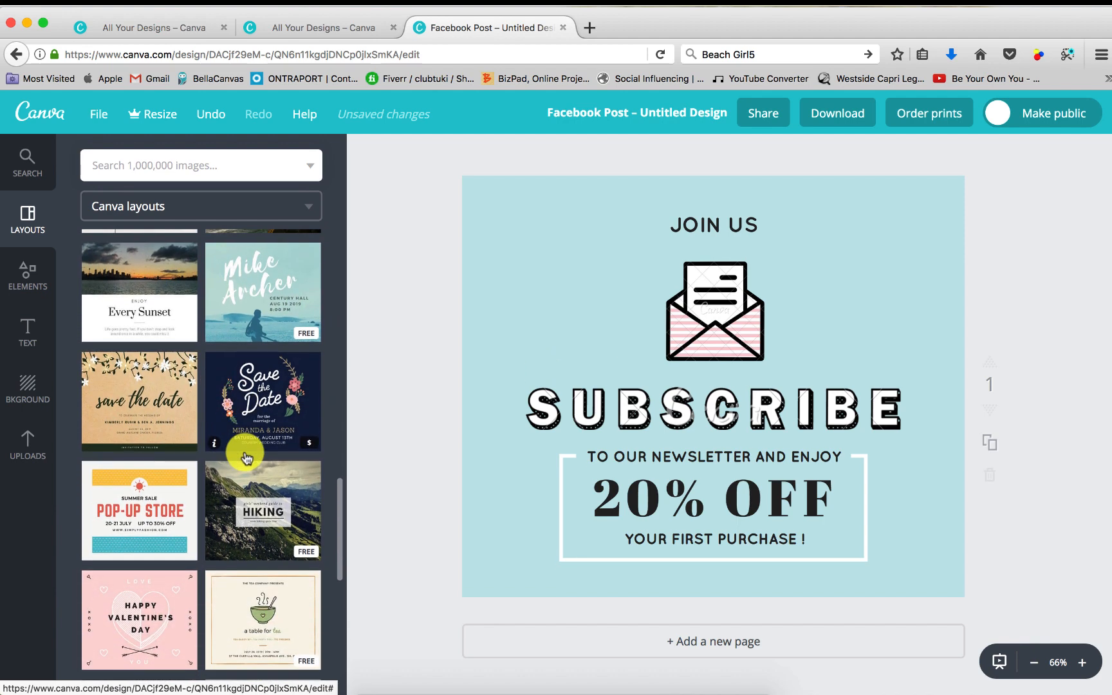
mouse_move(255, 453)
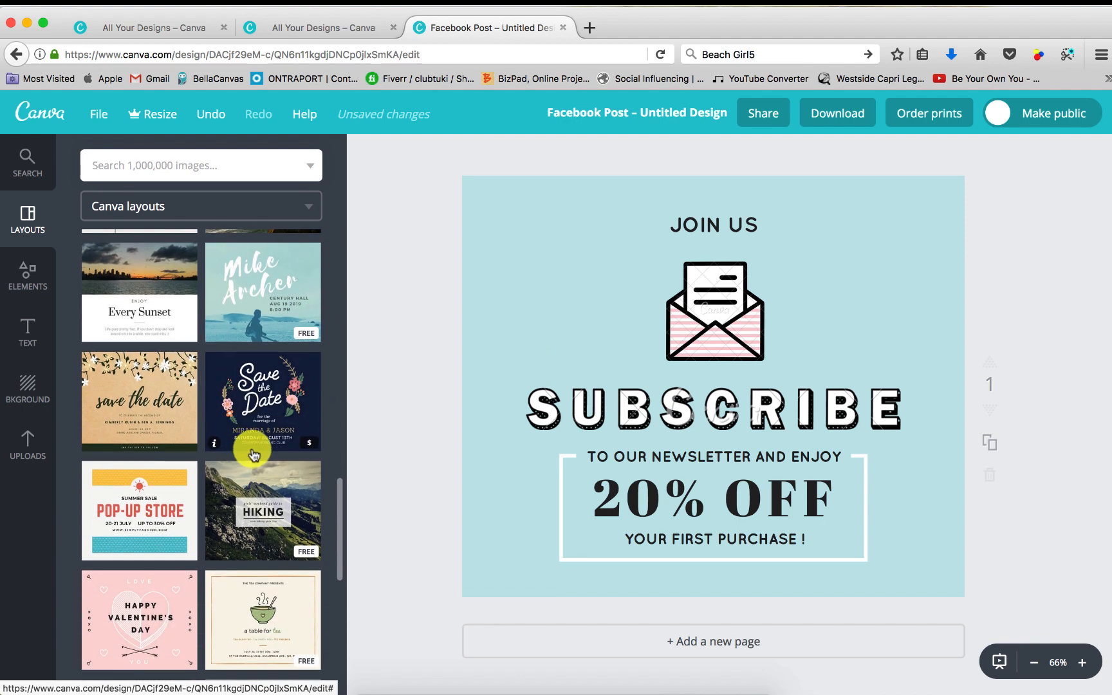
mouse_move(938, 451)
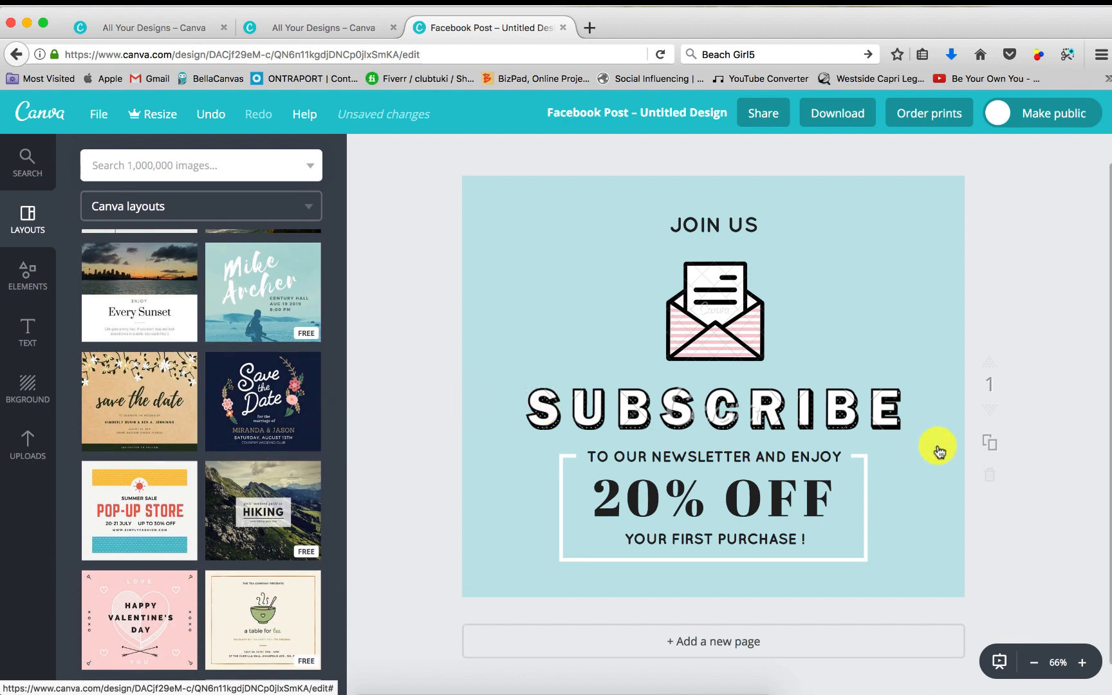
scroll(down, 3)
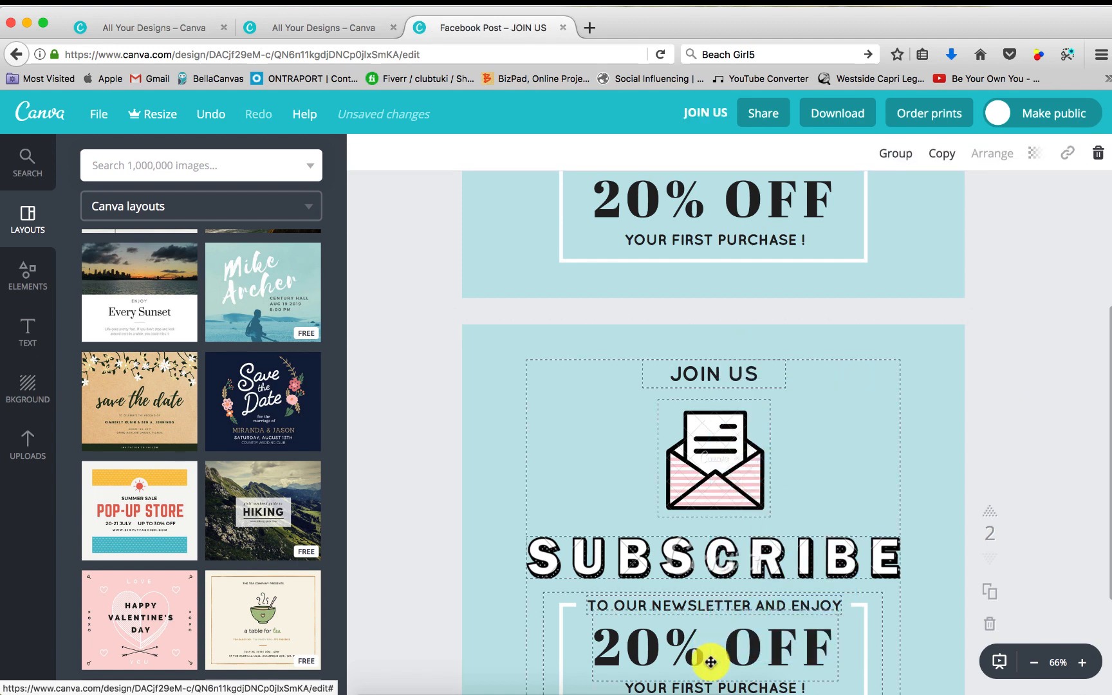
scroll(down, 3)
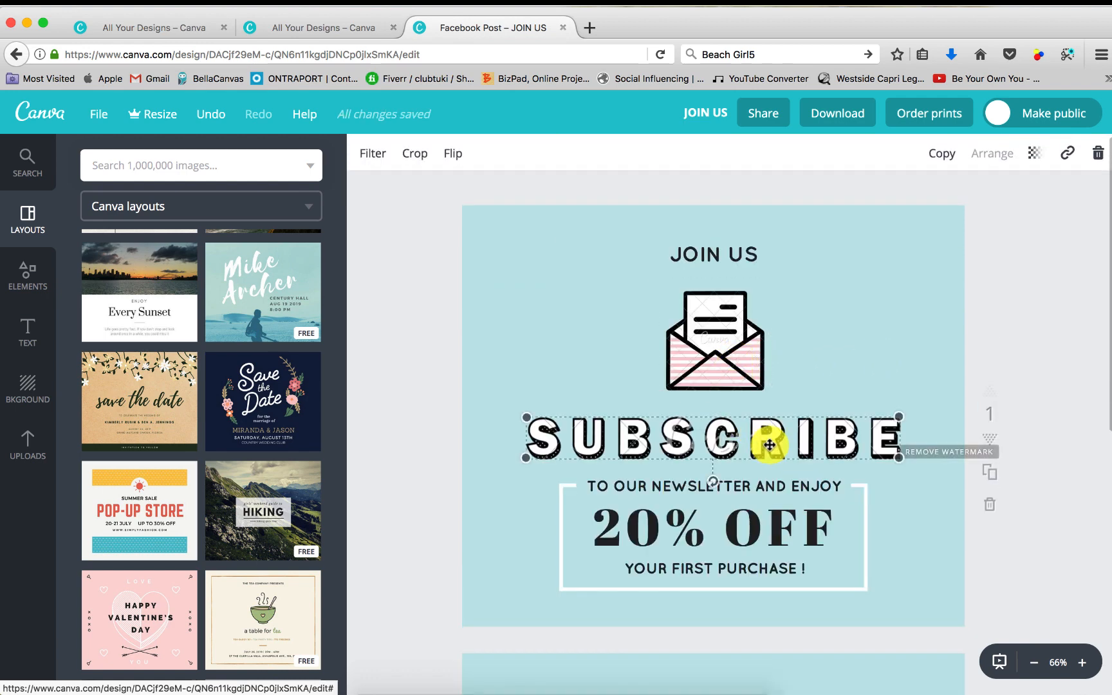
mouse_move(720, 259)
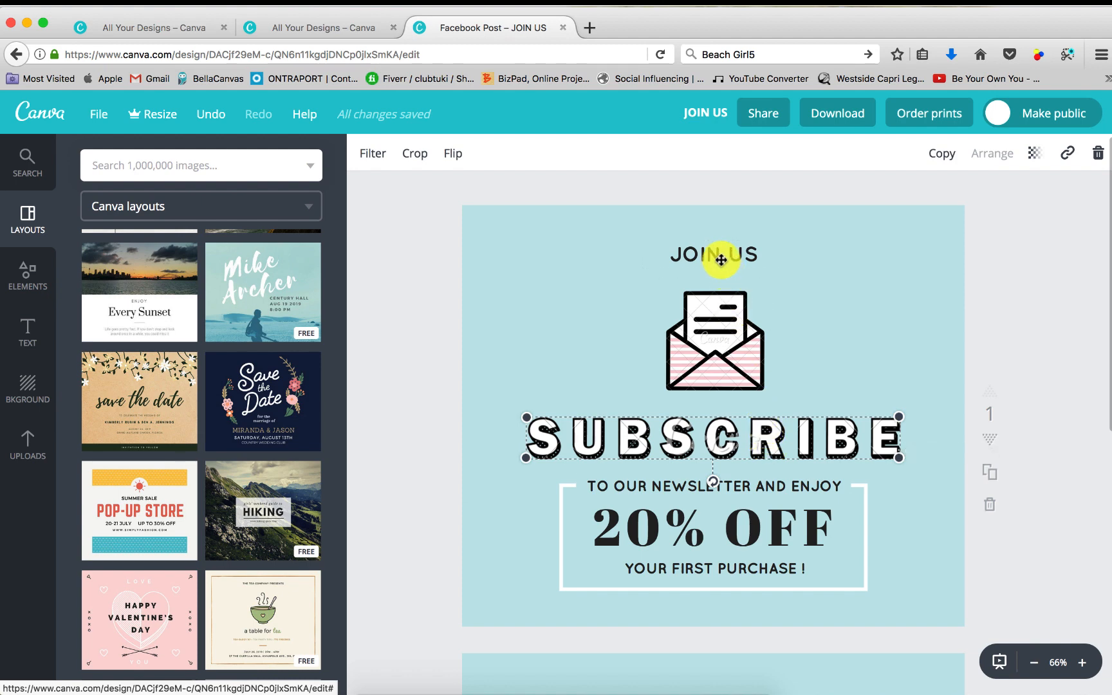
mouse_move(779, 507)
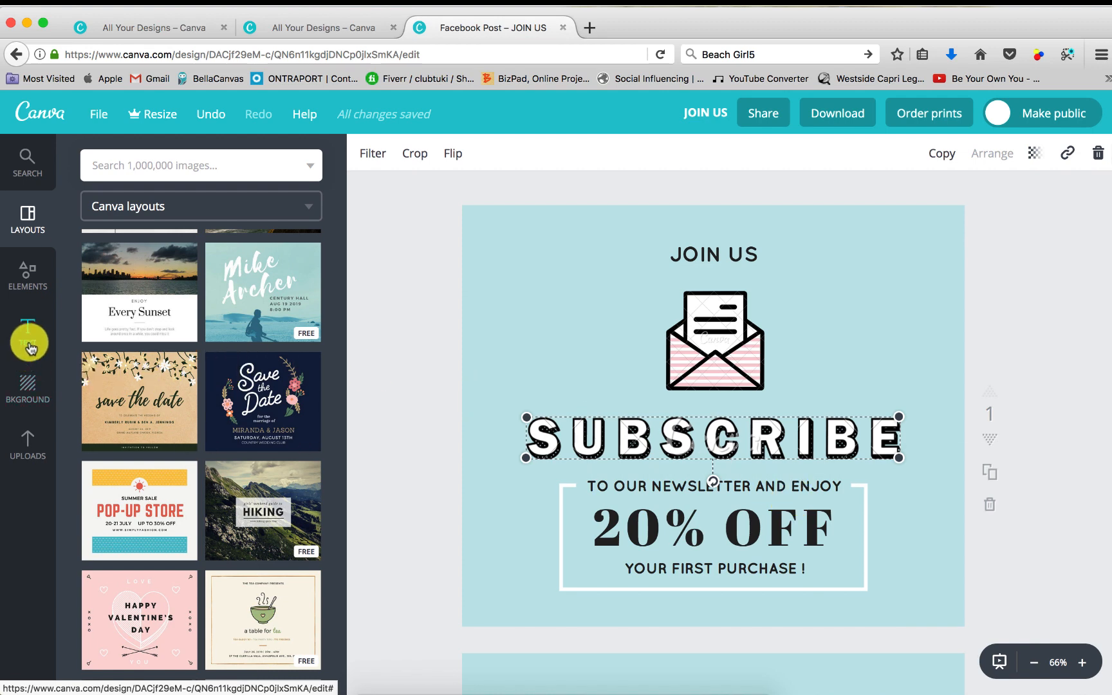
- Search 'email', add the free grey envelope, and delete the old envelope
click(27, 276)
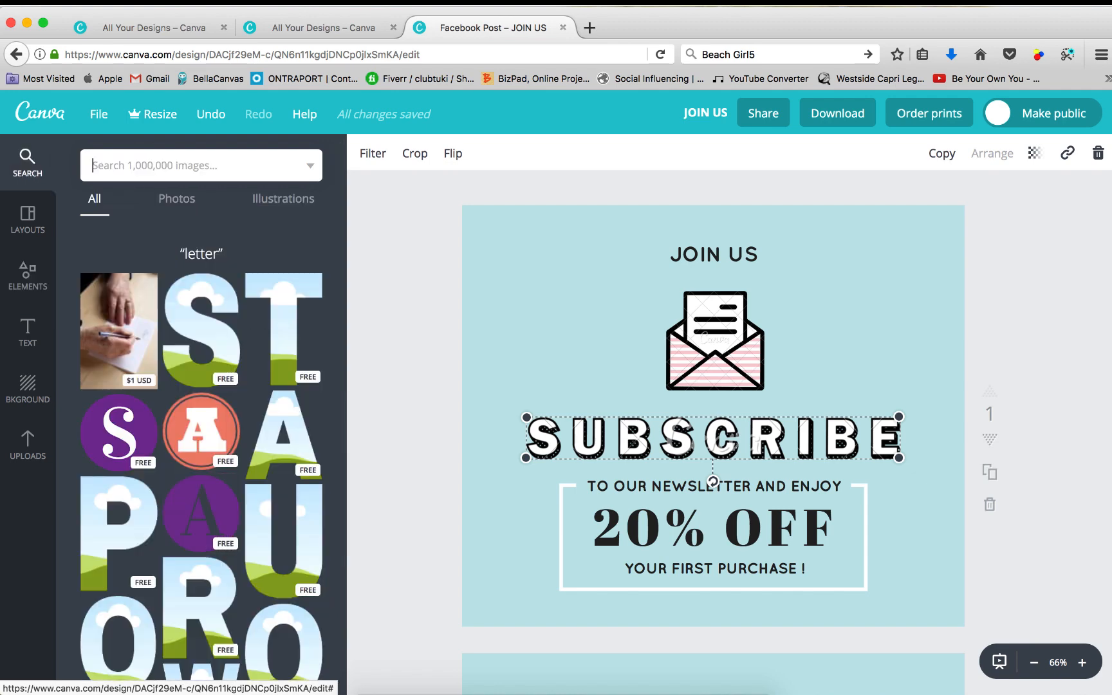
text(email)
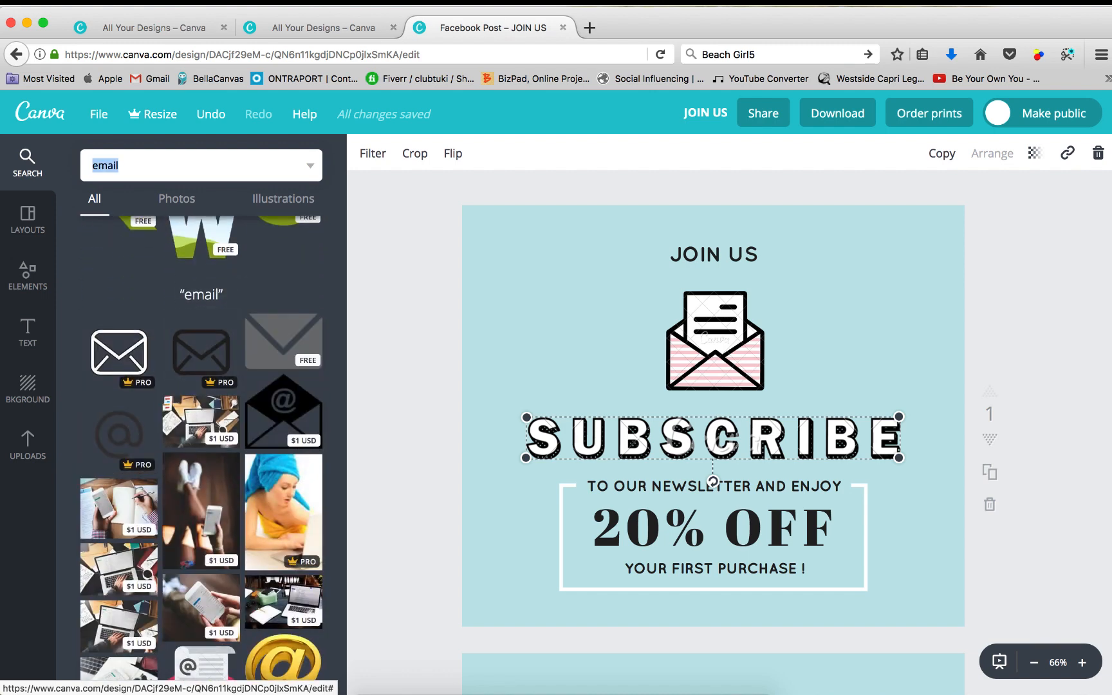
mouse_move(255, 321)
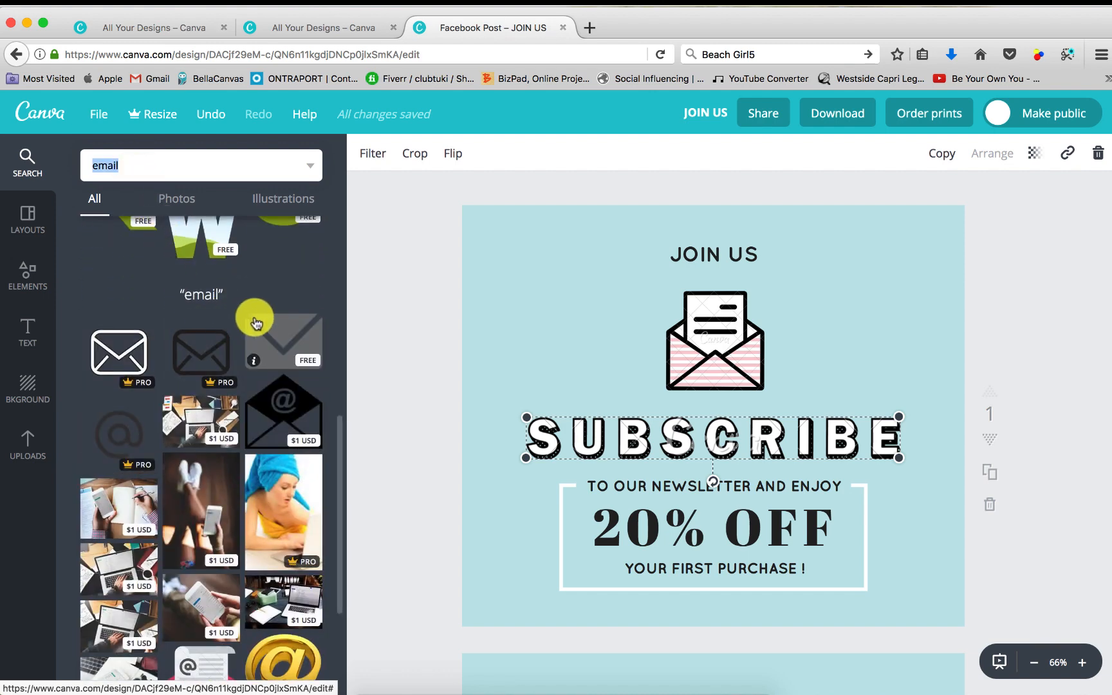
click(284, 339)
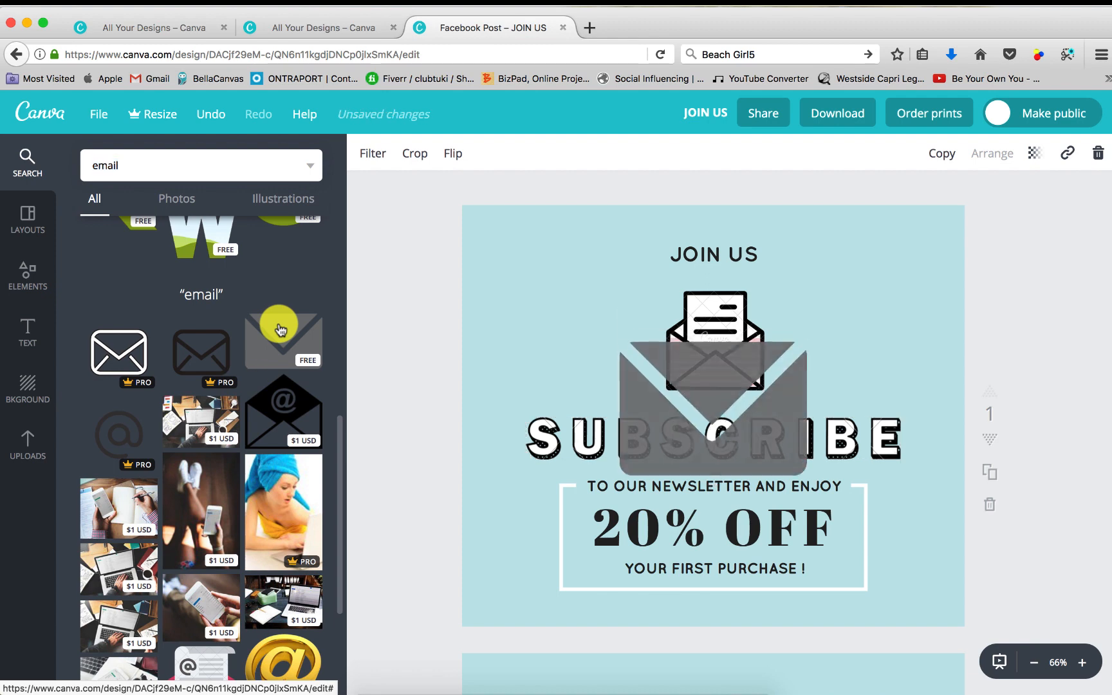
click(713, 383)
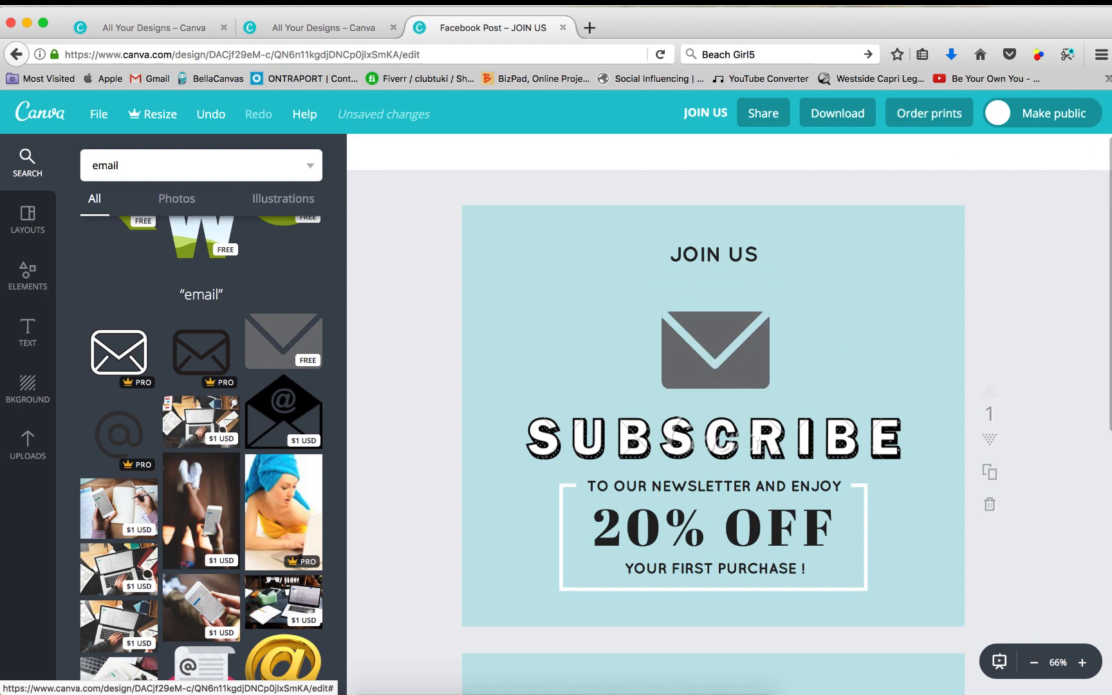
mouse_move(763, 408)
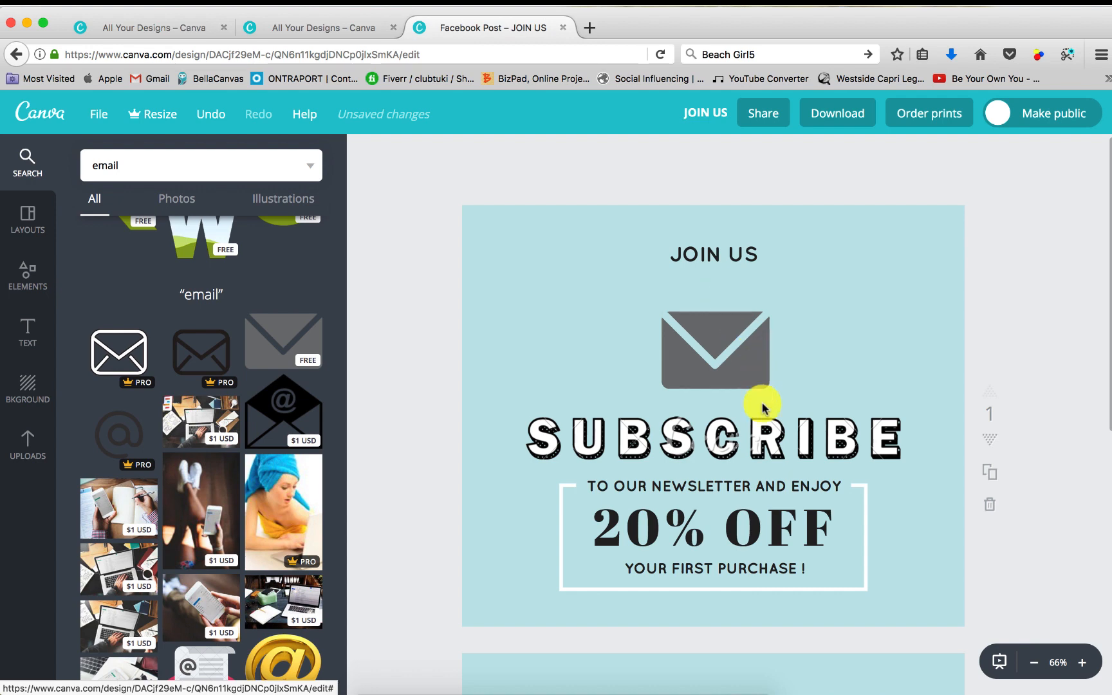
mouse_move(237, 408)
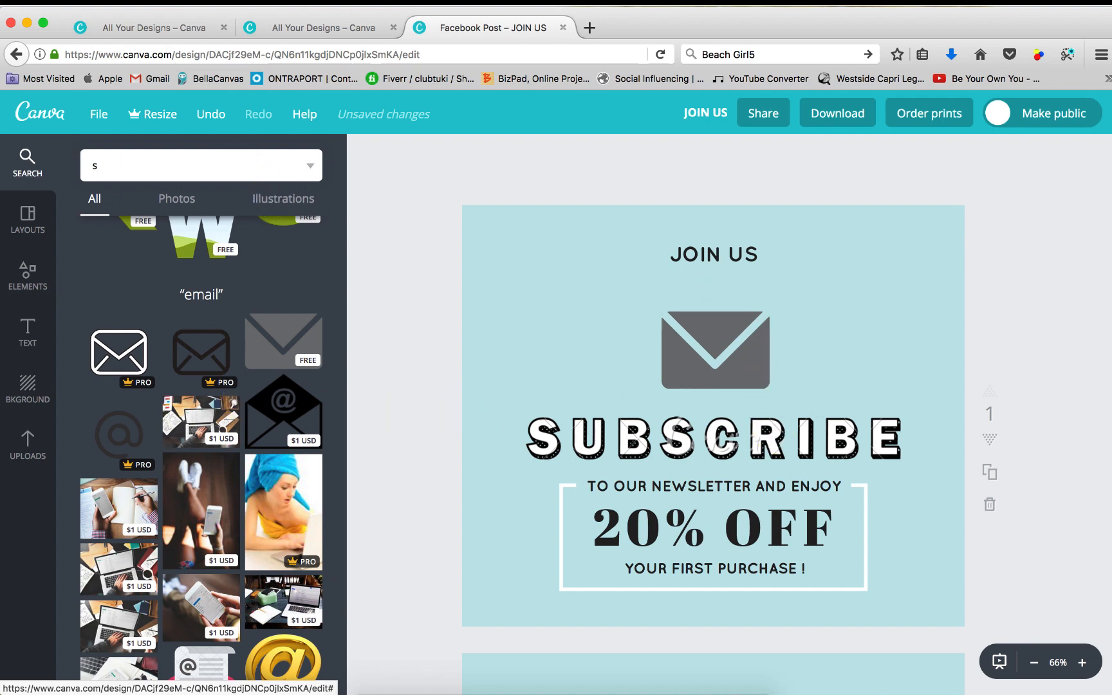
- Search elements for 'subscribe' and scroll through the results
text(subscribe)
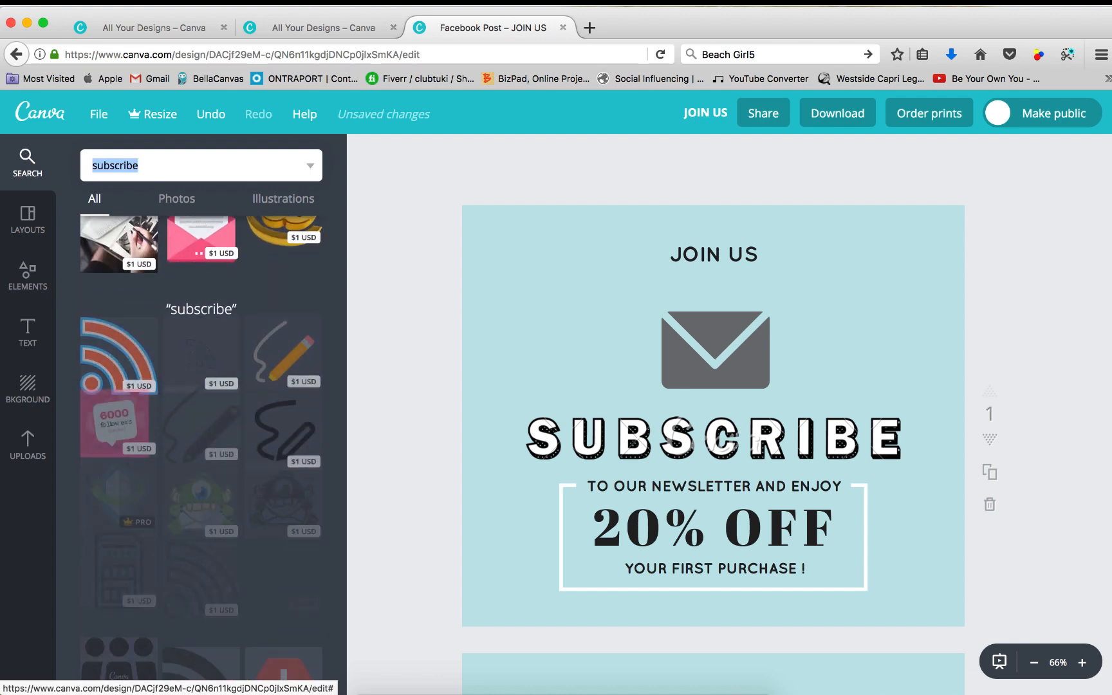
scroll(down, 3)
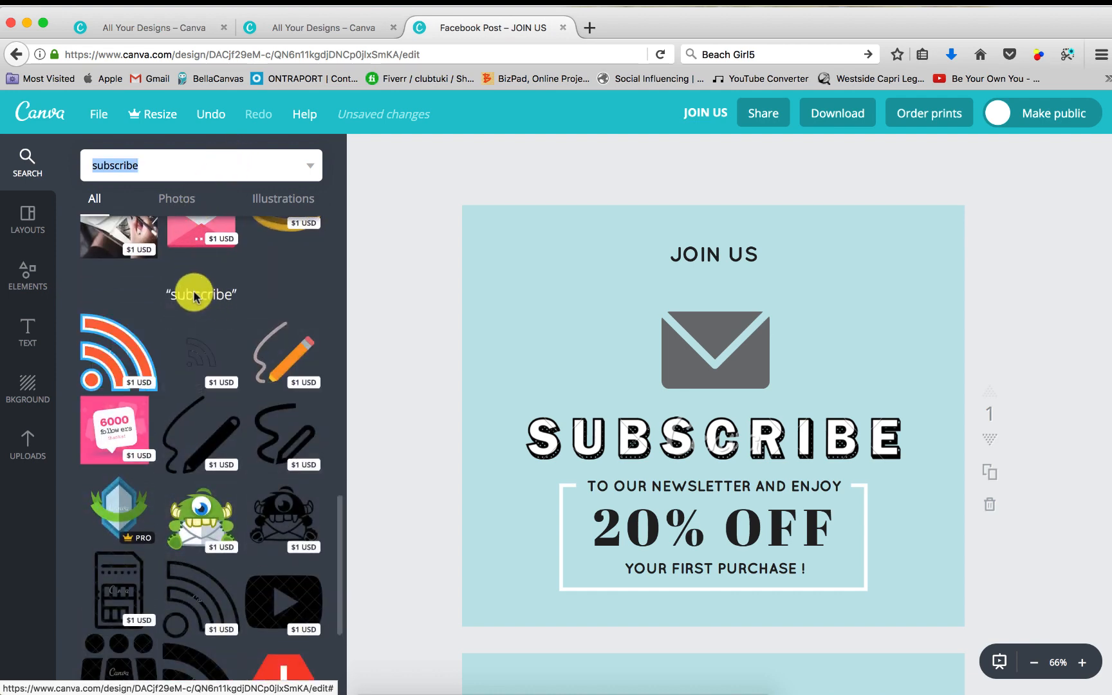
scroll(down, 3)
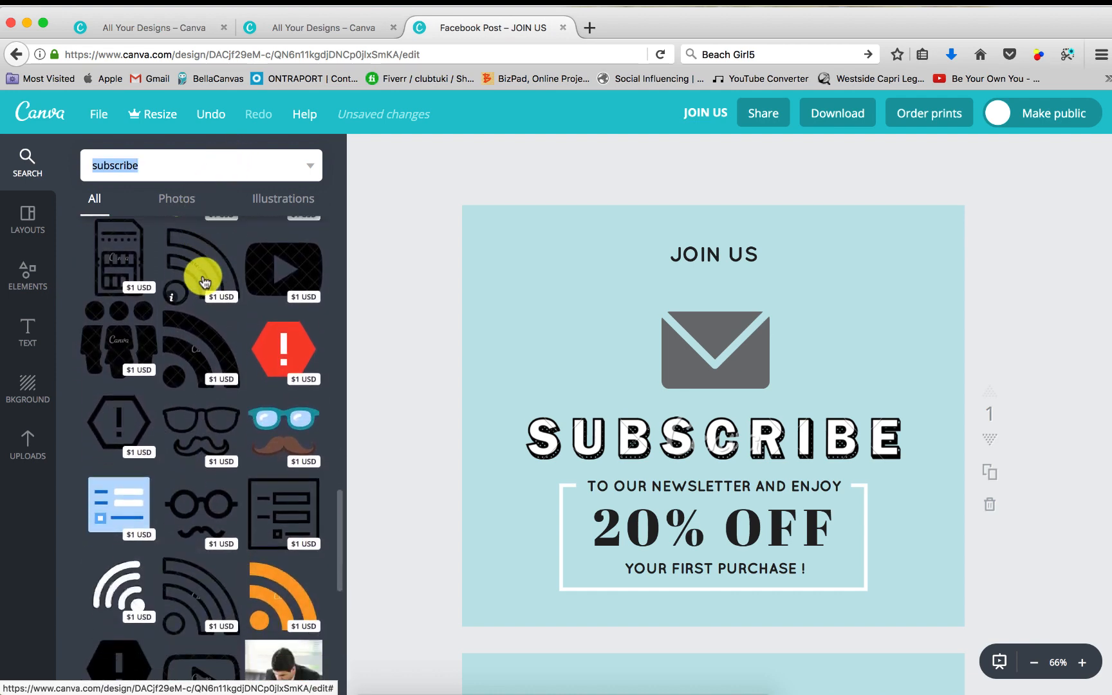
scroll(down, 3)
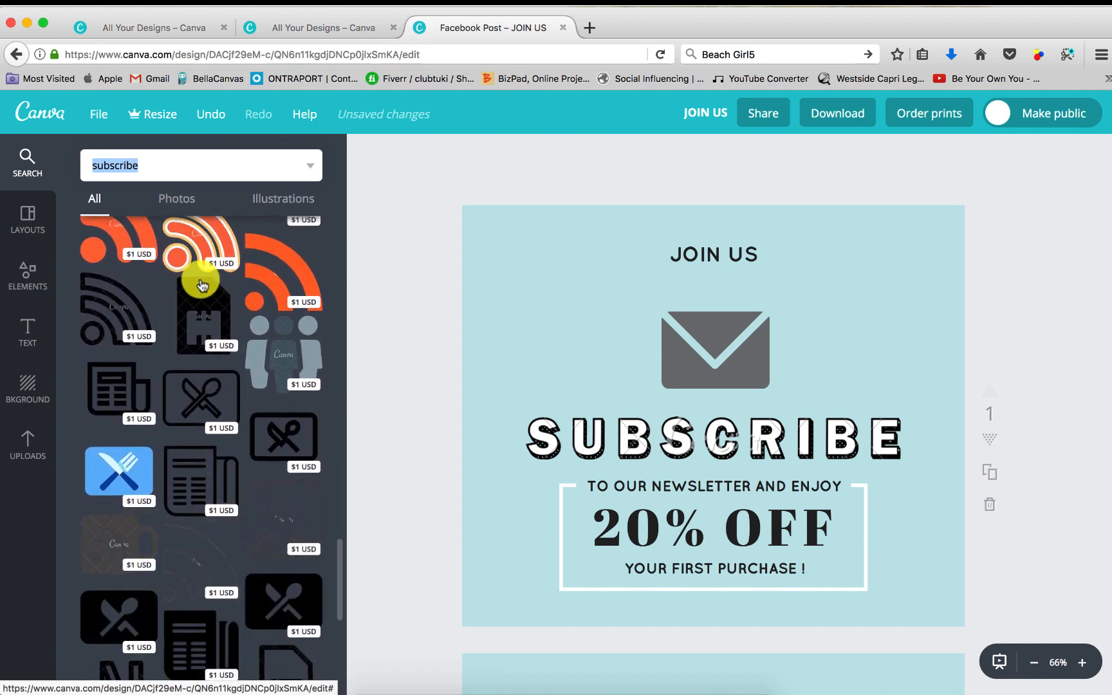
scroll(down, 3)
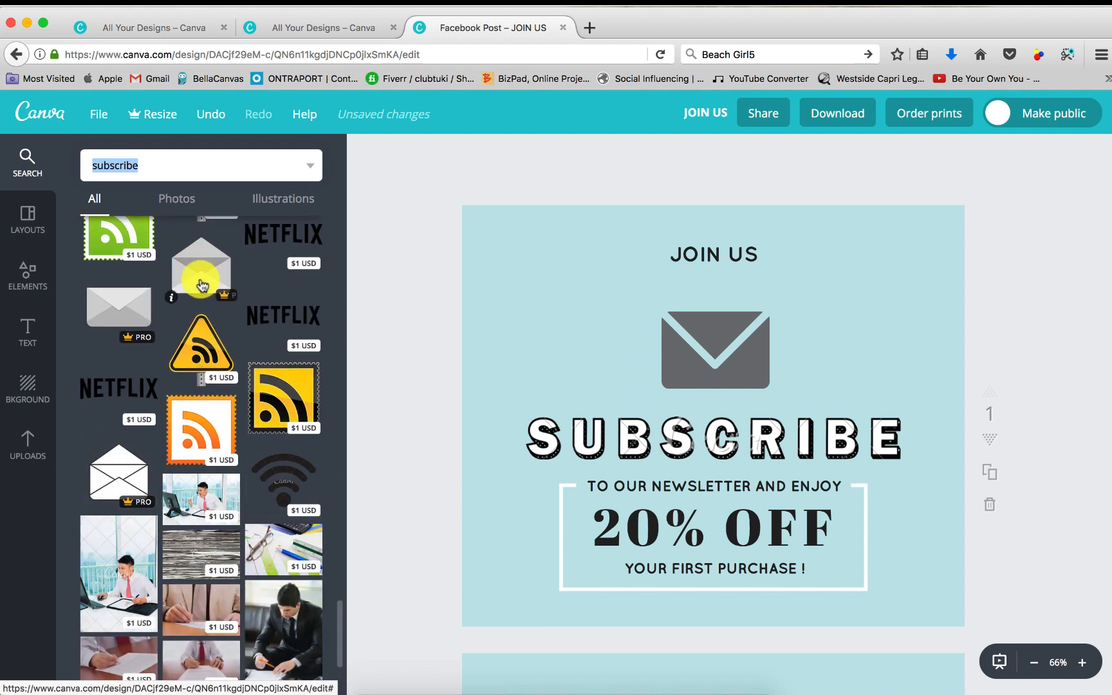
mouse_move(201, 269)
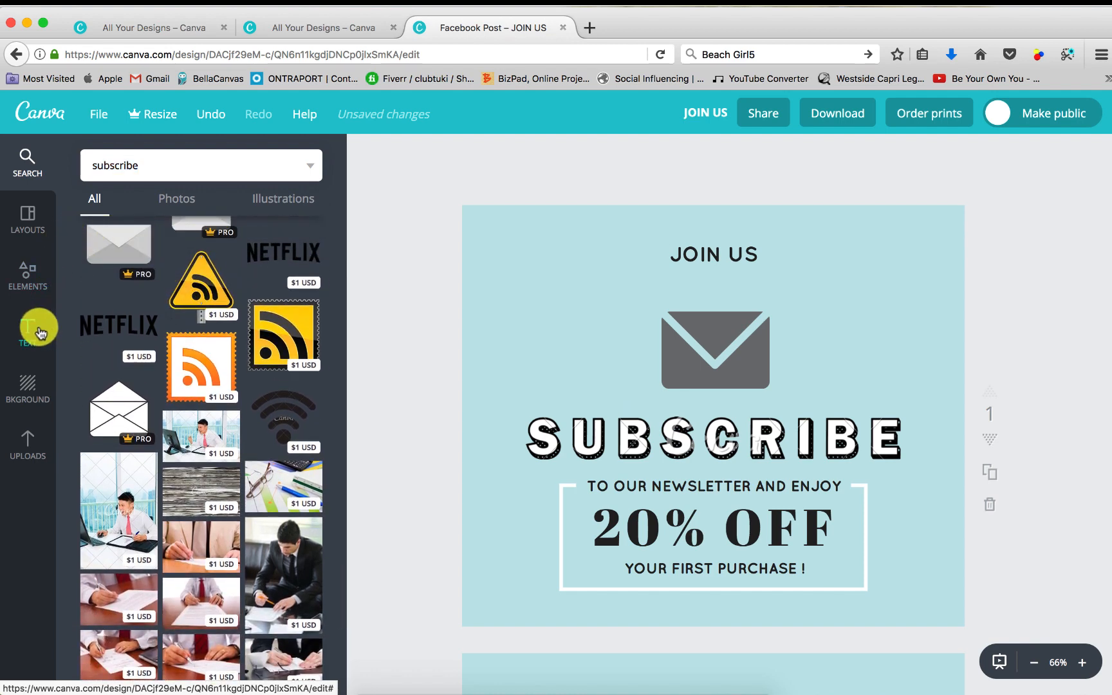
- Add a new SUBSCRIBE heading at size 80 and remove the outlined one
click(27, 331)
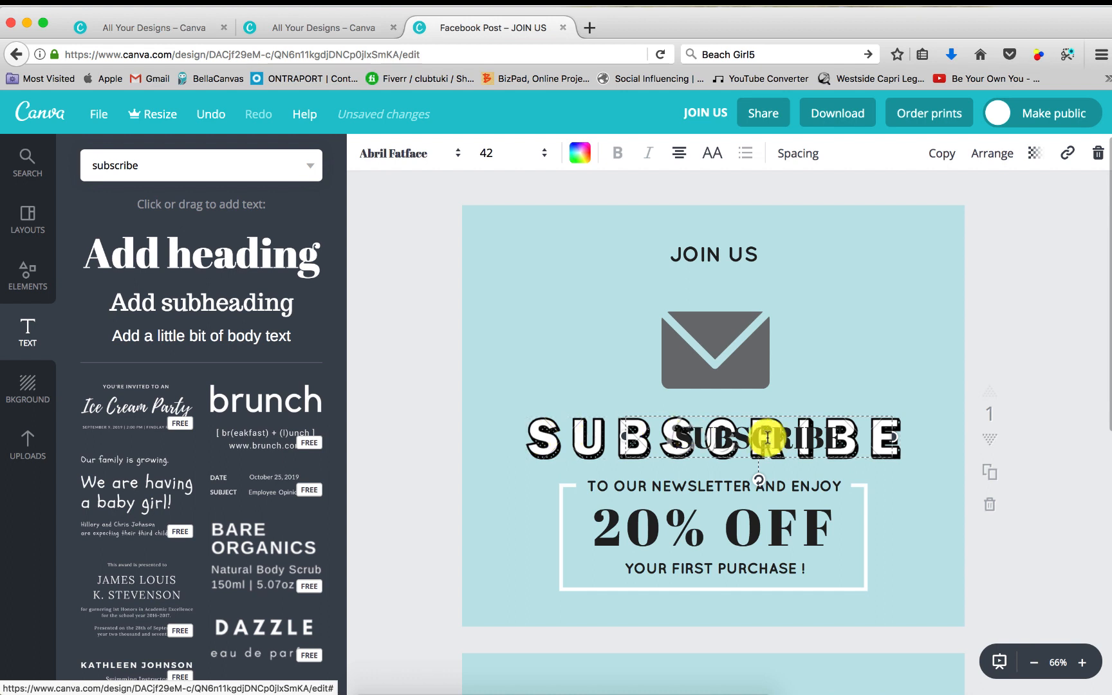
click(513, 153)
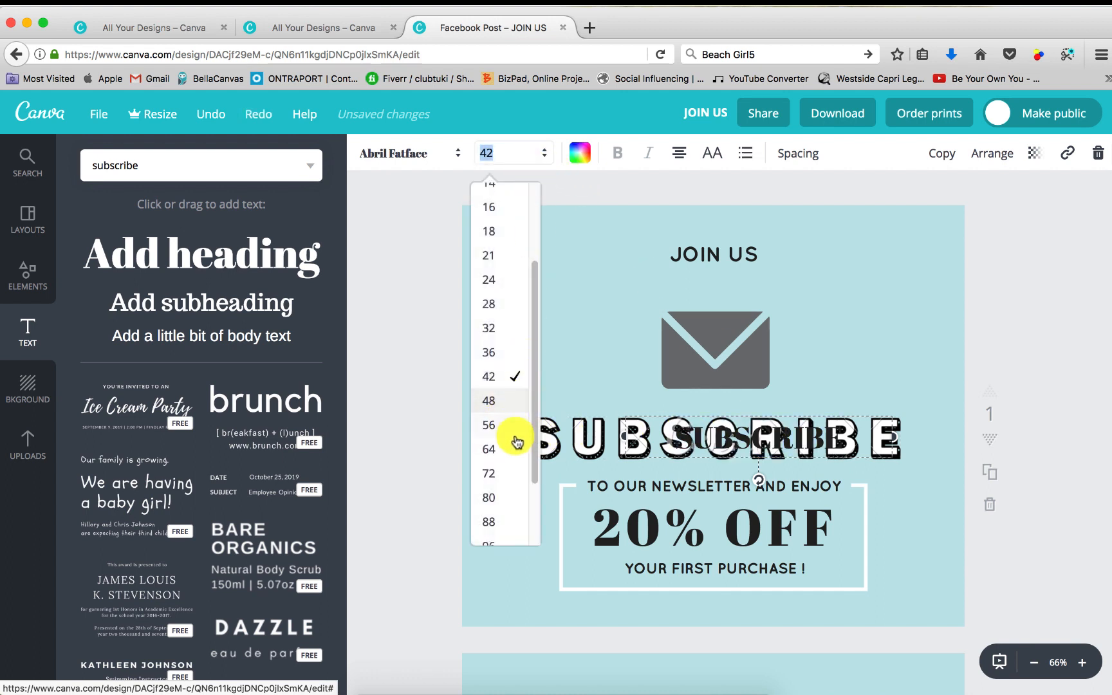
click(487, 448)
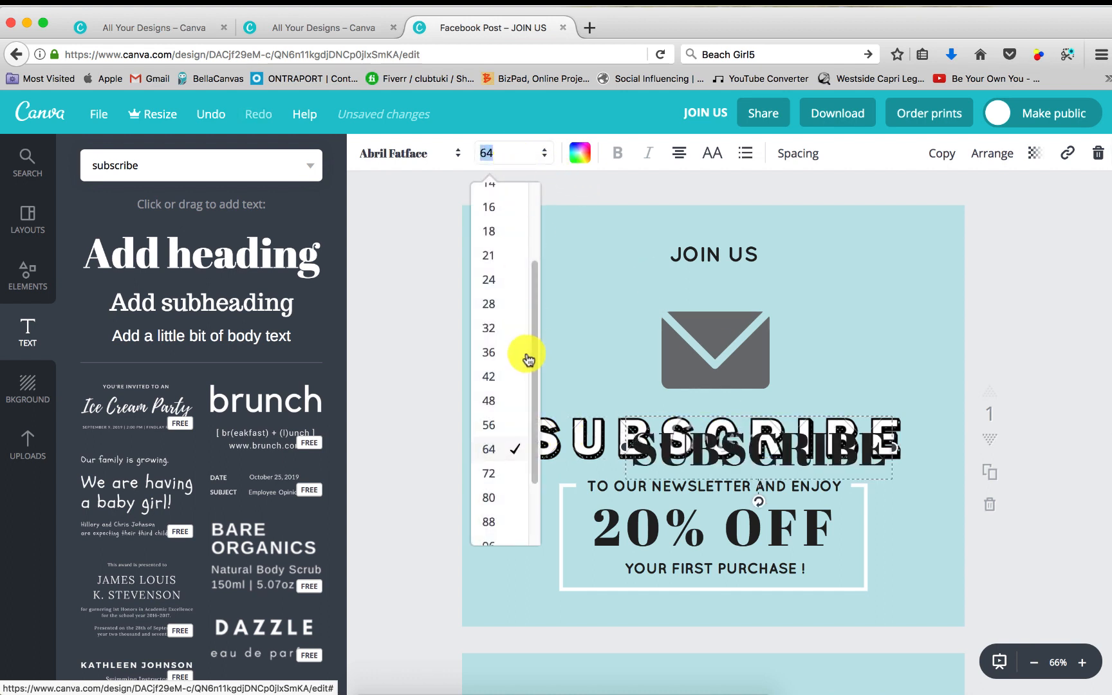
click(488, 497)
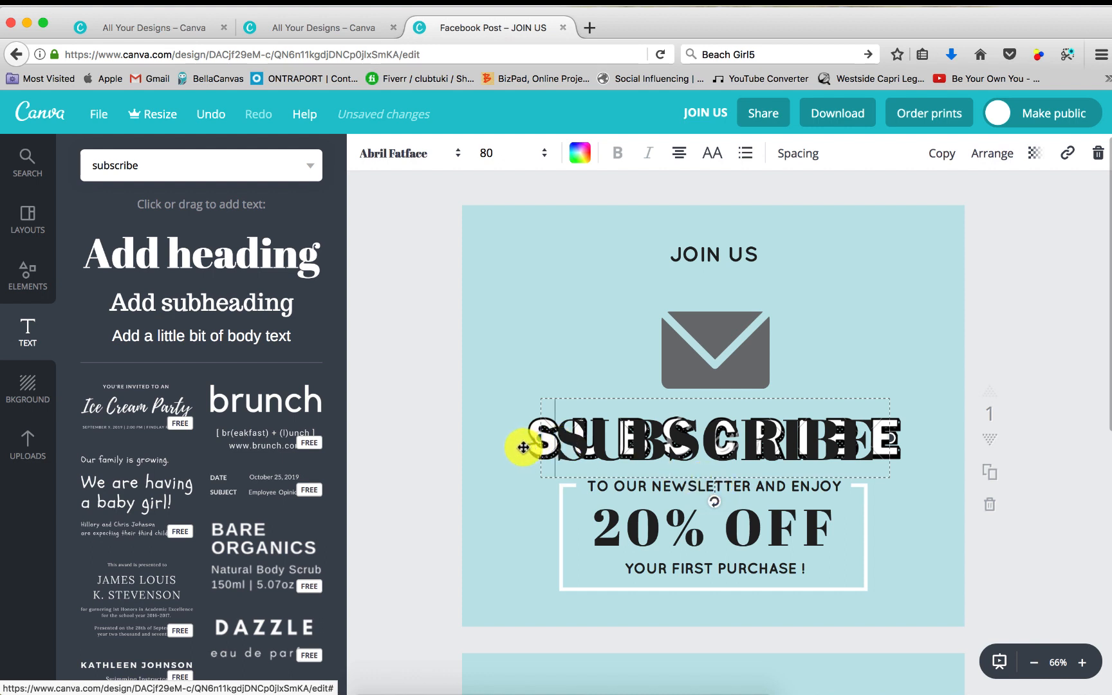
click(529, 442)
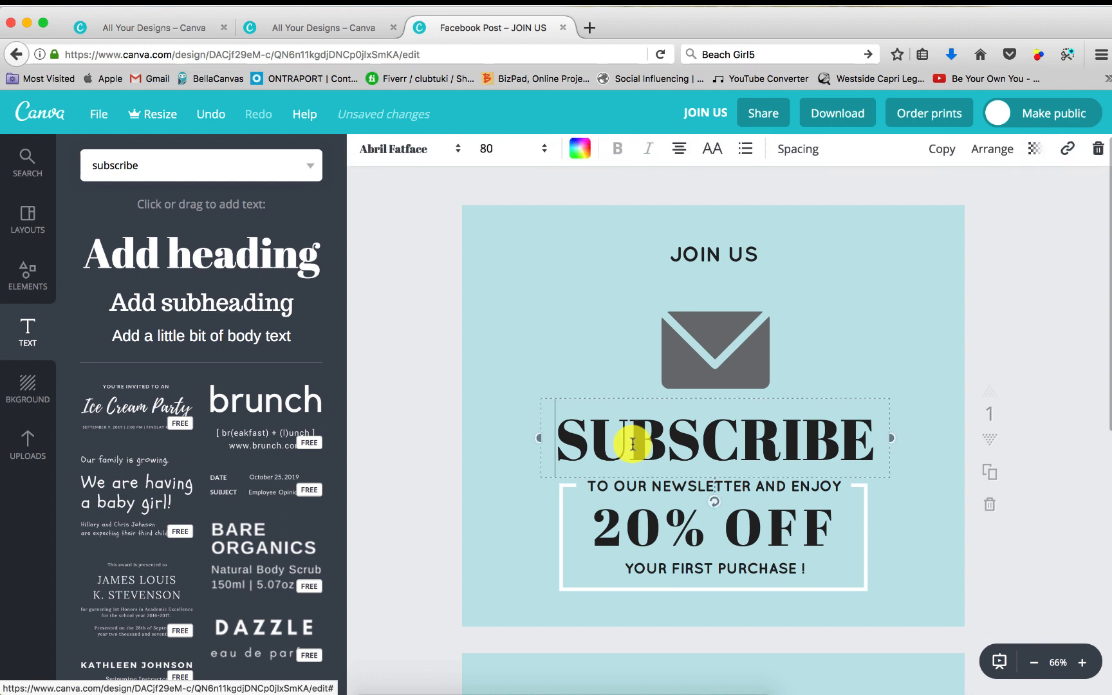
mouse_move(569, 248)
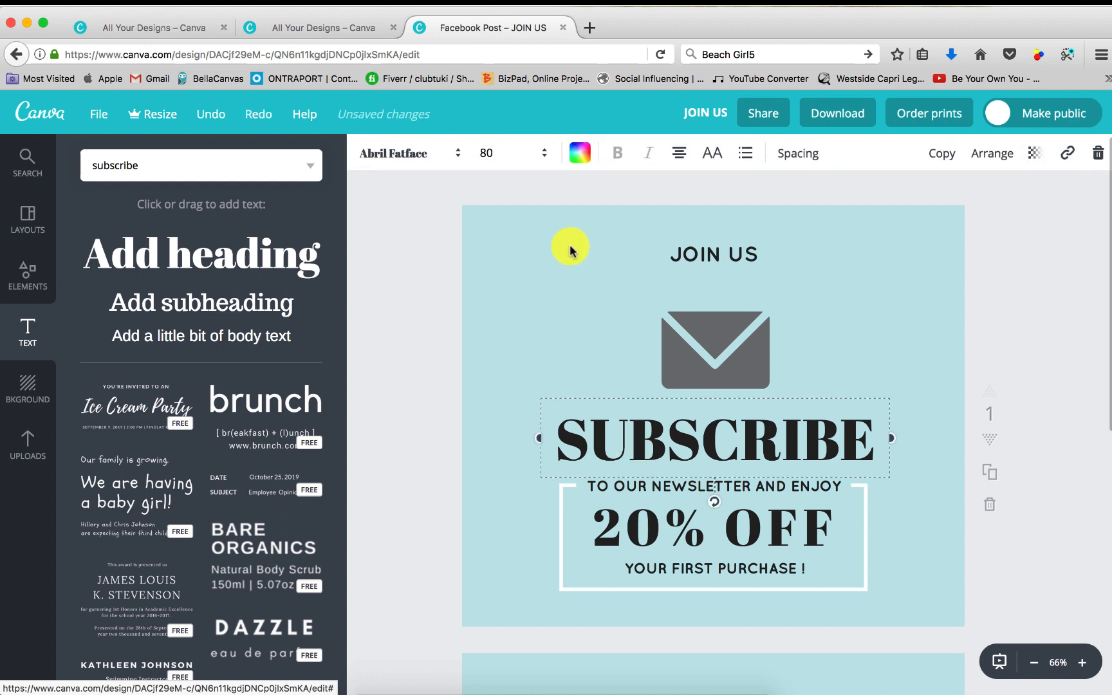
- Switch the SUBSCRIBE heading to the Diplomata SC decorative serif font
click(404, 153)
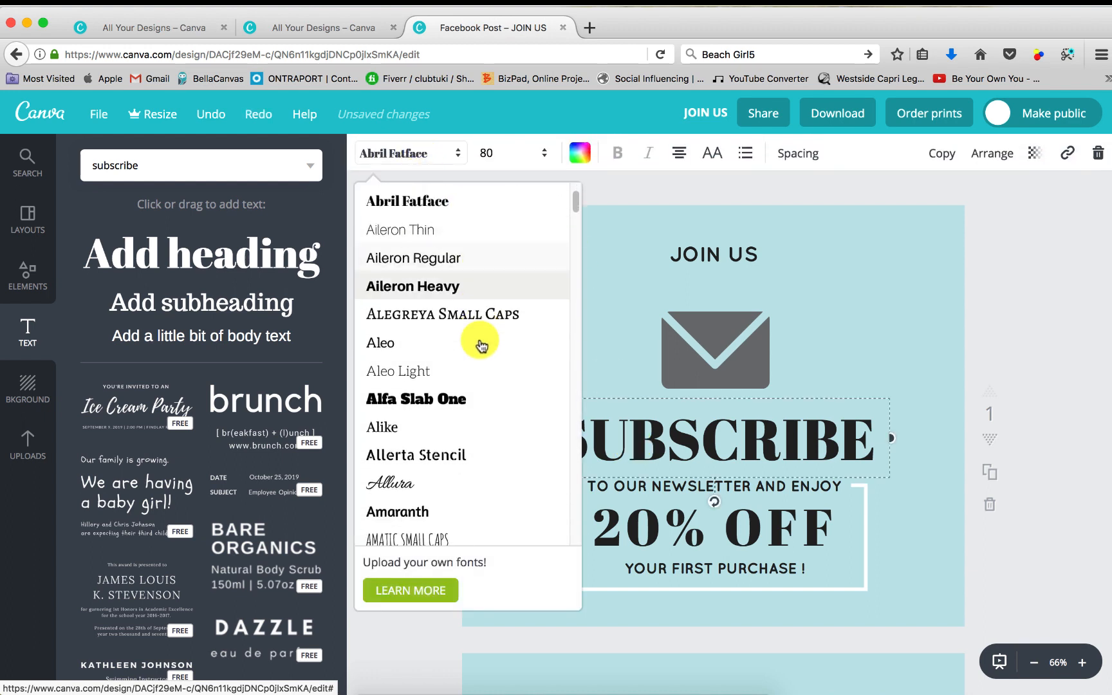
scroll(down, 3)
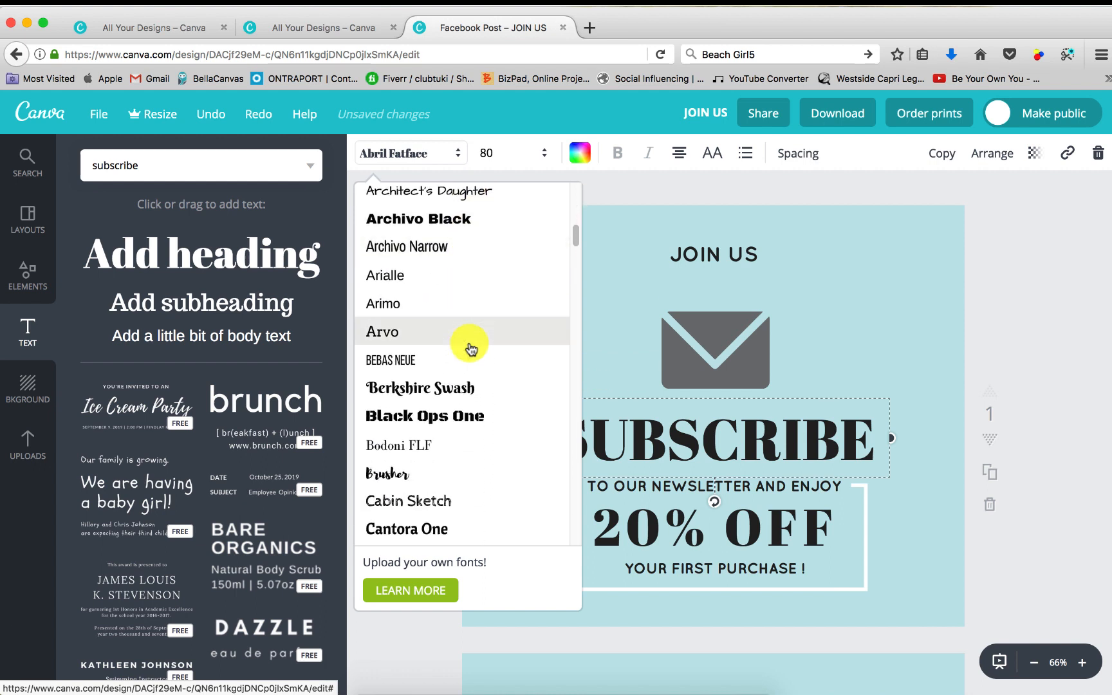
scroll(down, 3)
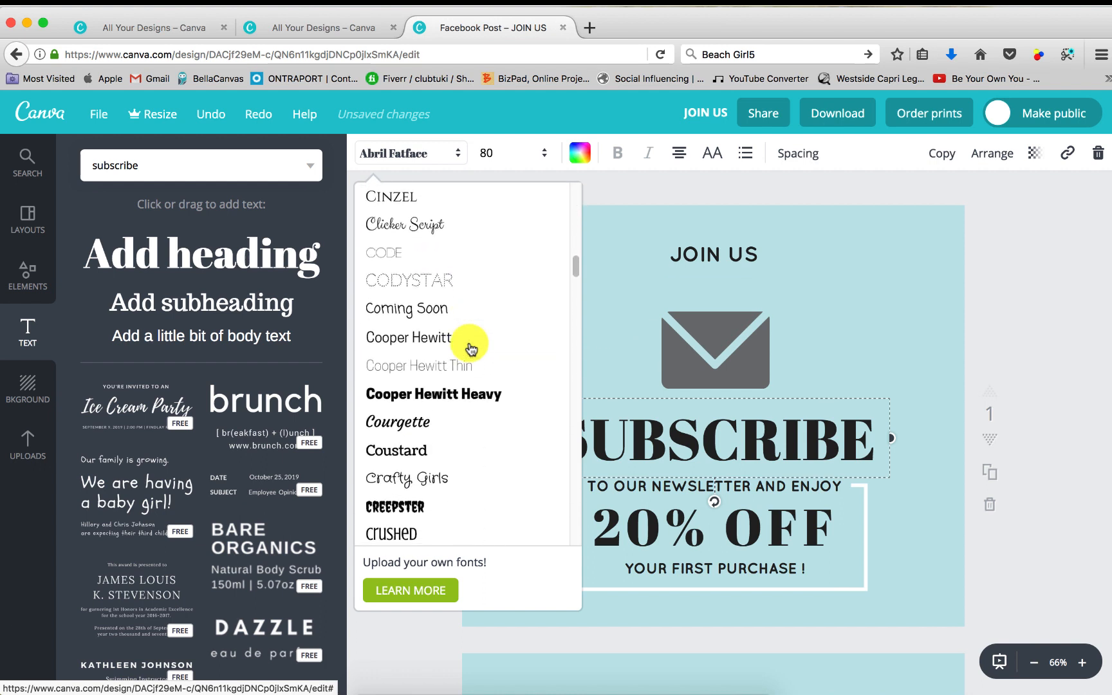
scroll(down, 3)
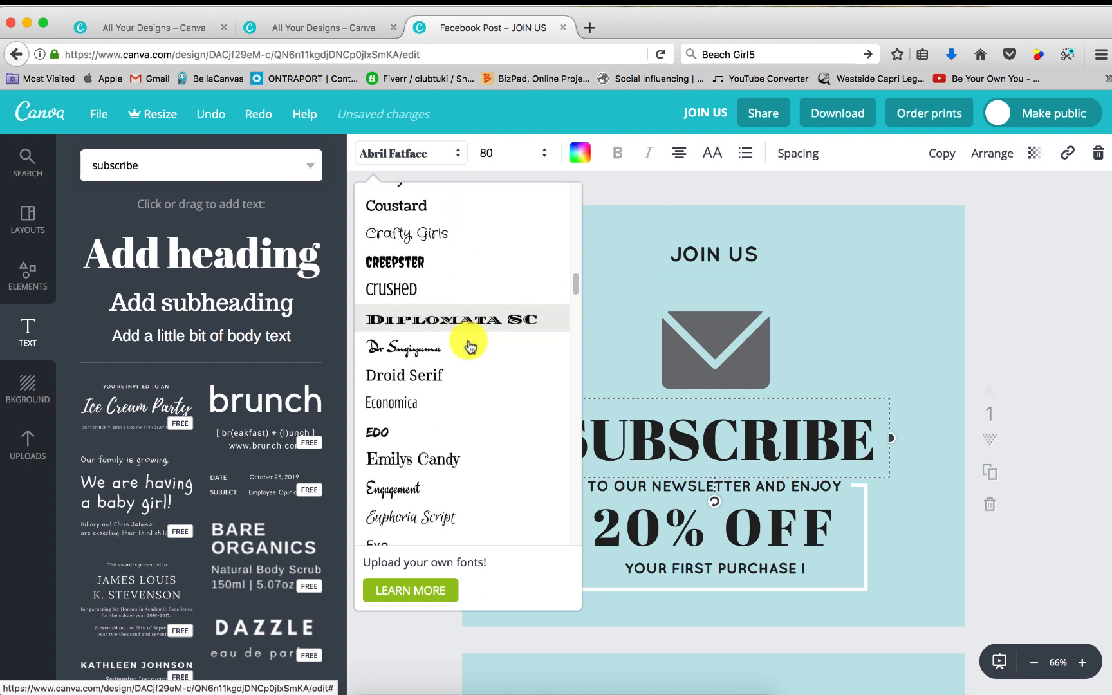
click(452, 318)
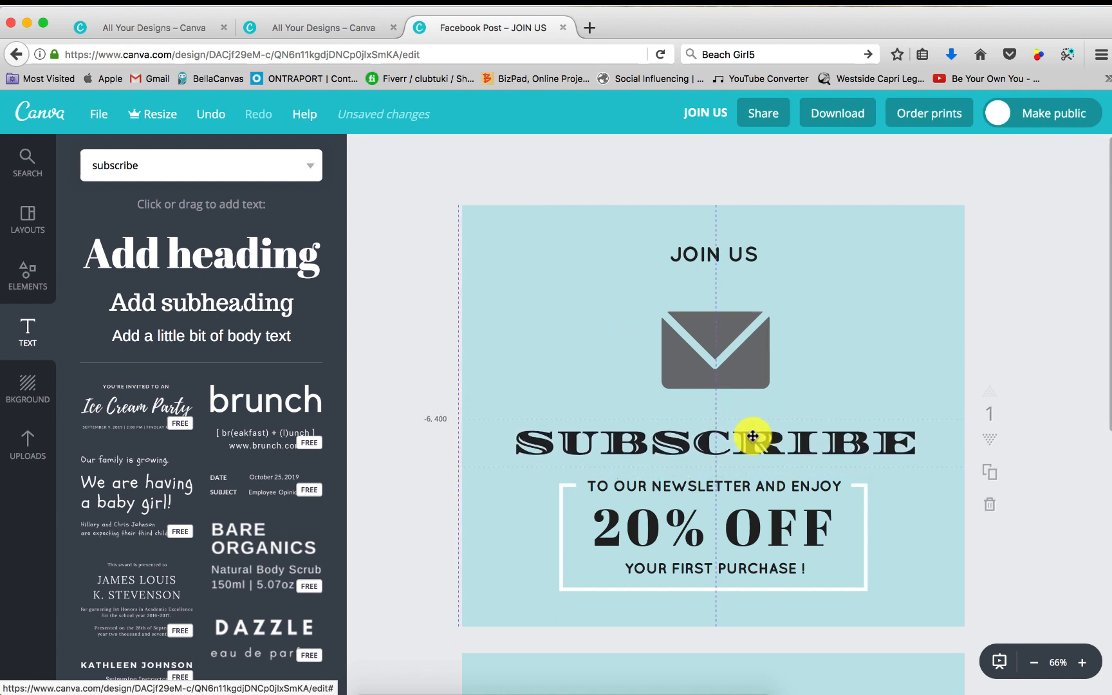
scroll(down, 3)
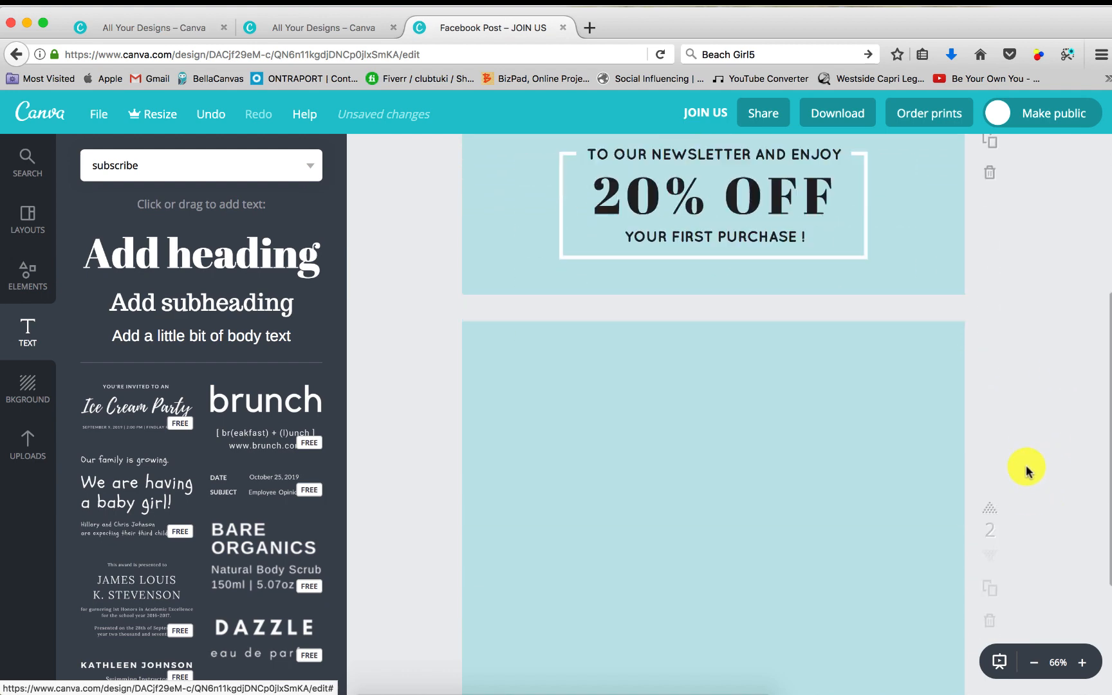
scroll(down, 3)
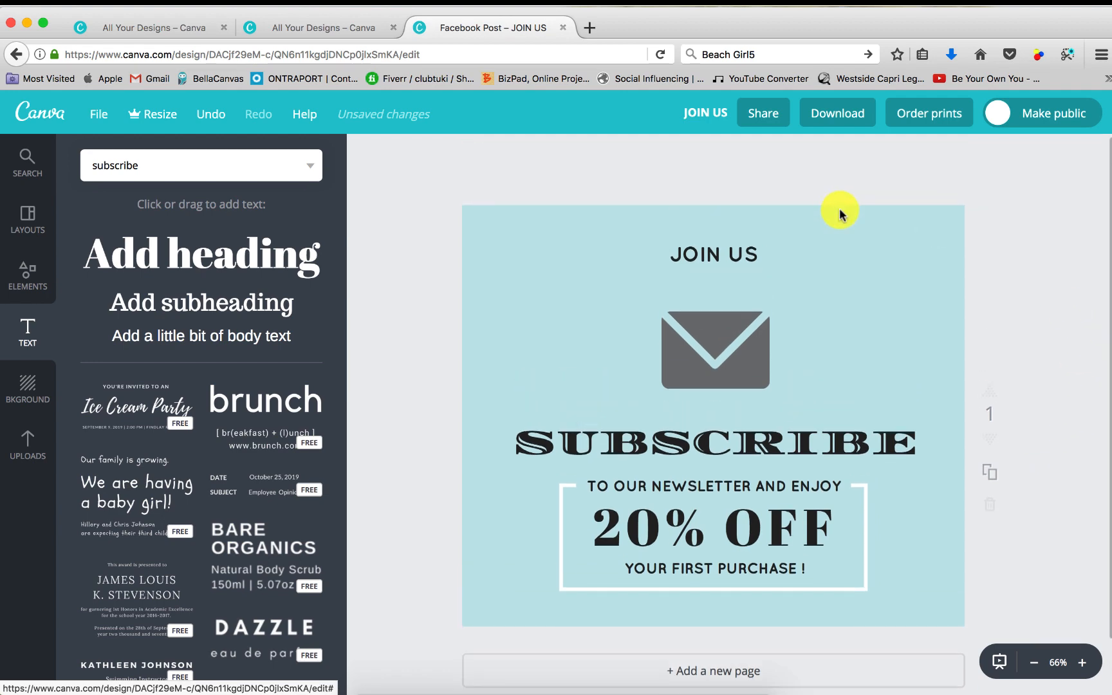
- Download the post as a PNG and open the saved image
click(837, 113)
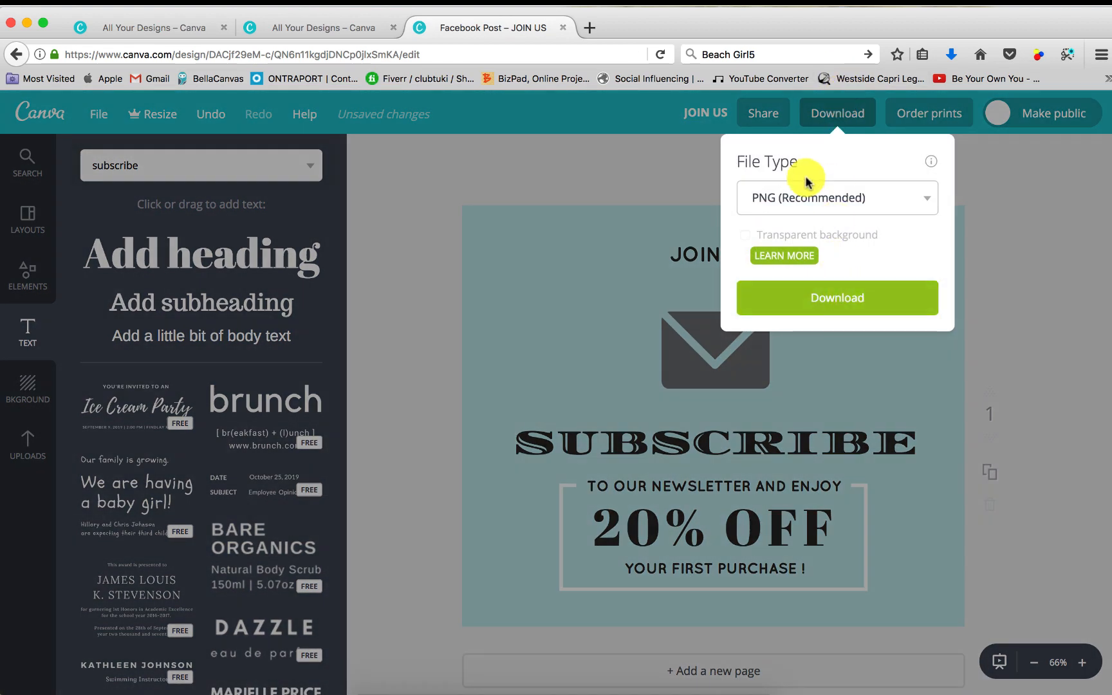
click(836, 197)
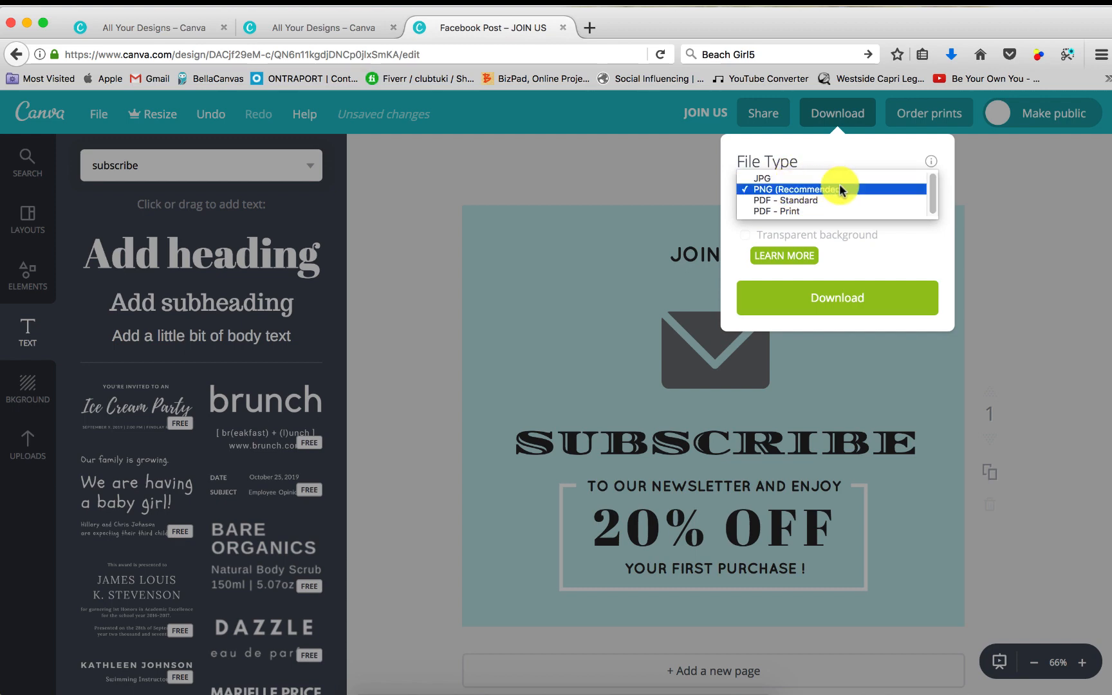
click(836, 298)
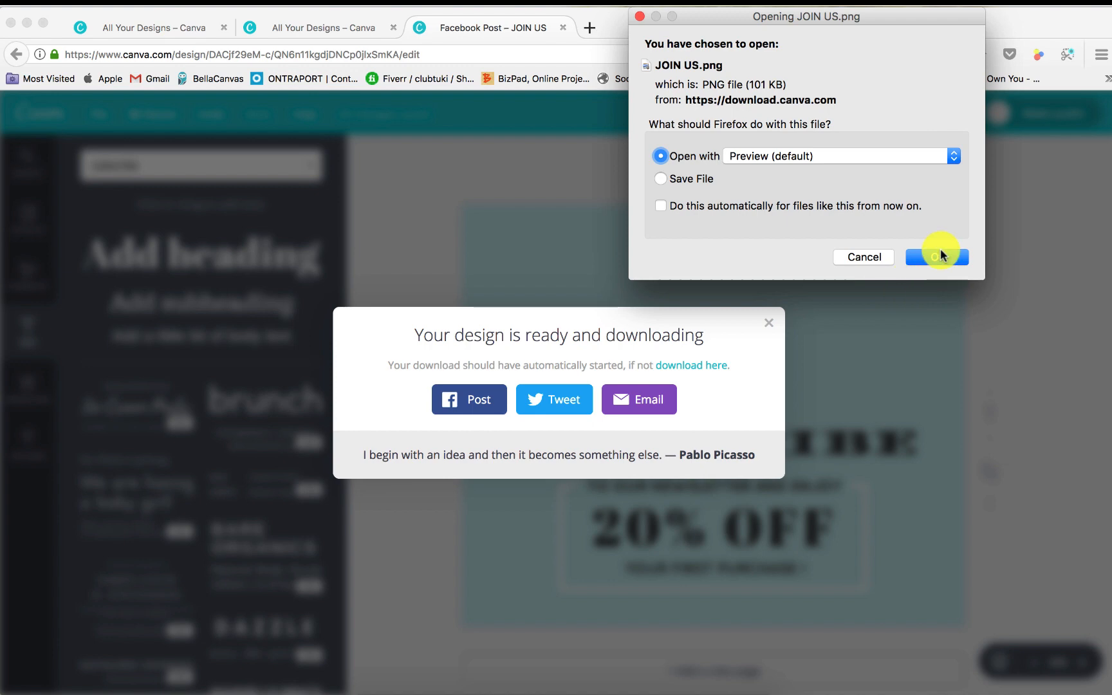
click(936, 256)
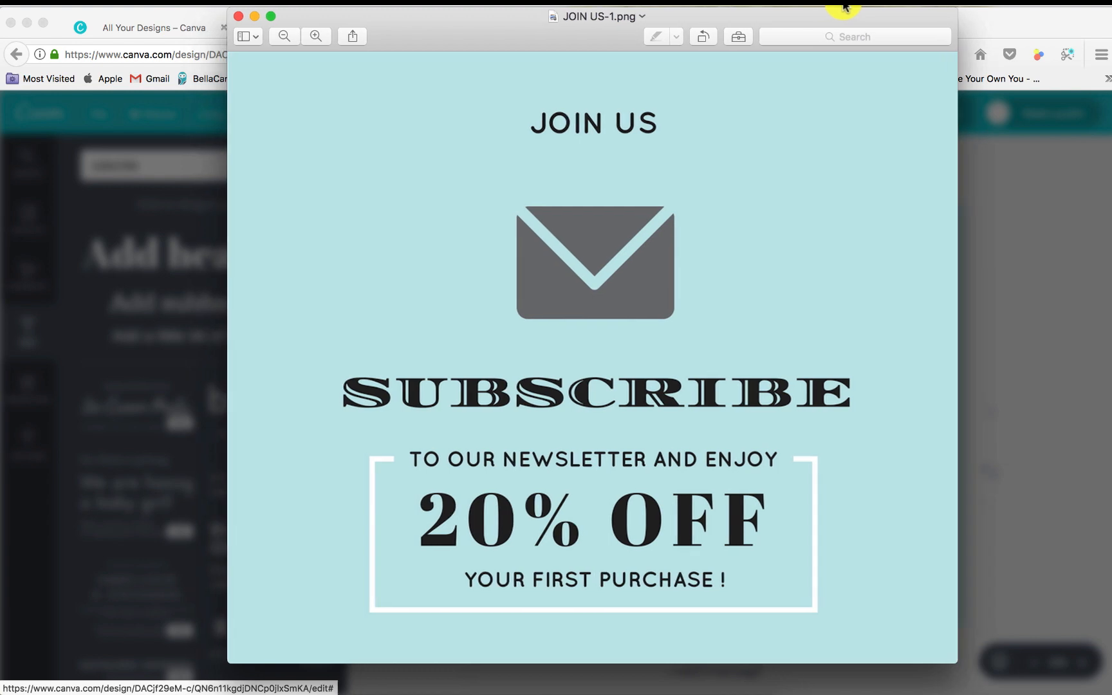
mouse_move(814, 21)
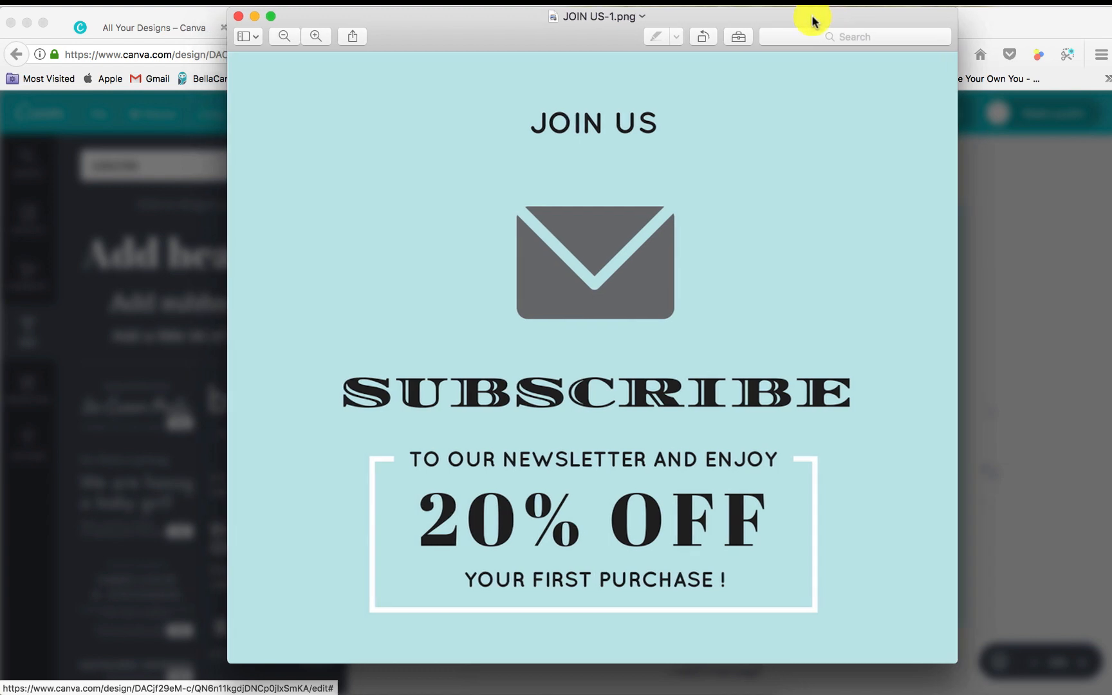
mouse_move(241, 18)
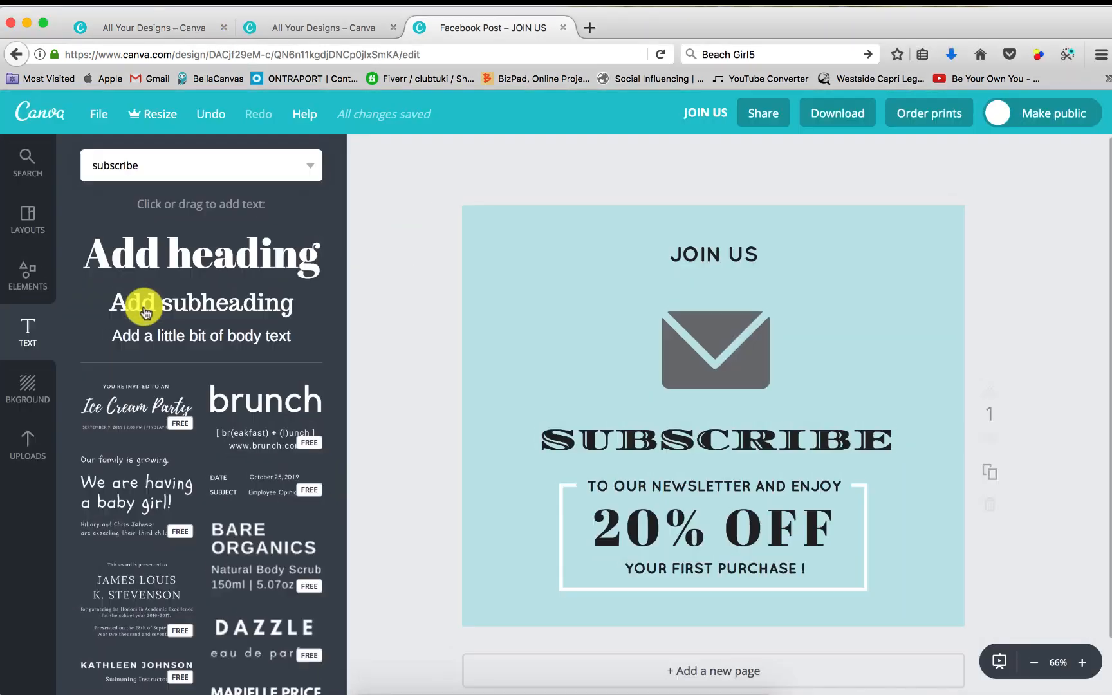
- Scroll through the ready-made Canva layouts in the Layouts panel
click(27, 220)
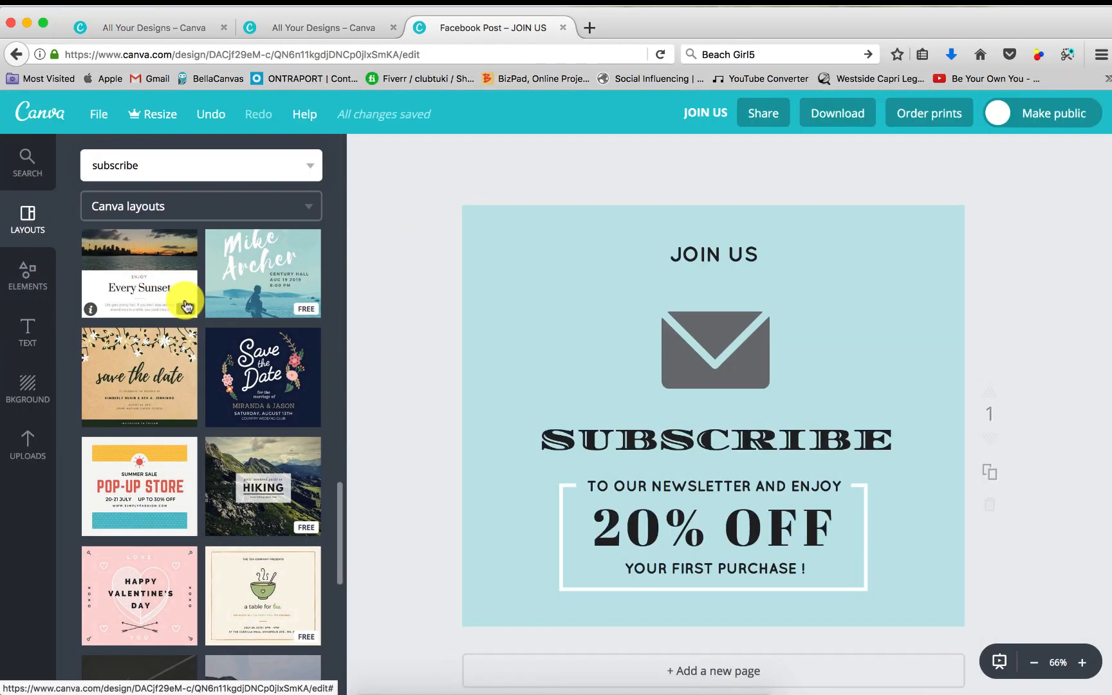
scroll(down, 3)
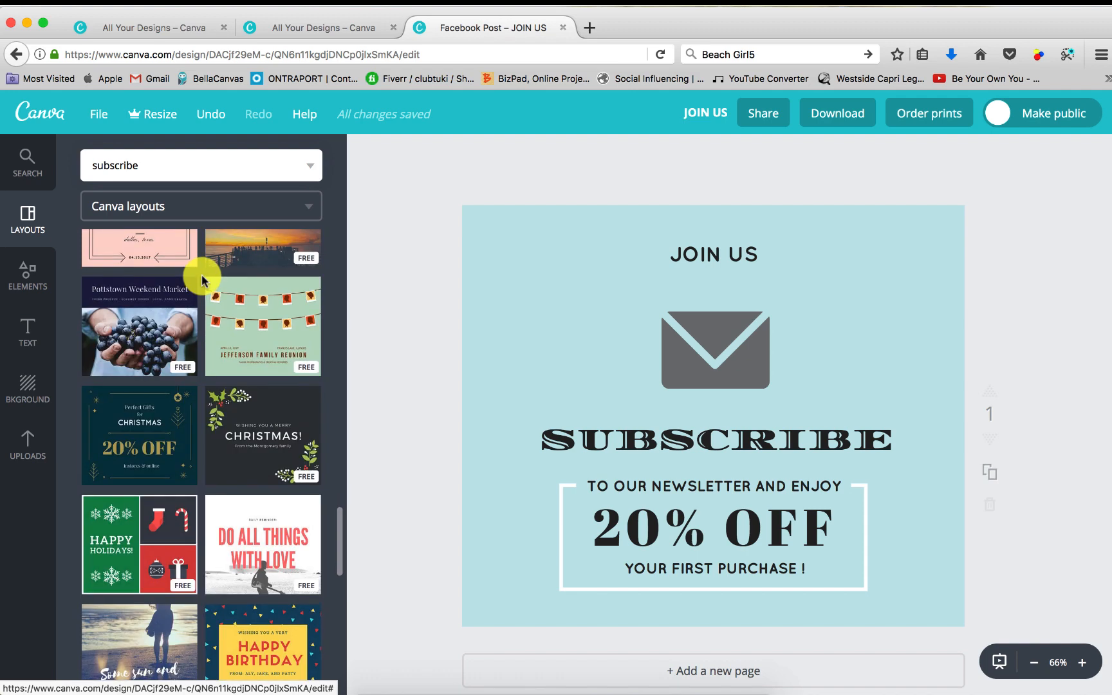
mouse_move(236, 334)
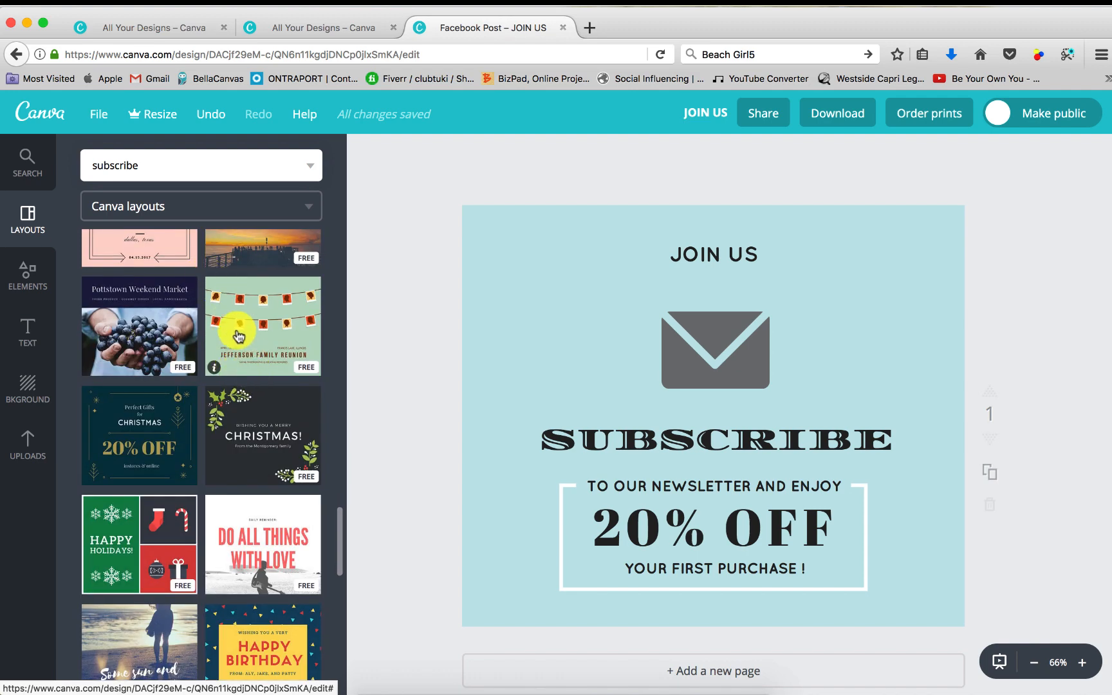
mouse_move(238, 373)
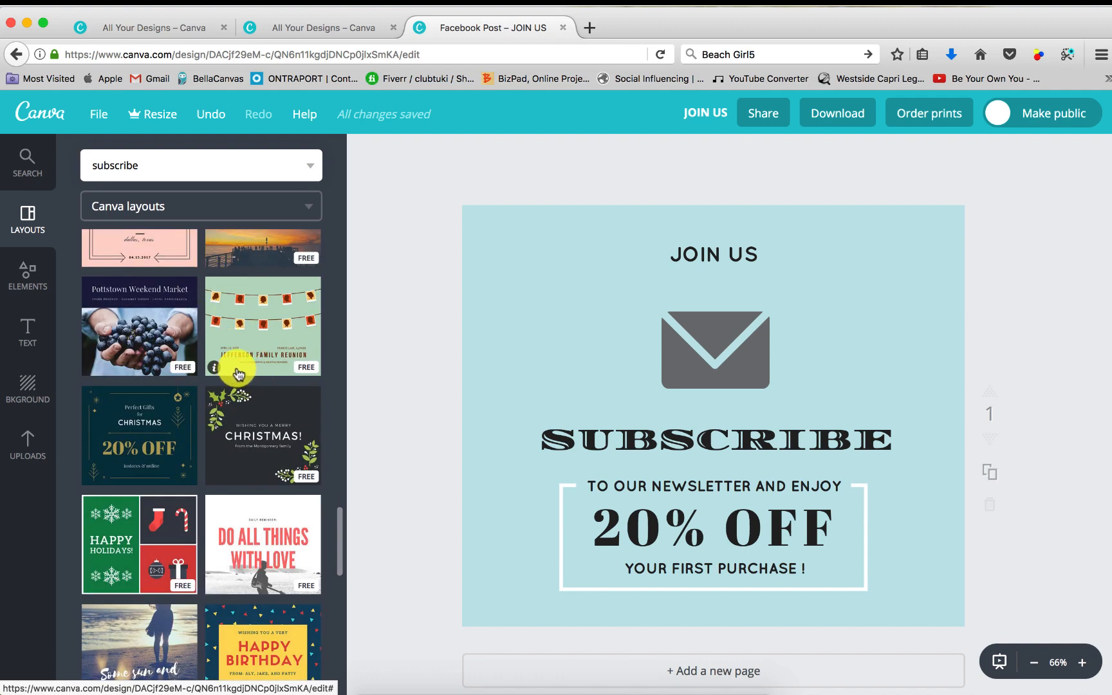
mouse_move(770, 354)
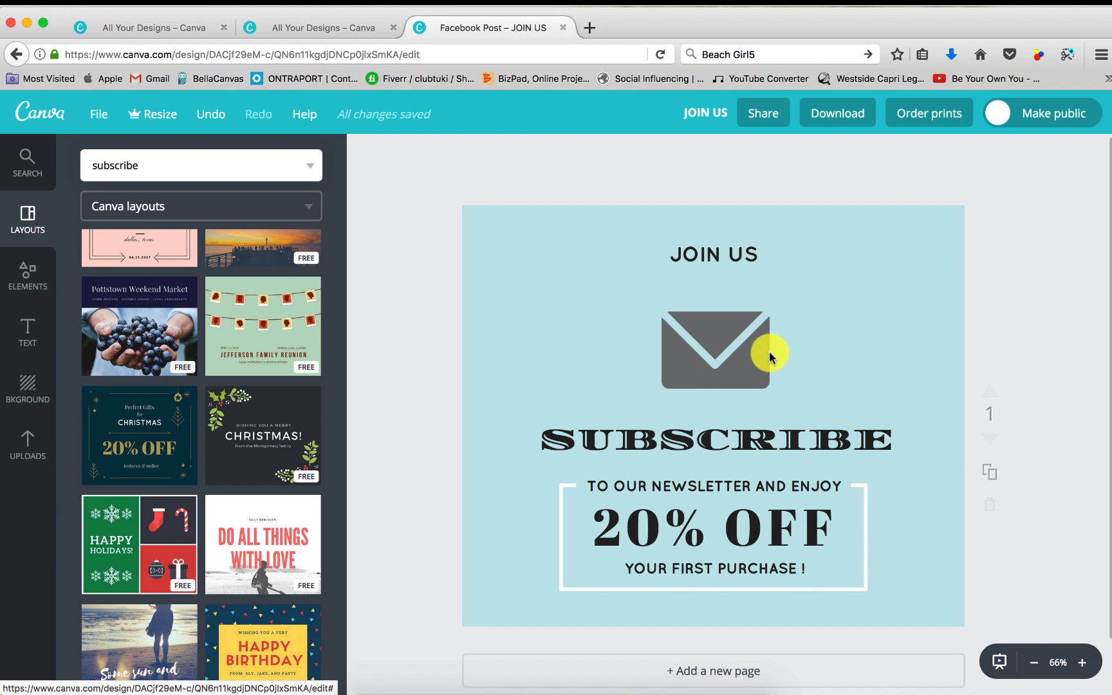
mouse_move(783, 346)
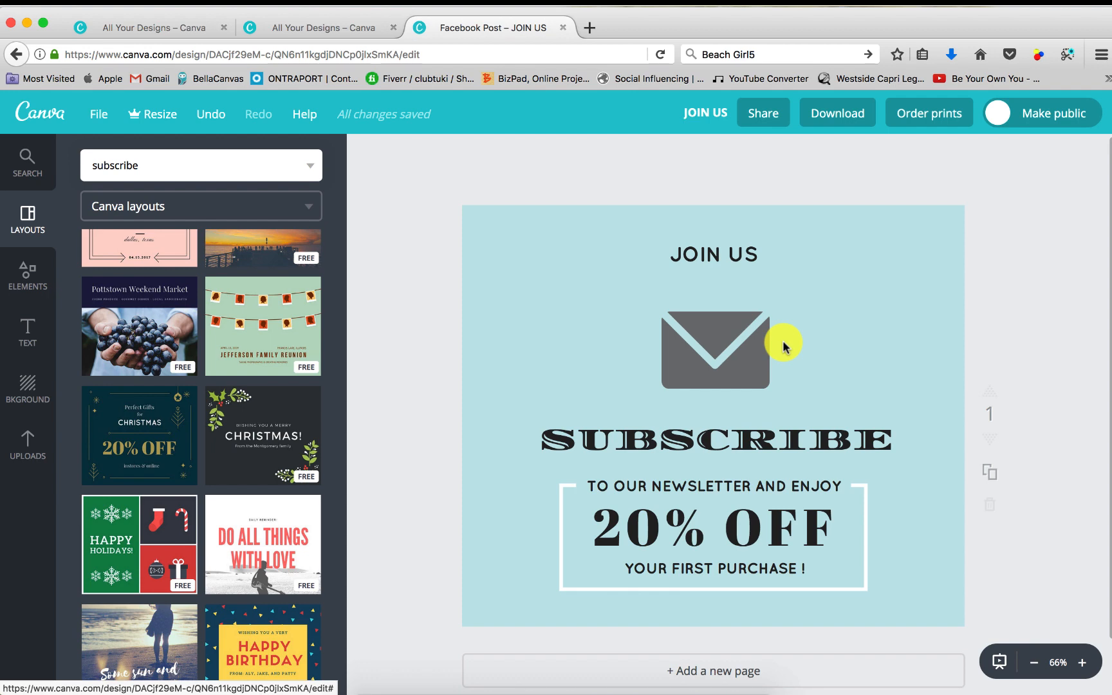
mouse_move(825, 470)
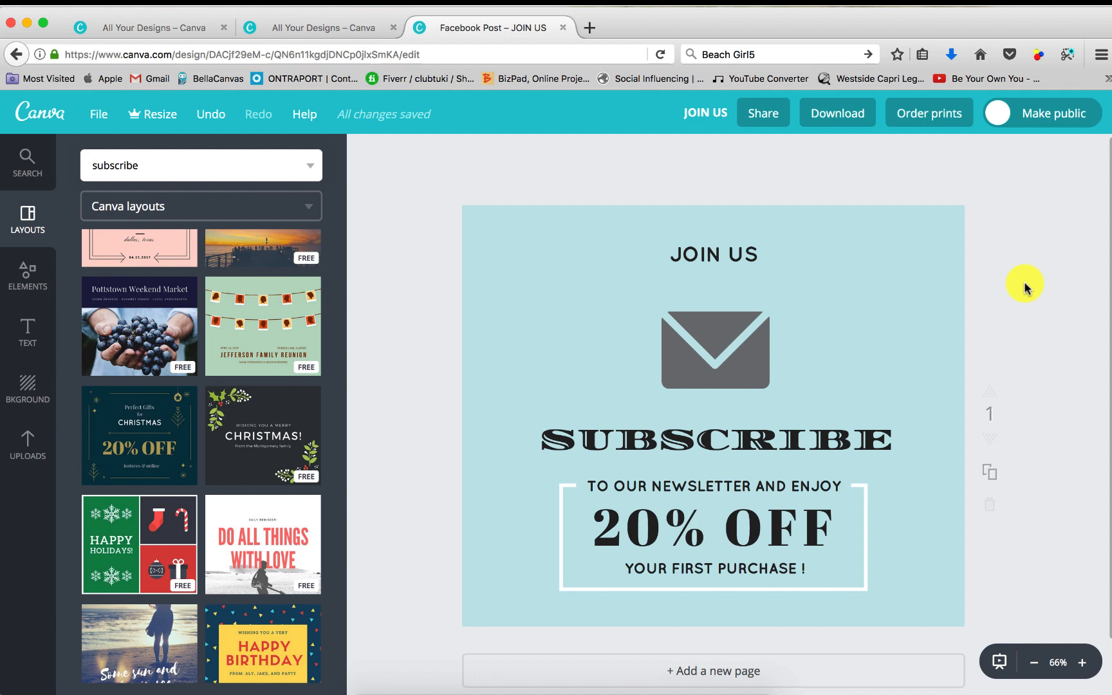
mouse_move(1056, 282)
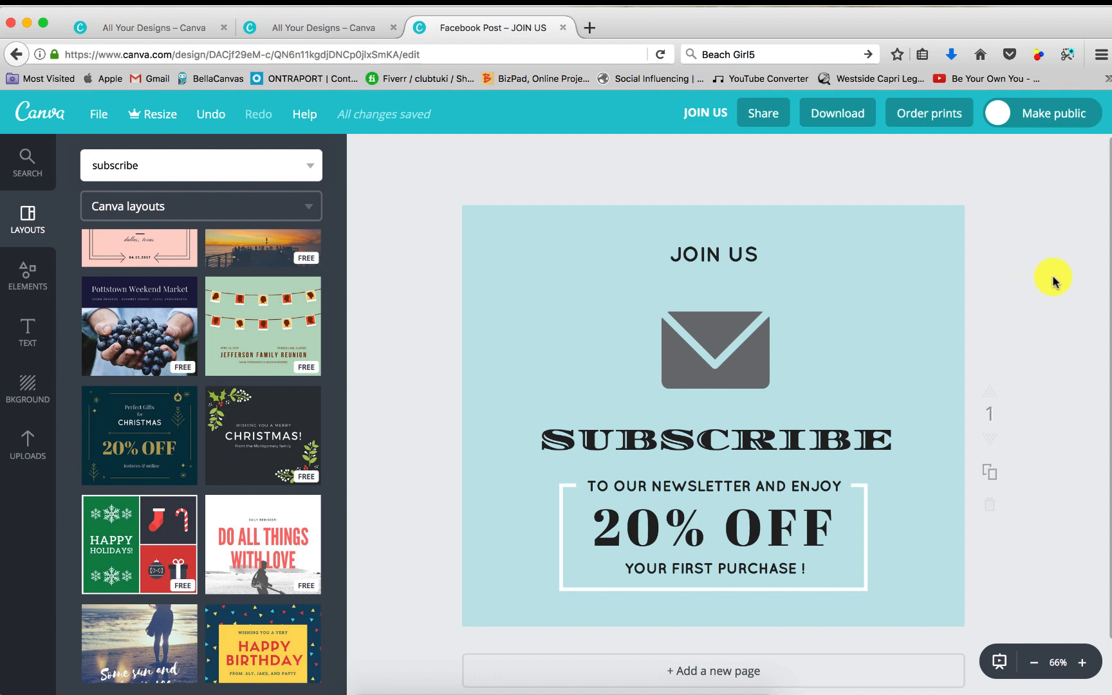
mouse_move(1056, 280)
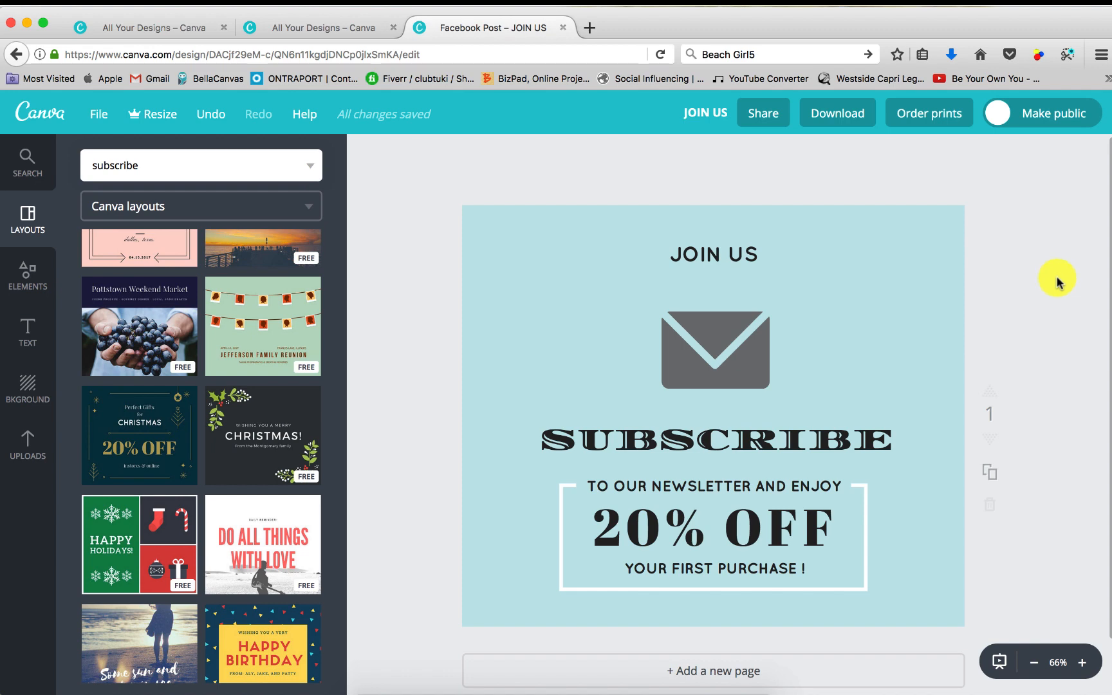
mouse_move(1048, 261)
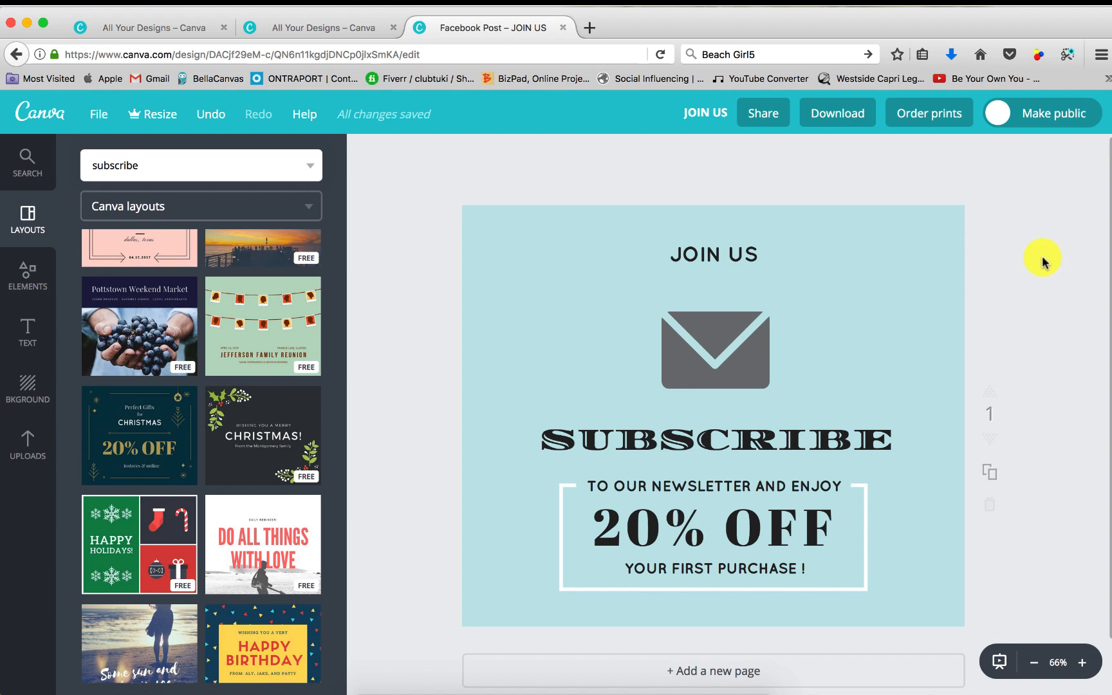
- Upload the B-logo image from the computer and place it at the post's top-left corner
click(28, 447)
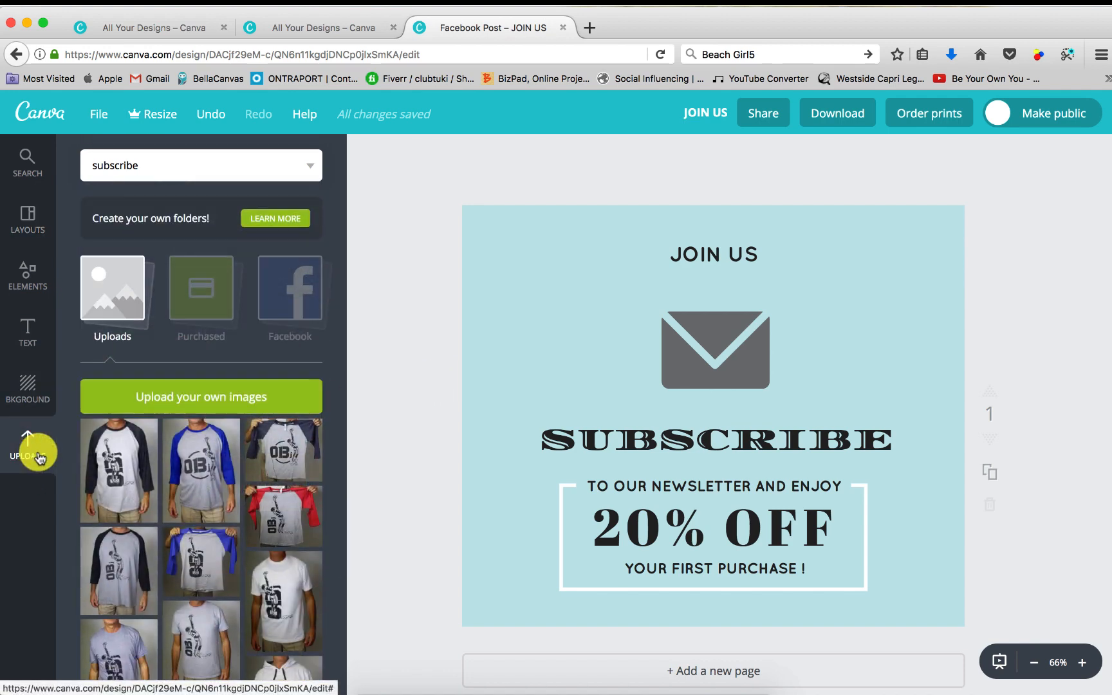
click(201, 396)
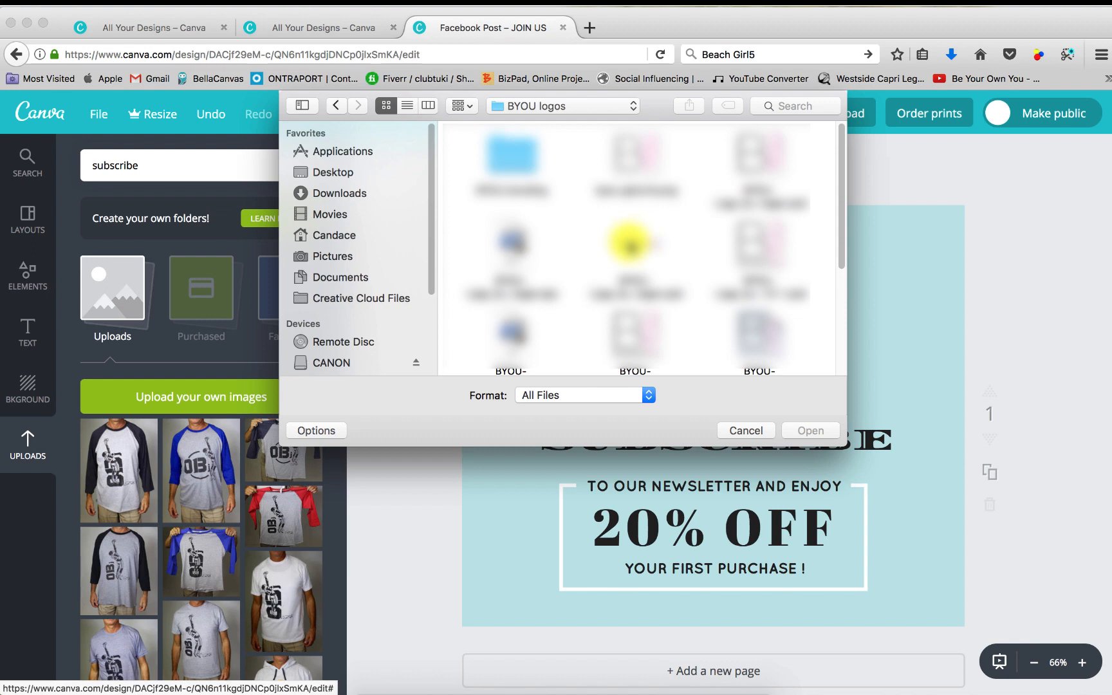
scroll(down, 3)
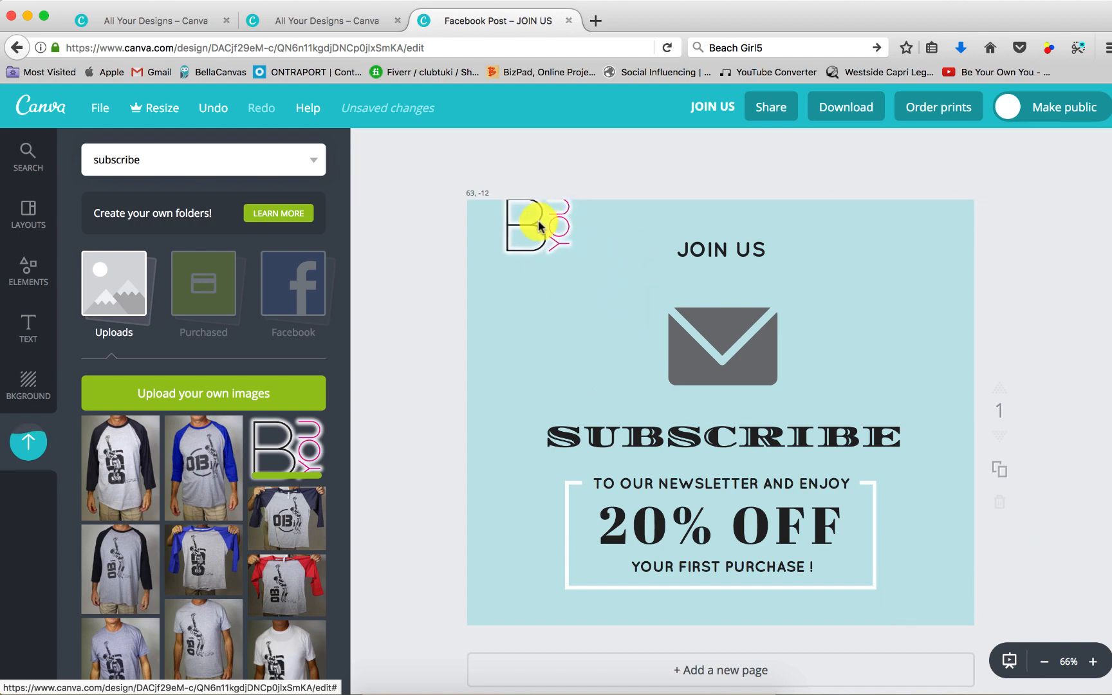
- Send the enlarged B-logo behind the envelope and text, with transparency about 8
click(537, 225)
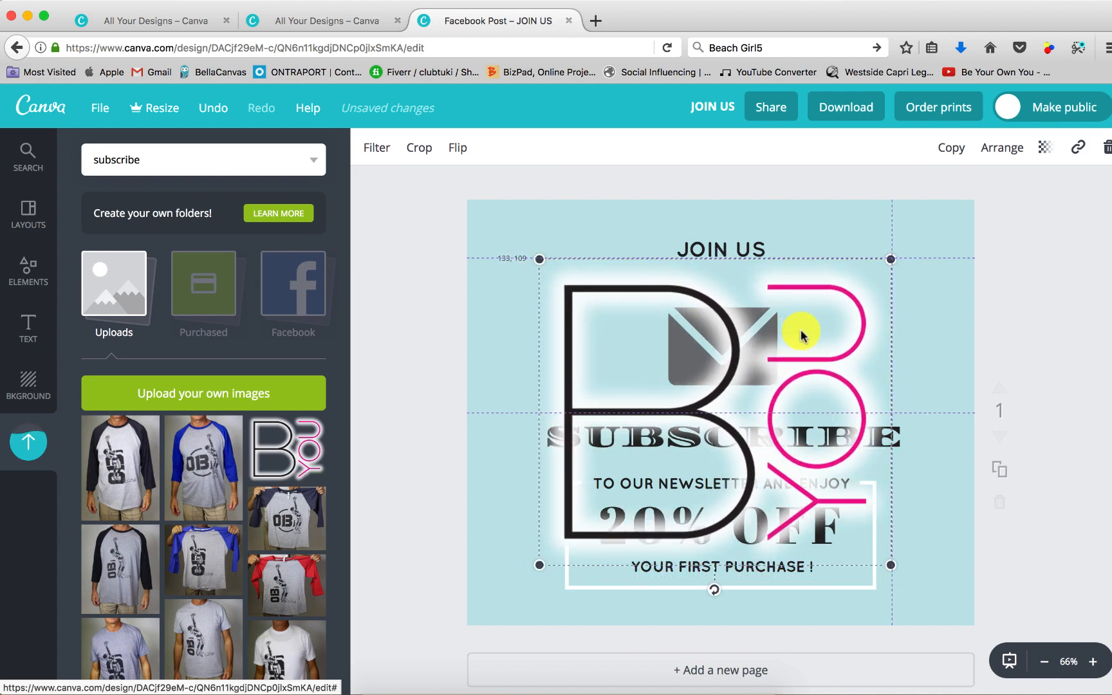
click(1001, 147)
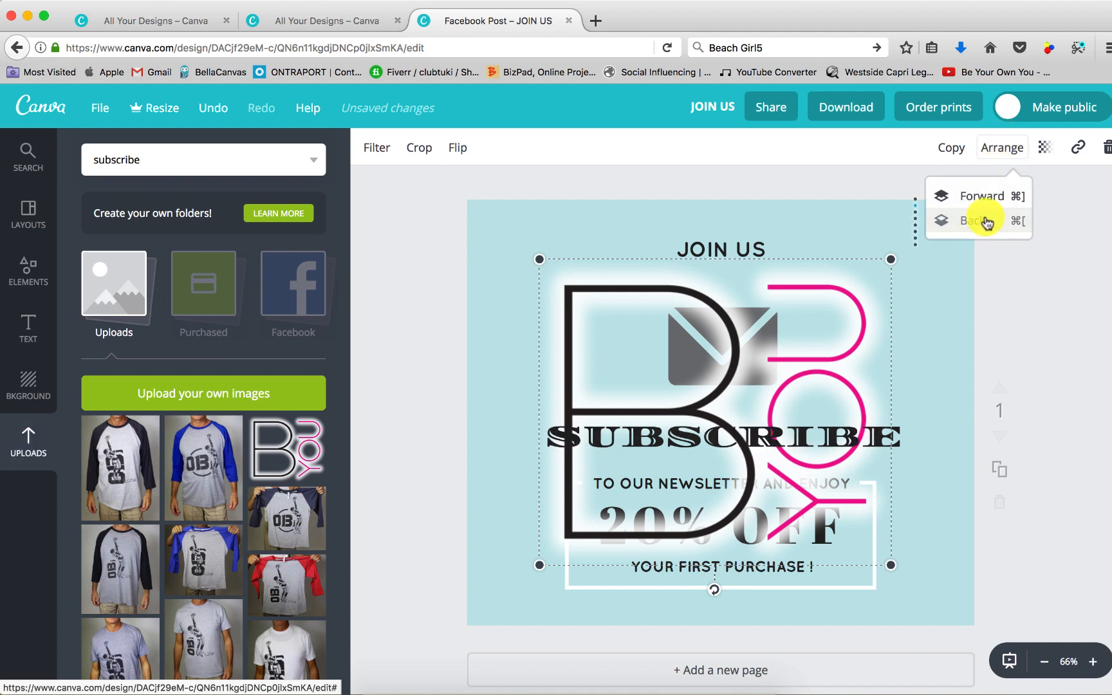
click(982, 221)
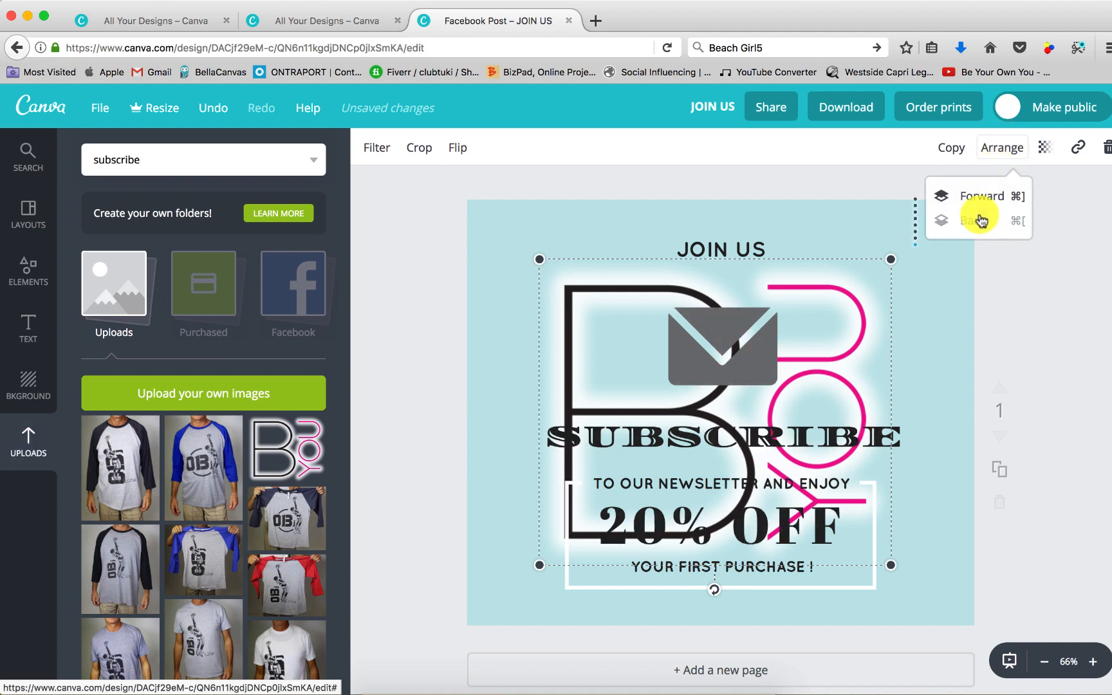
mouse_move(377, 147)
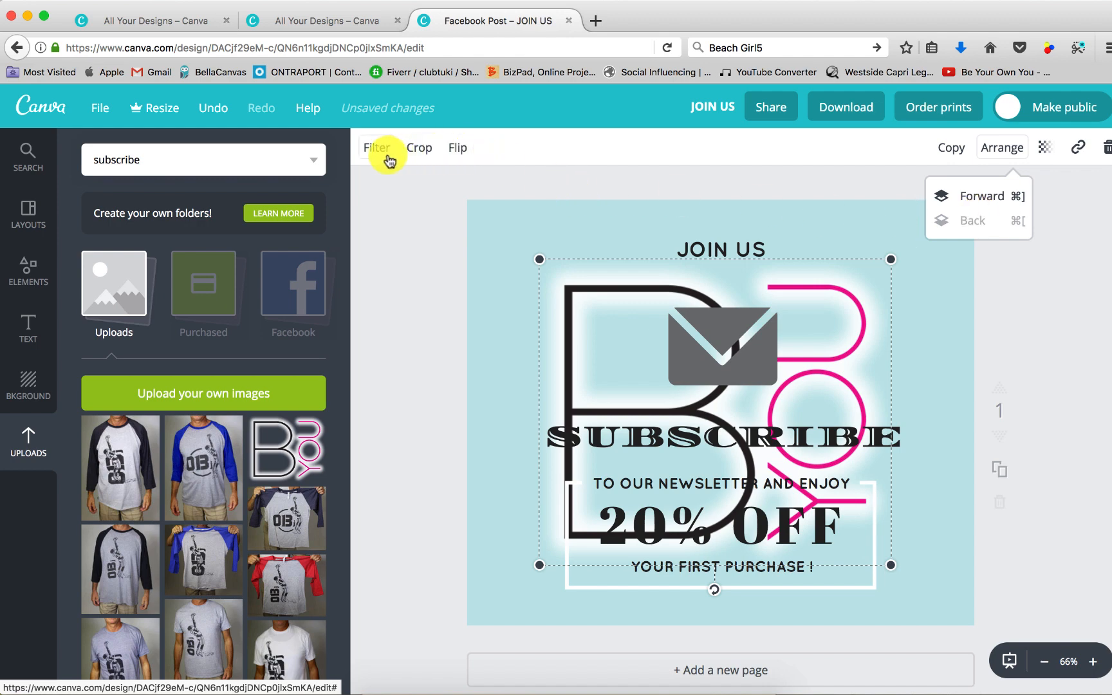
click(1044, 147)
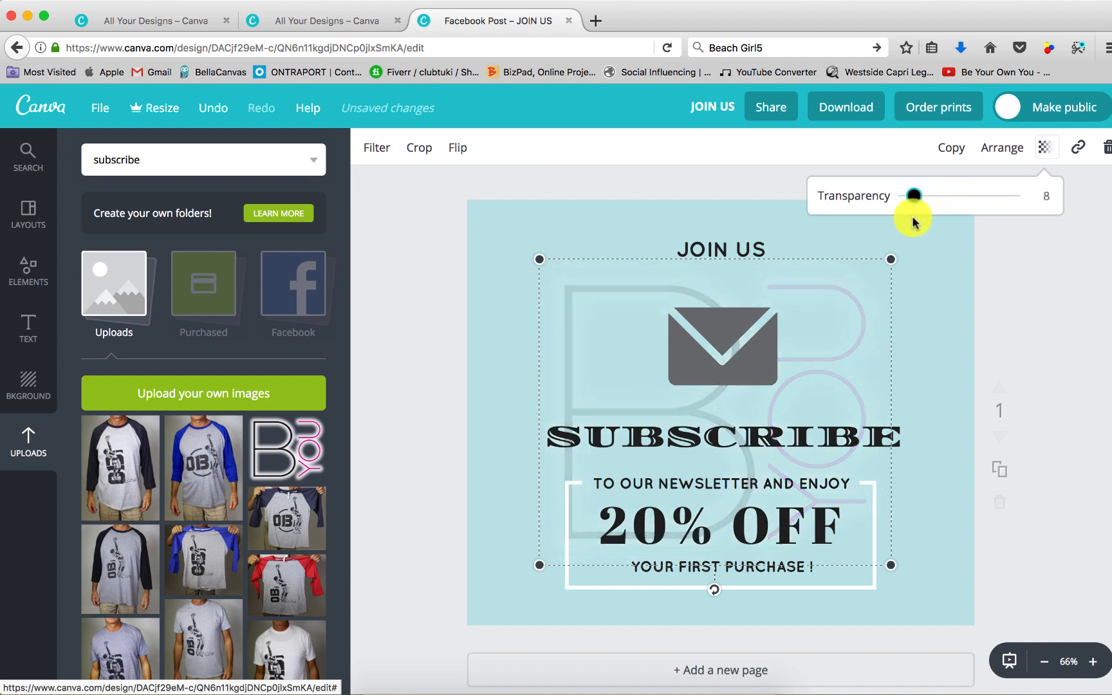
click(960, 259)
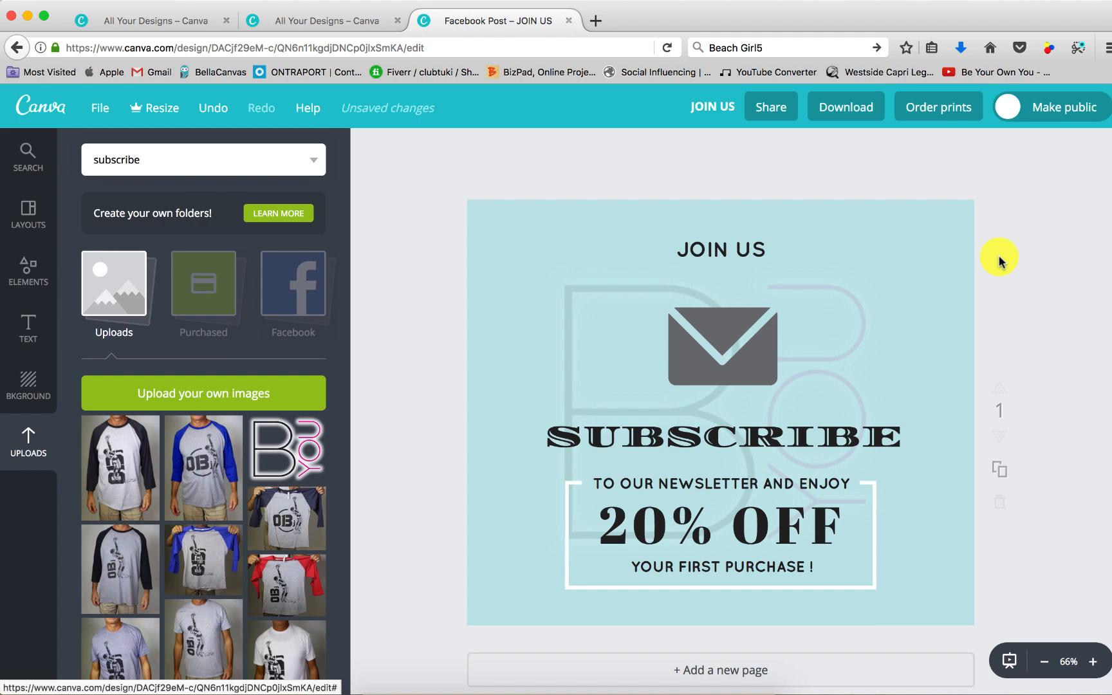
mouse_move(831, 276)
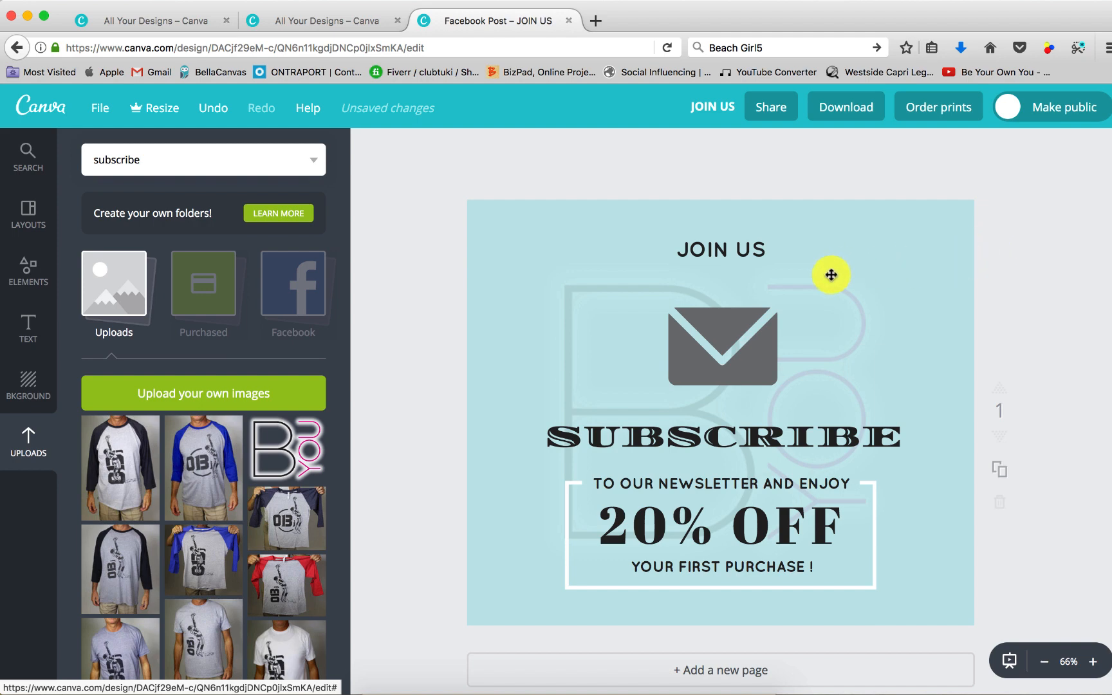